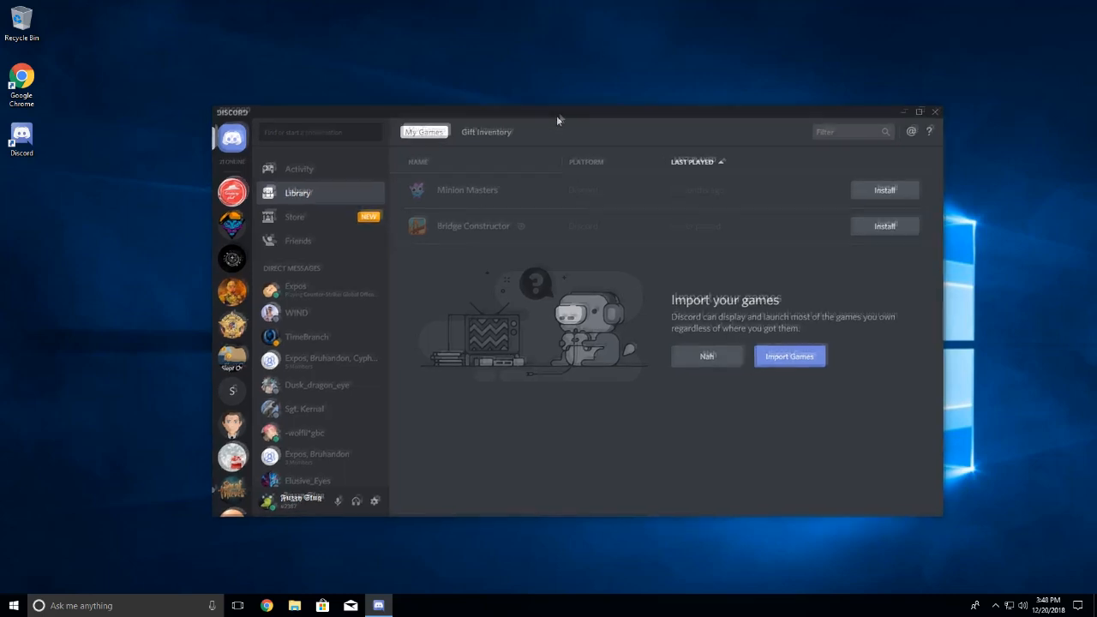
Step: Review Discord's stock user settings, then switch to Chrome
{"action": "left_click_drag", "start_coordinate": [557, 120], "coordinate": [614, 72]}
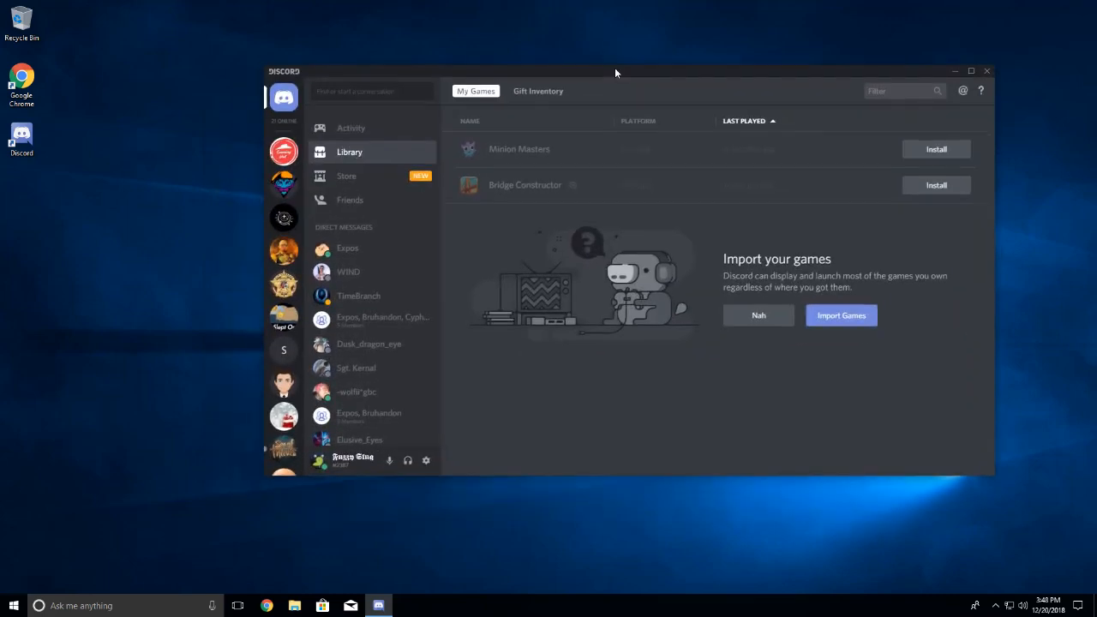
{"action": "left_click", "coordinate": [425, 459]}
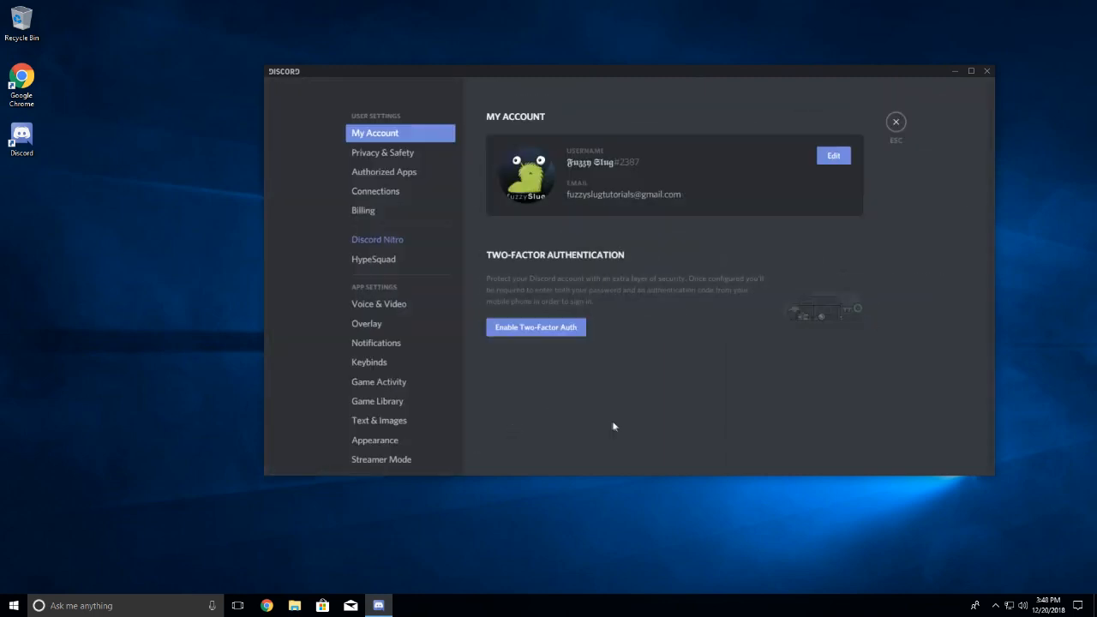
{"action": "mouse_move", "coordinate": [627, 429]}
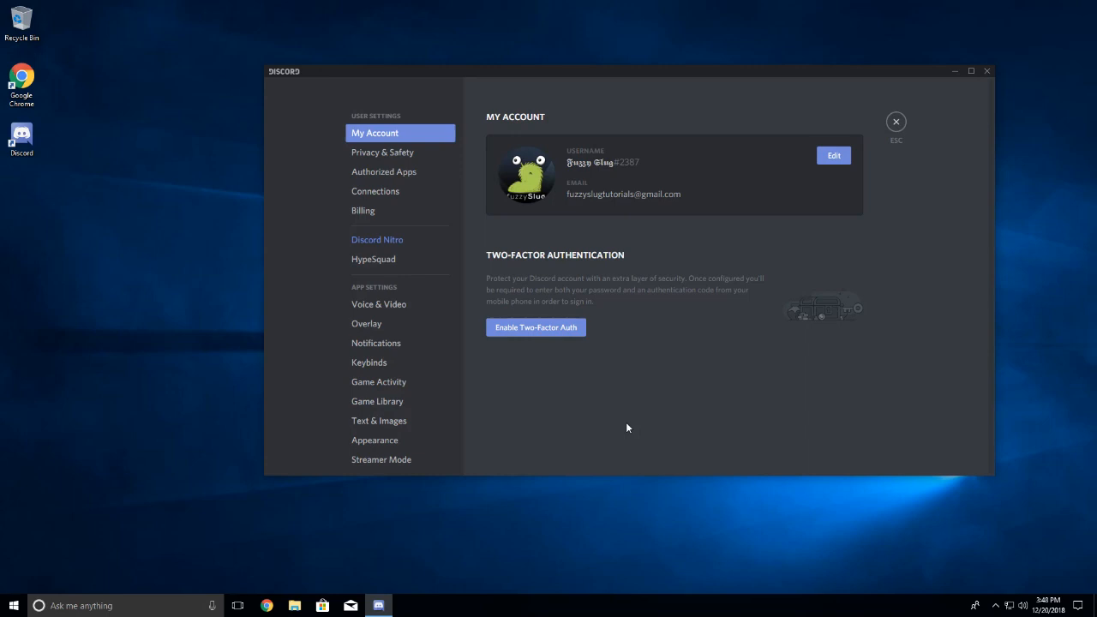
{"action": "mouse_move", "coordinate": [897, 120]}
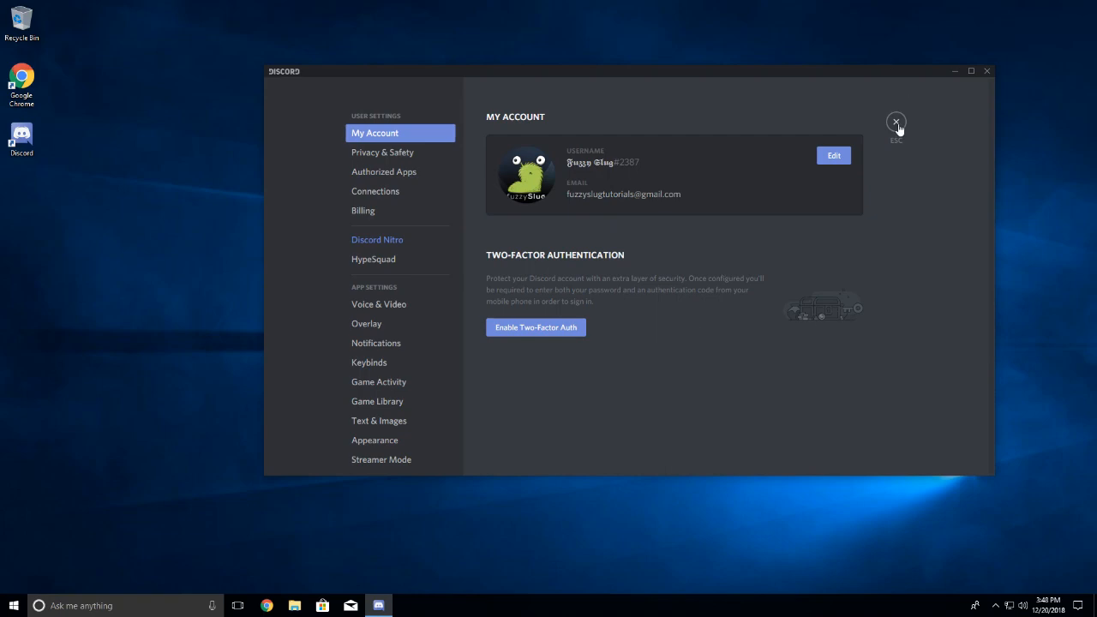
{"action": "left_click", "coordinate": [896, 122]}
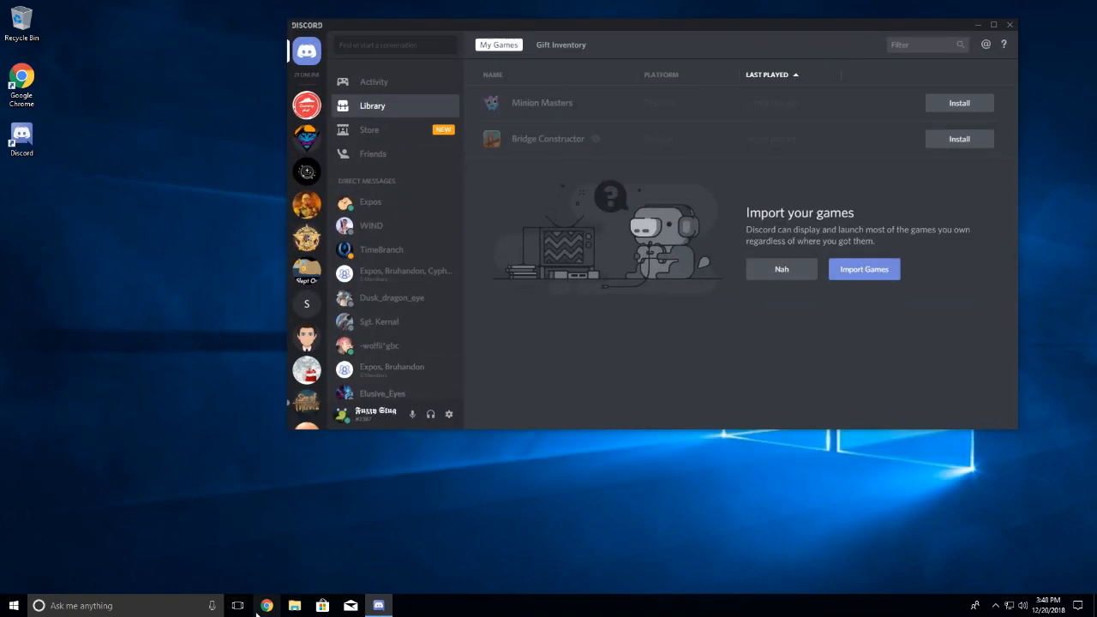
{"action": "left_click", "coordinate": [268, 605]}
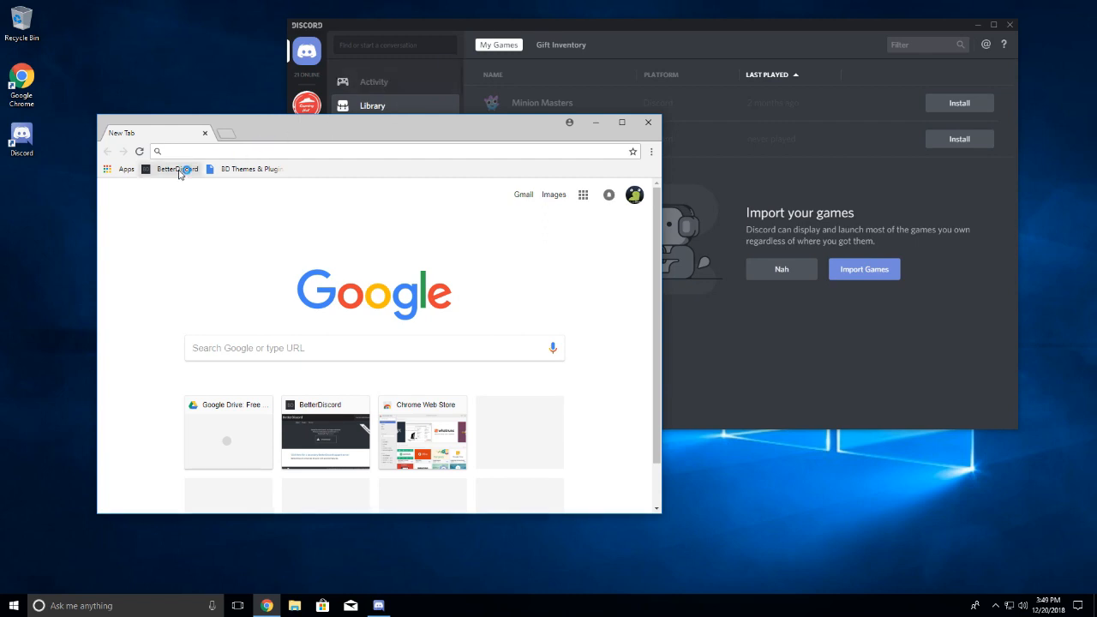
Step: Download BandagedBD_Windows.exe from the BetterDiscord GitHub releases page
{"action": "left_click", "coordinate": [176, 168]}
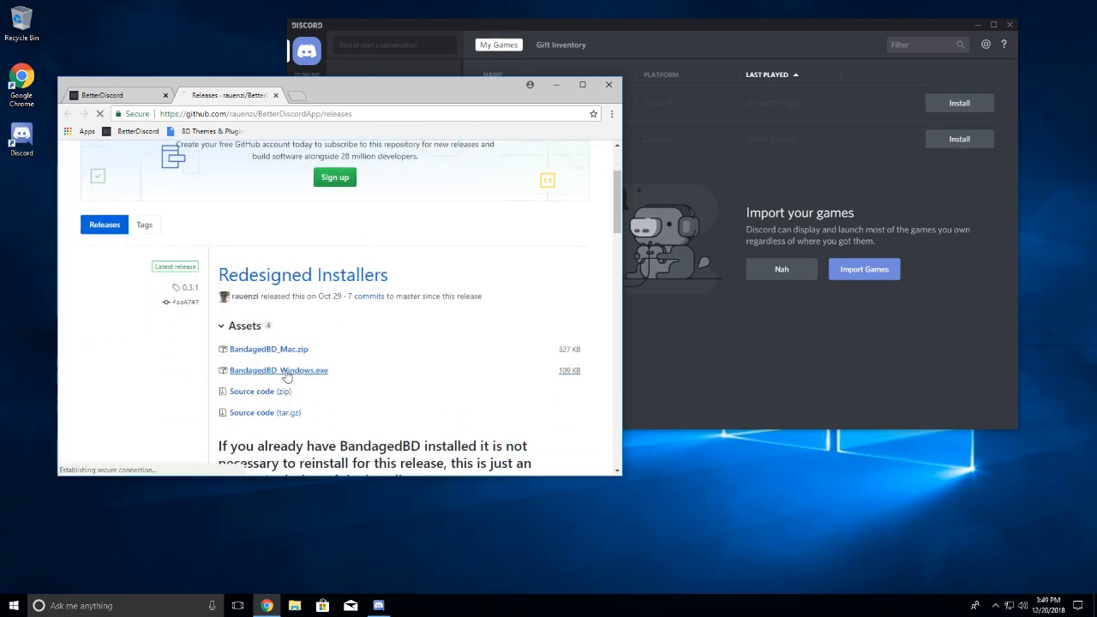
{"action": "left_click", "coordinate": [277, 370]}
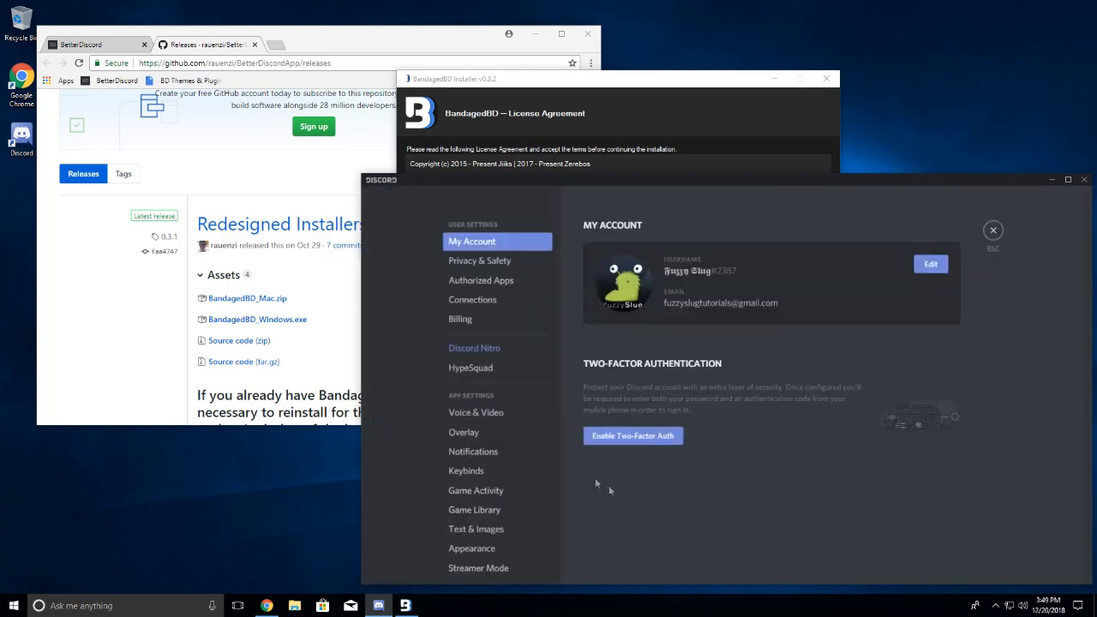
Step: Accept the license and install BandagedBD to Discord Stable with all instances restarted
{"action": "scroll", "scroll_direction": "down", "scroll_amount": 3}
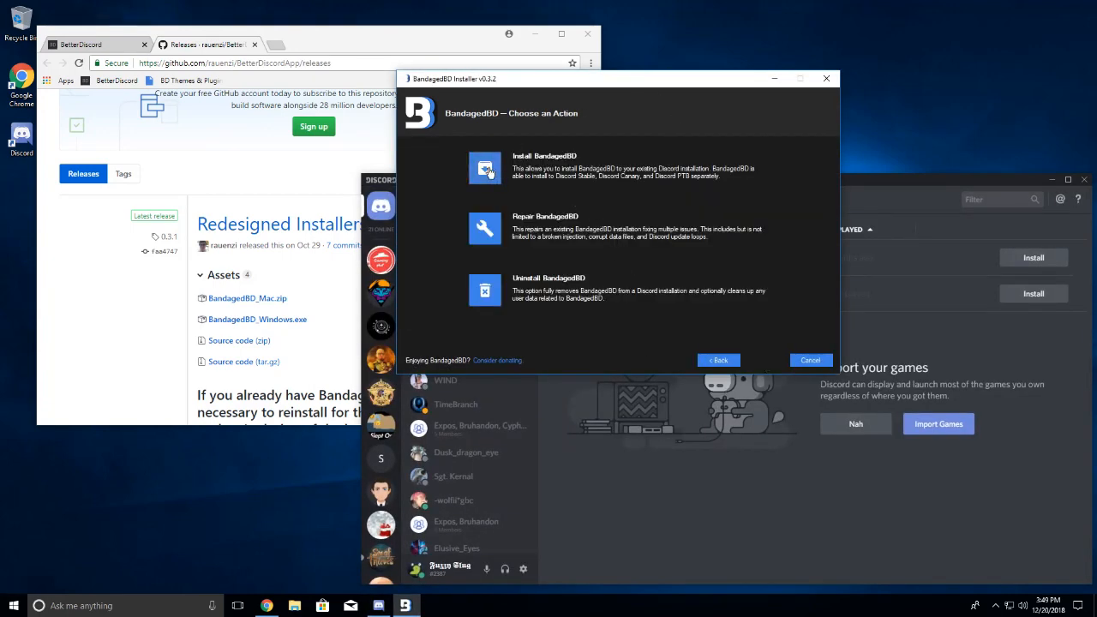
{"action": "left_click", "coordinate": [485, 168]}
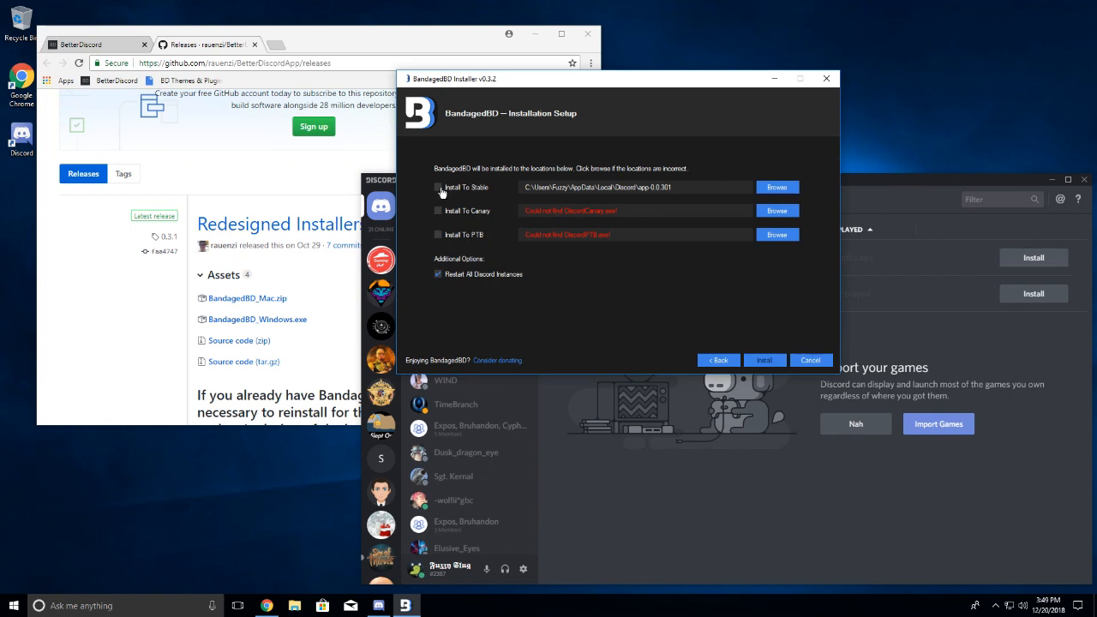
{"action": "left_click", "coordinate": [439, 187]}
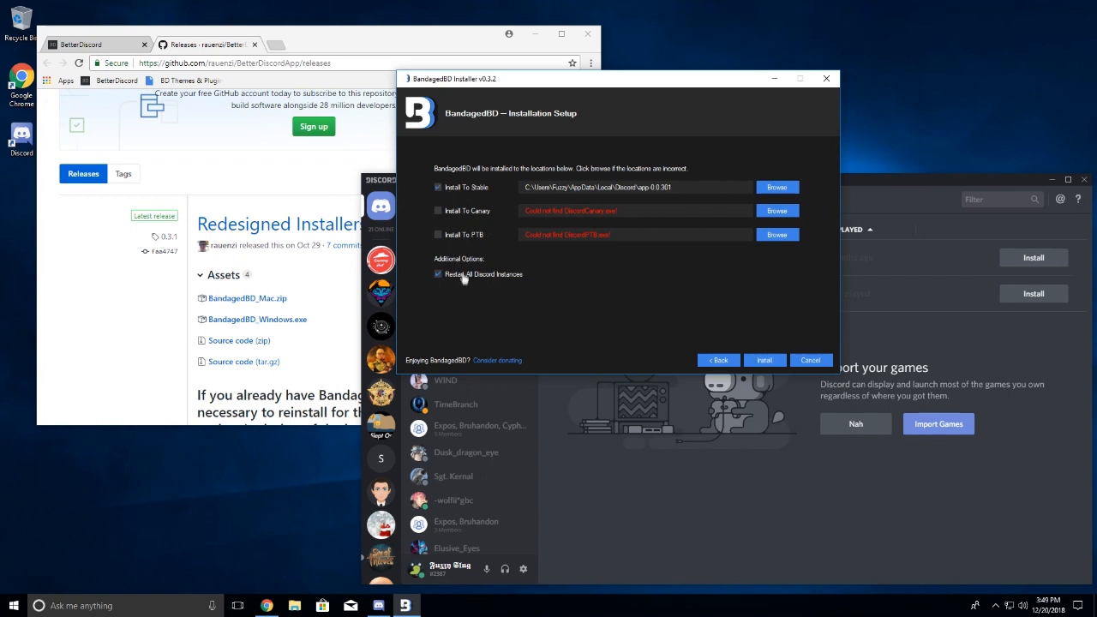
{"action": "mouse_move", "coordinate": [891, 283]}
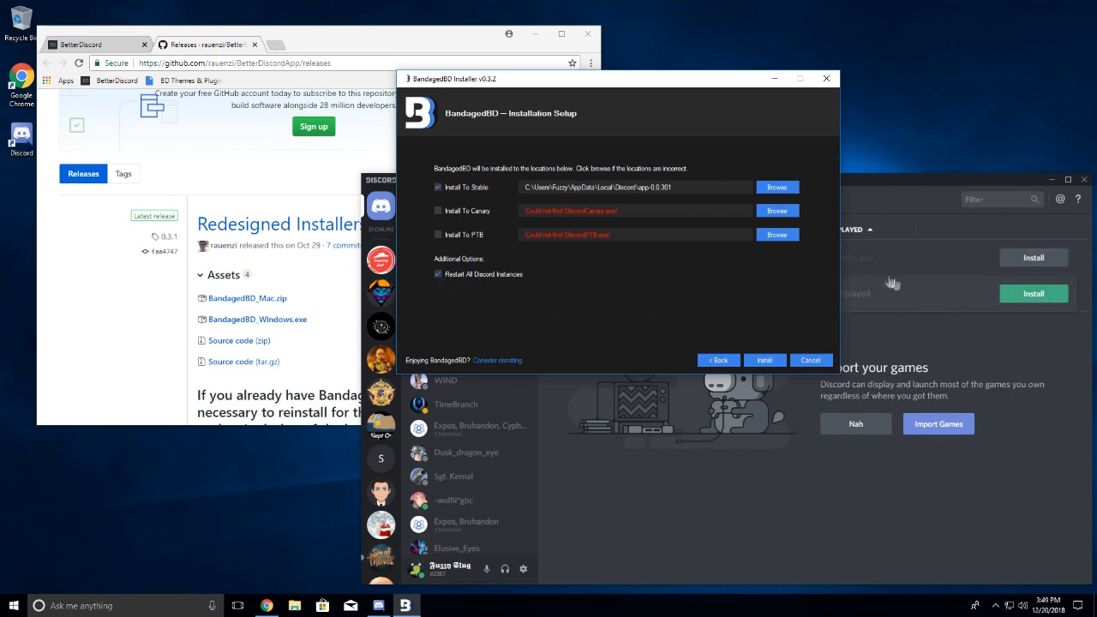
{"action": "left_click", "coordinate": [765, 360]}
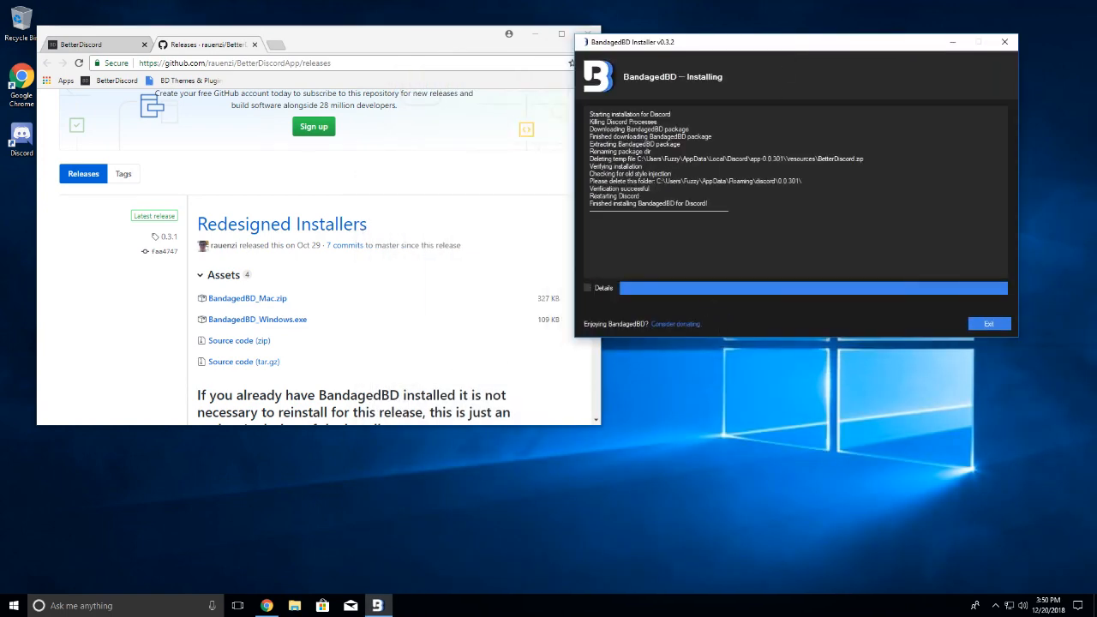
{"action": "left_click", "coordinate": [987, 322]}
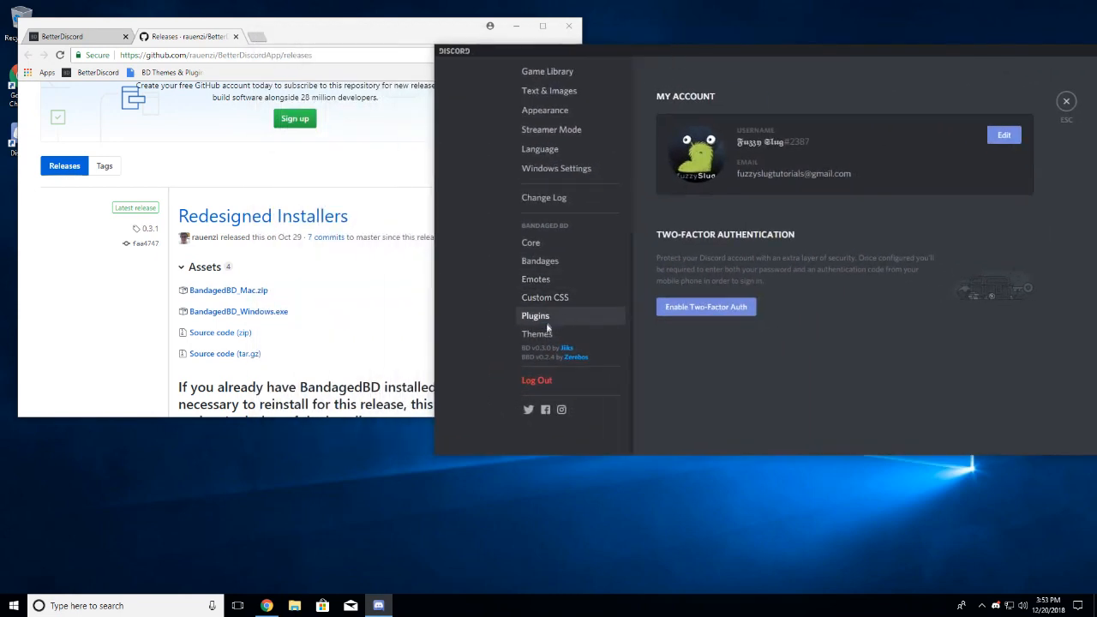
Step: Show the BandagedBD Plugins settings and open the plugins folder in File Explorer
{"action": "left_click", "coordinate": [534, 316]}
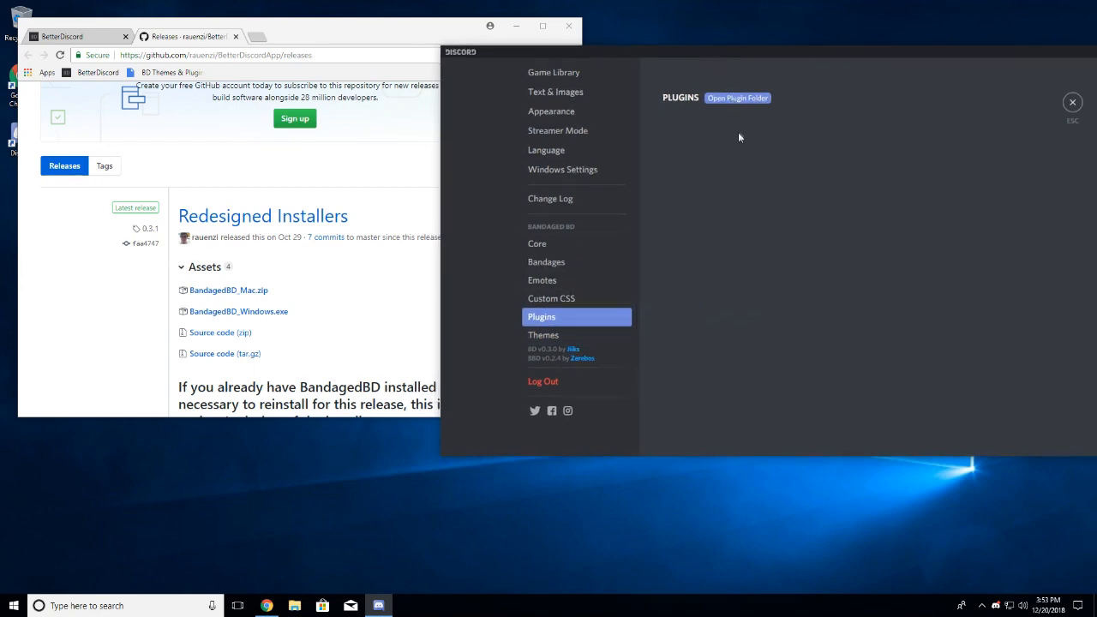
{"action": "left_click", "coordinate": [737, 97]}
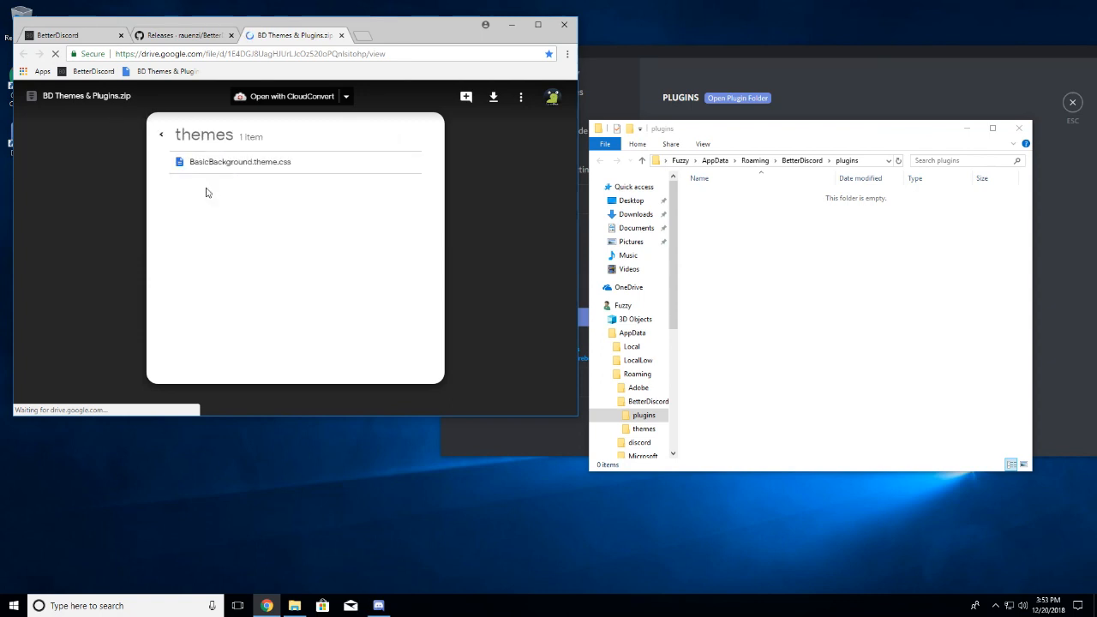
Step: Check the zip's plugins folder in the Drive preview and download BD Themes & Plugins.zip
{"action": "left_click", "coordinate": [162, 134]}
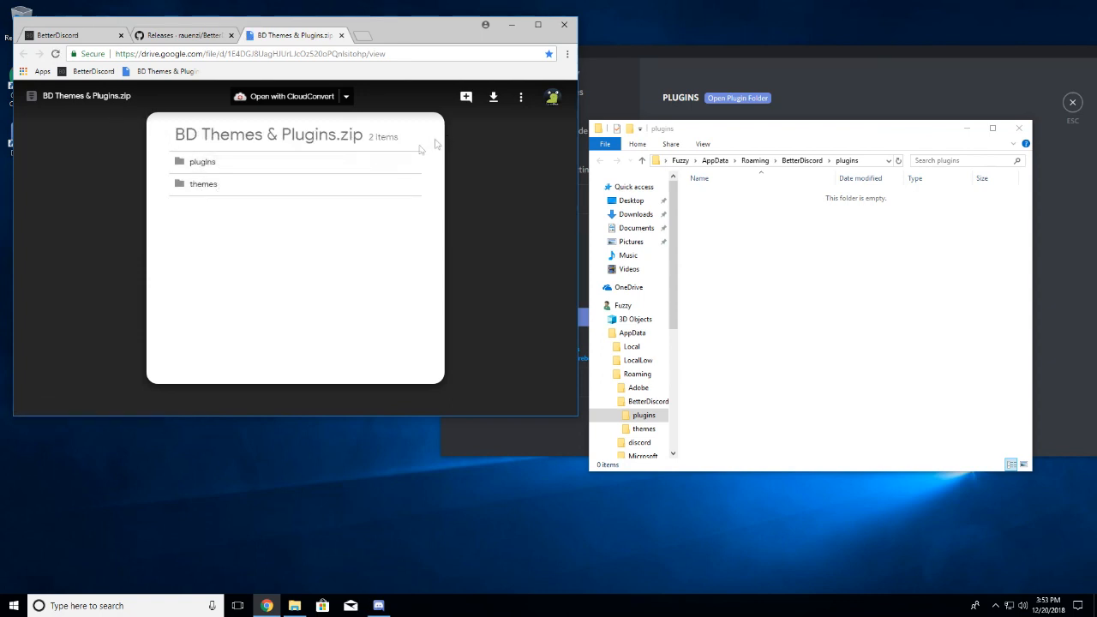
{"action": "left_click", "coordinate": [203, 161]}
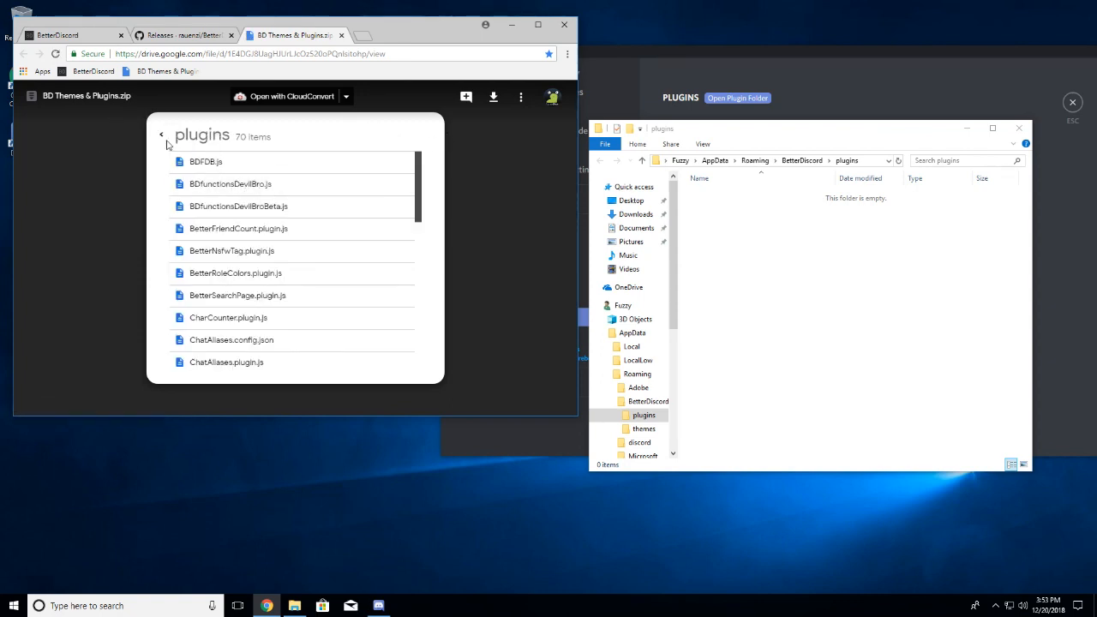
{"action": "left_click", "coordinate": [161, 135]}
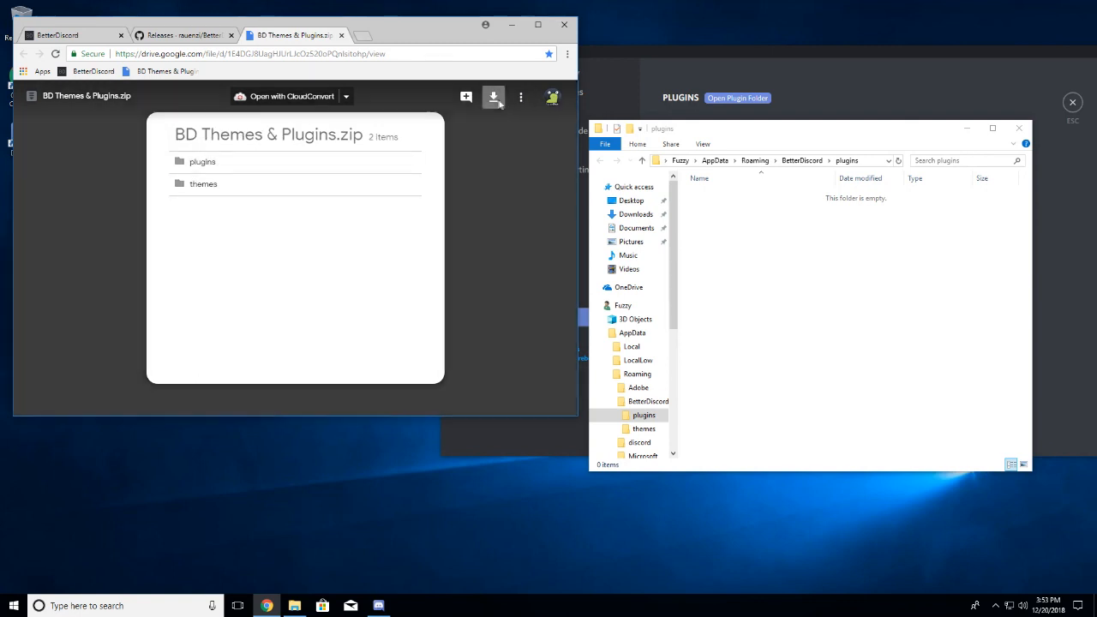
{"action": "left_click", "coordinate": [493, 96]}
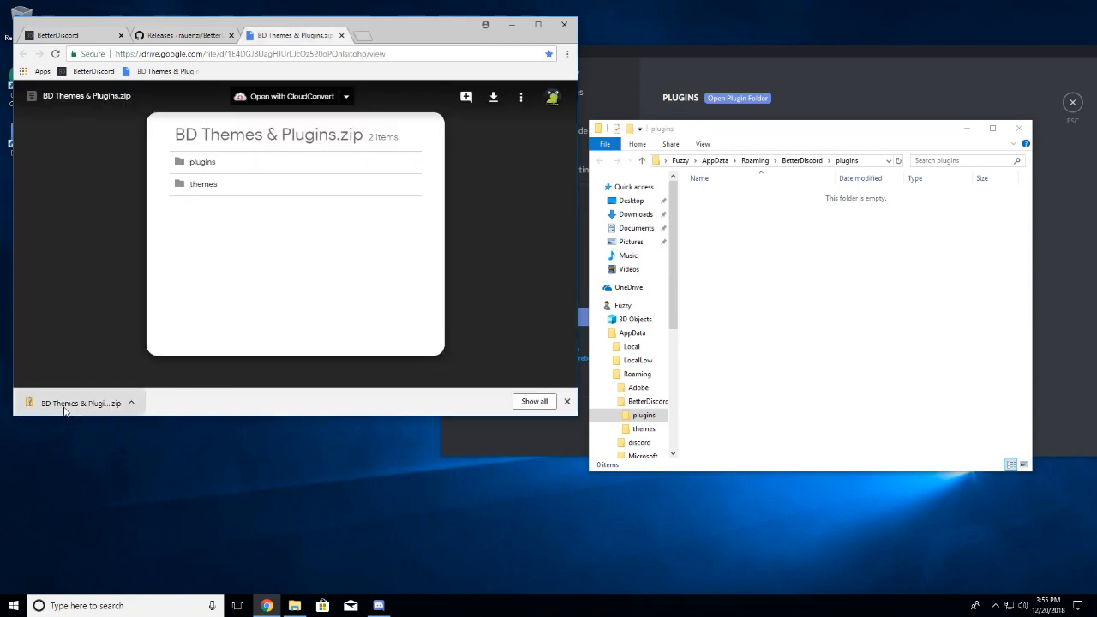
Step: Open the downloaded zip and remove BetterDiscord's empty plugins and themes folders
{"action": "left_click", "coordinate": [82, 403]}
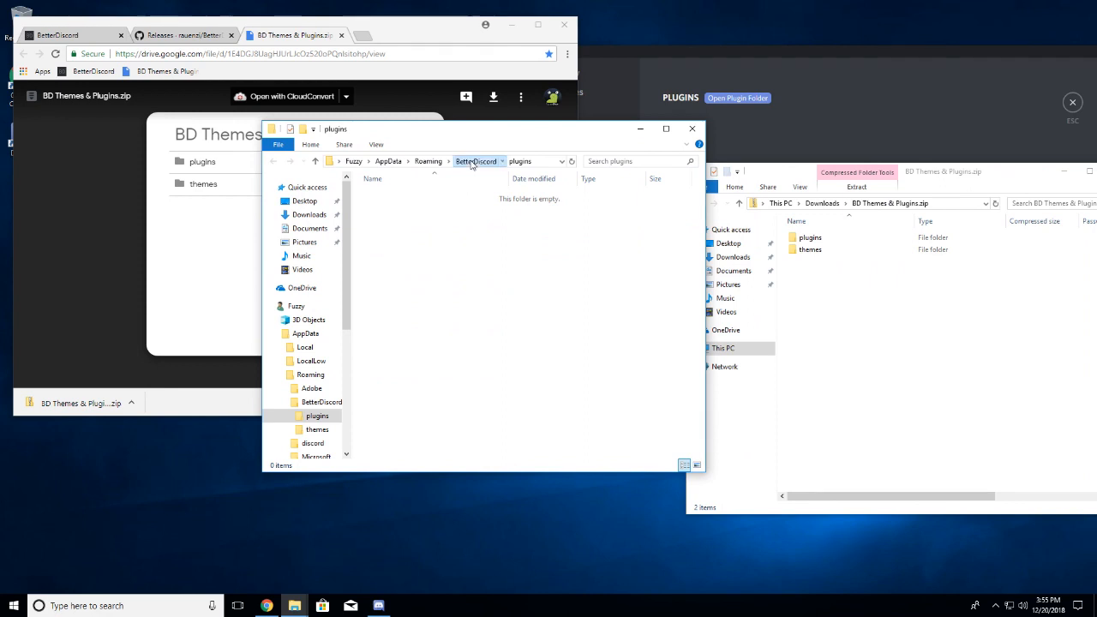
{"action": "left_click", "coordinate": [476, 161]}
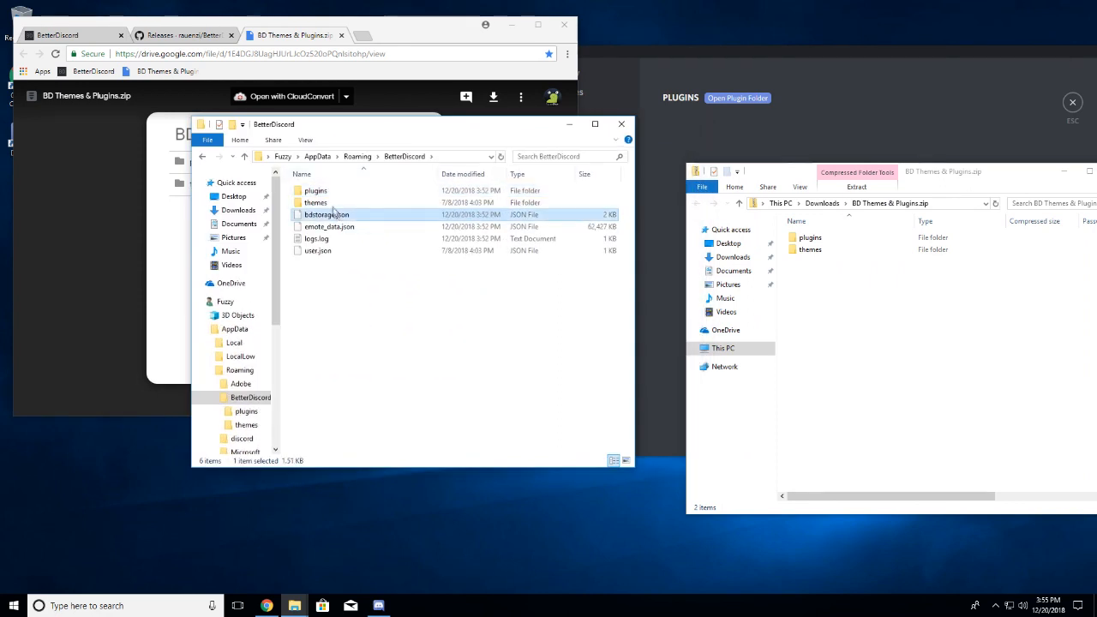
{"action": "double_click", "coordinate": [315, 190]}
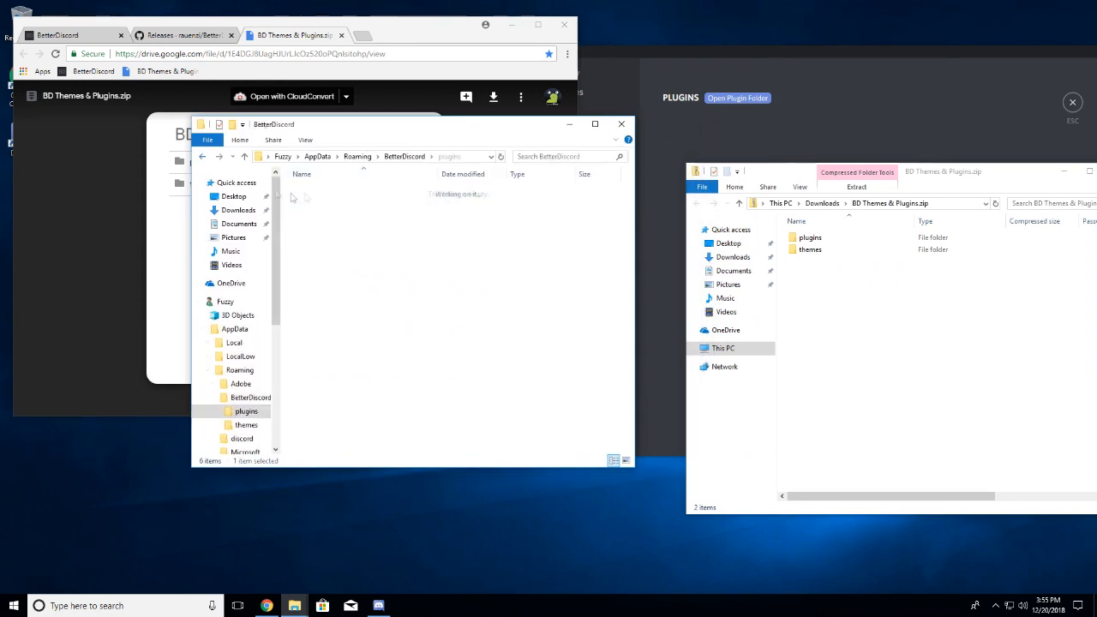
{"action": "right_click", "coordinate": [315, 196]}
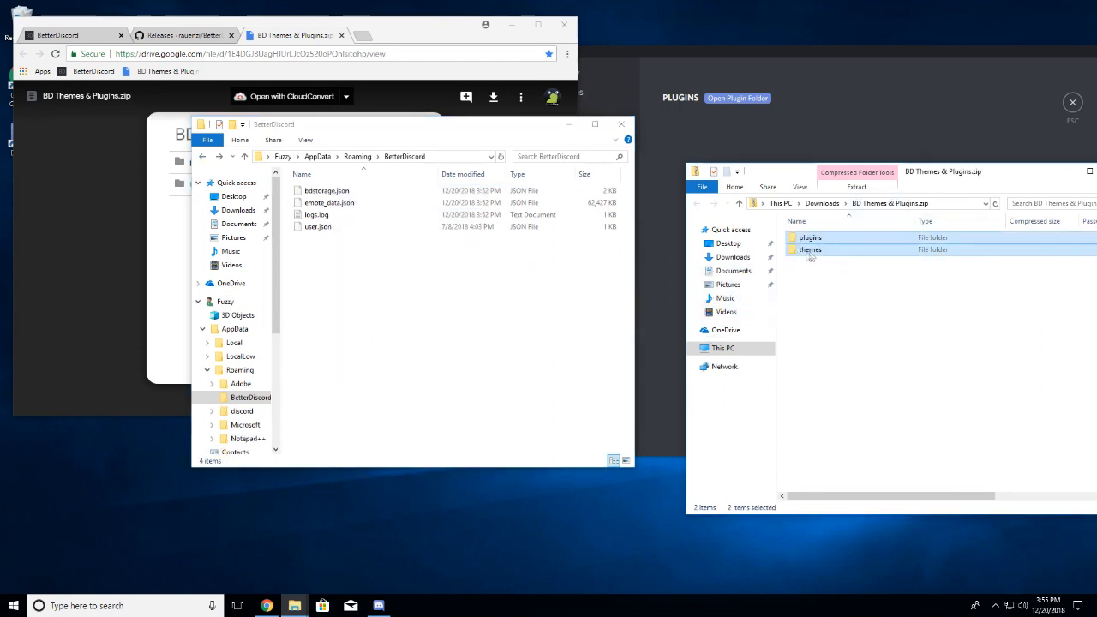
{"action": "double_click", "coordinate": [809, 250]}
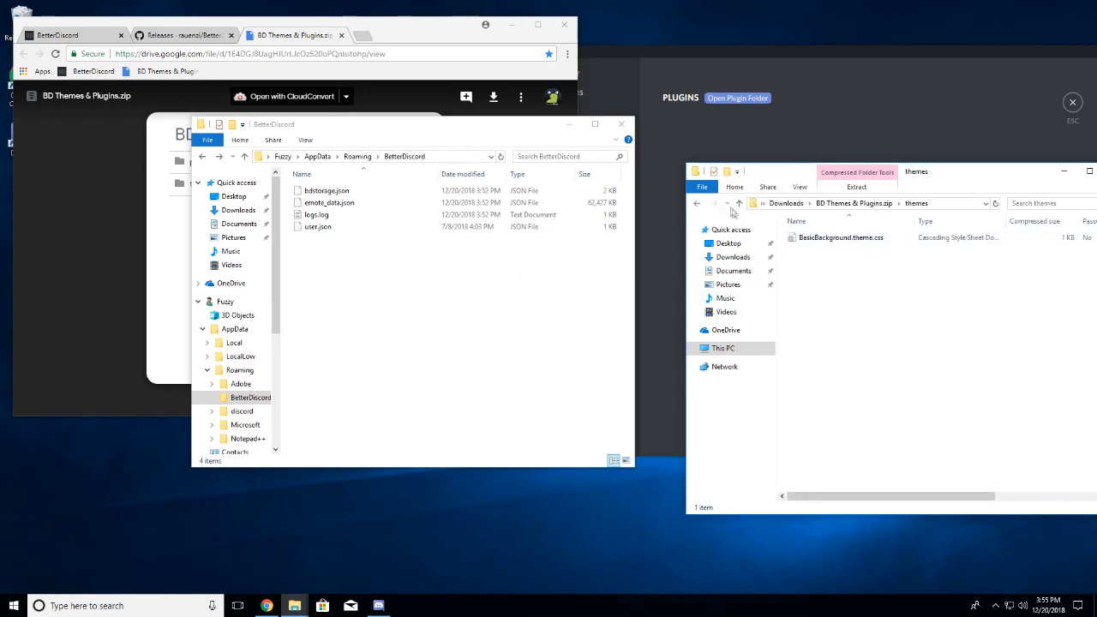
{"action": "left_click", "coordinate": [737, 202]}
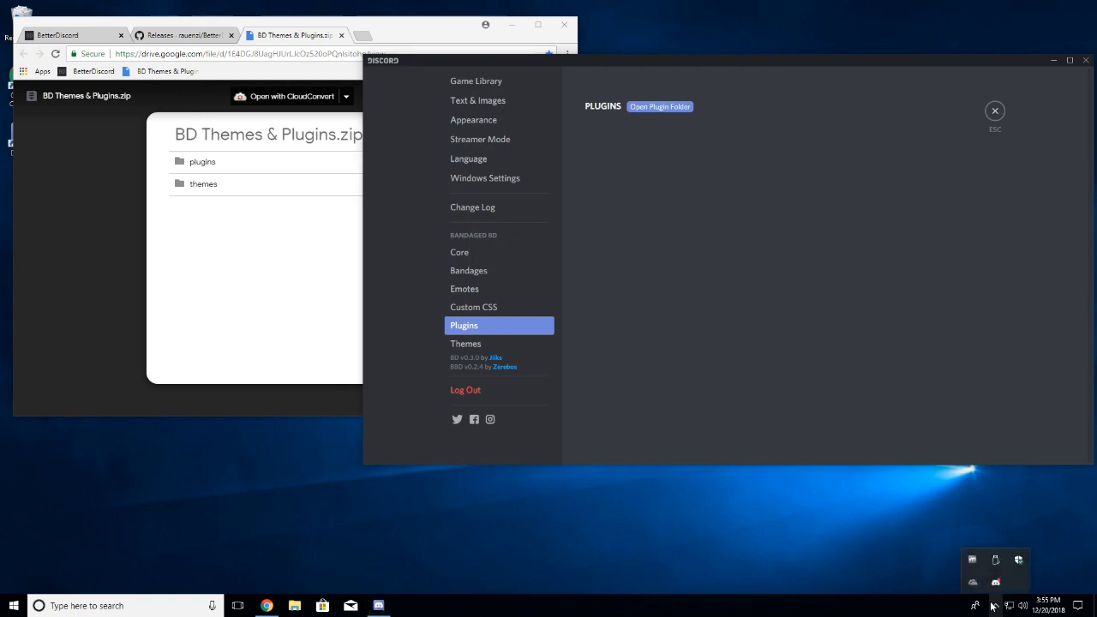
{"action": "mouse_move", "coordinate": [996, 583]}
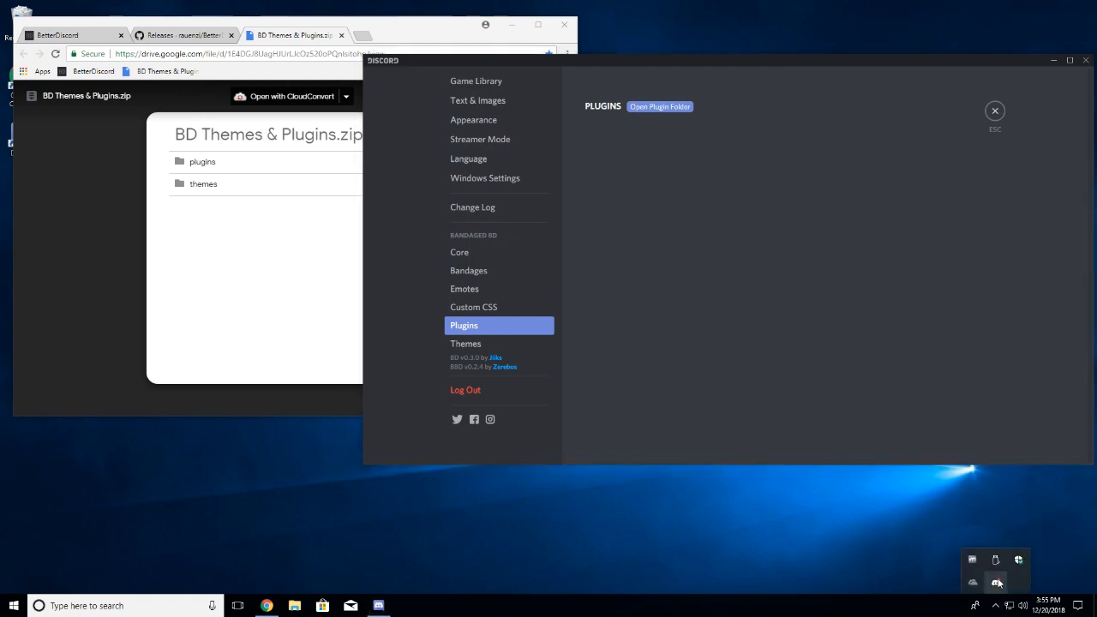
Step: Quit Discord from the tray and relaunch it via Start search 'discord'
{"action": "left_click", "coordinate": [12, 607]}
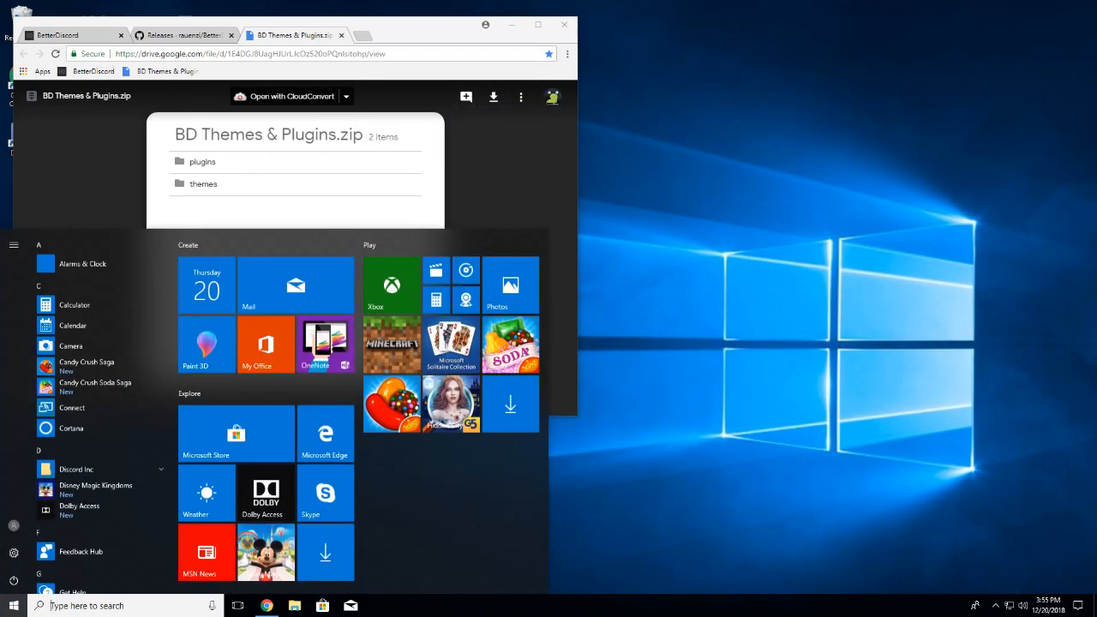
{"action": "type", "text": "discord"}
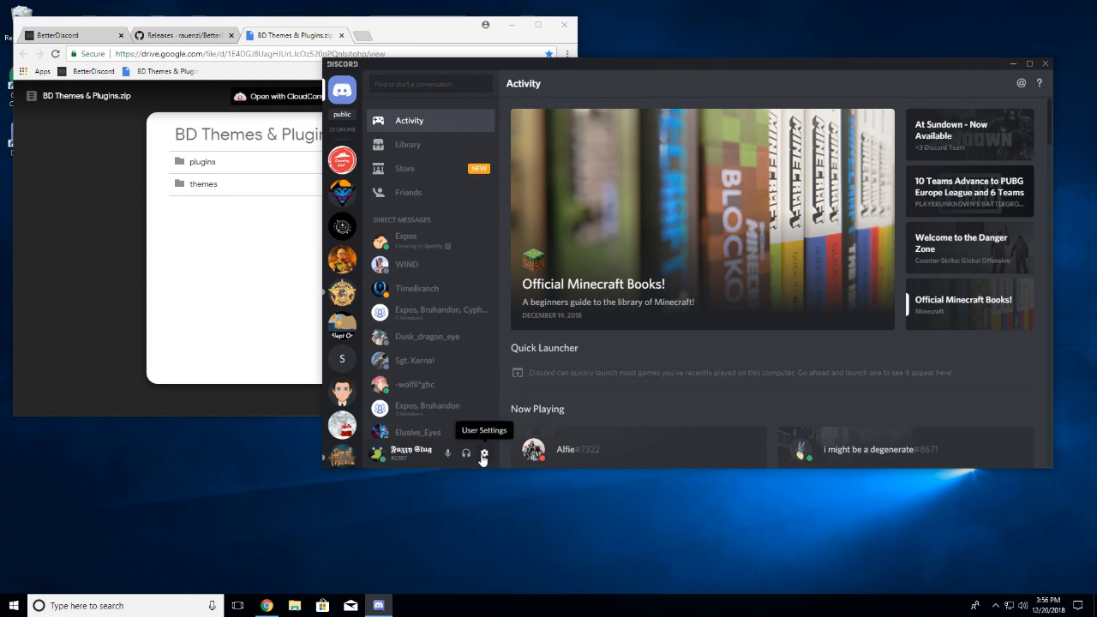
Step: Enable the BasicBackground theme and view the purple-themed client
{"action": "left_click", "coordinate": [483, 453]}
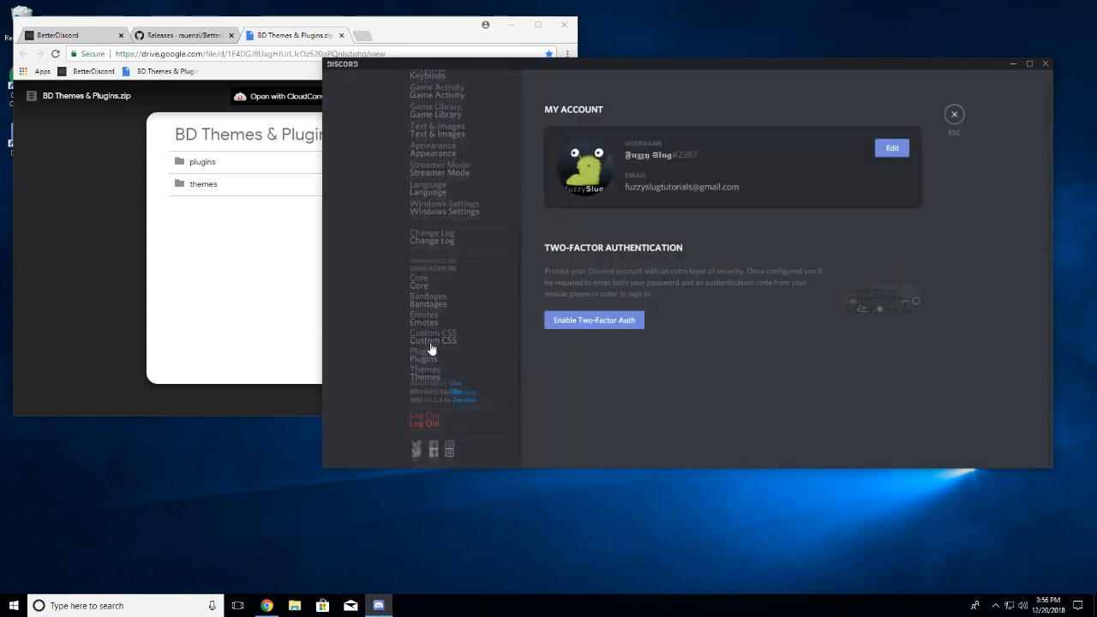
{"action": "left_click", "coordinate": [425, 346]}
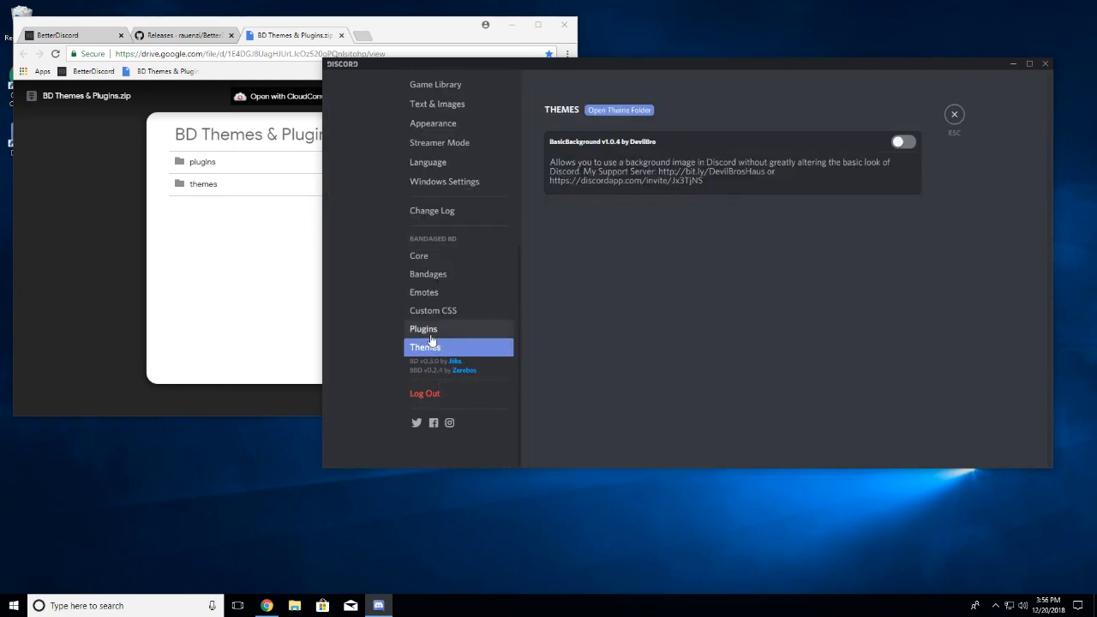
{"action": "left_click", "coordinate": [423, 329]}
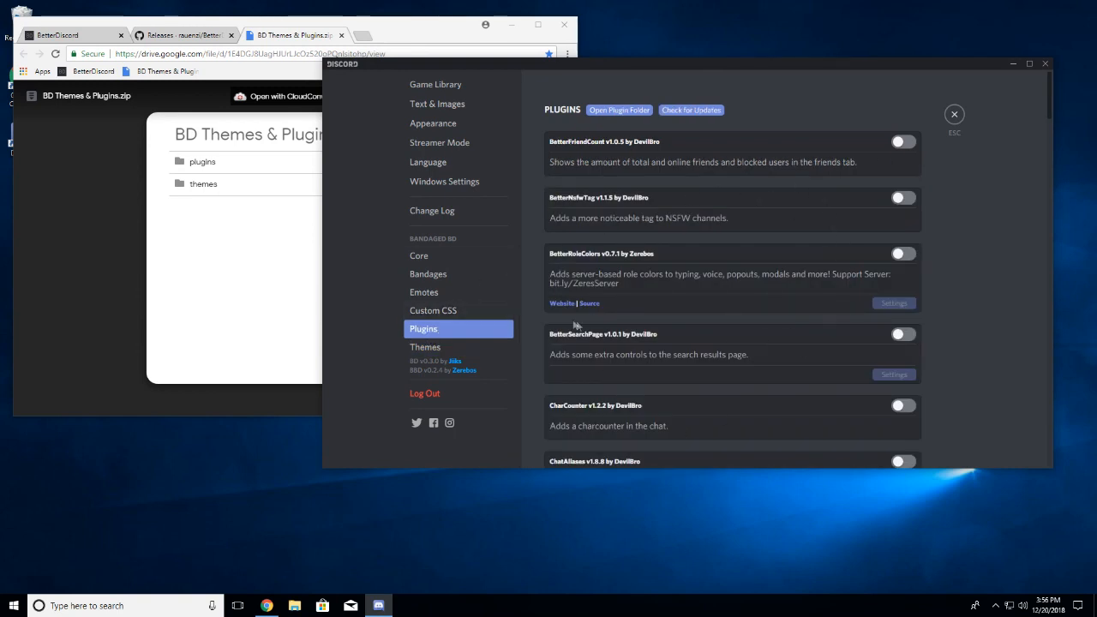
{"action": "left_click", "coordinate": [425, 346]}
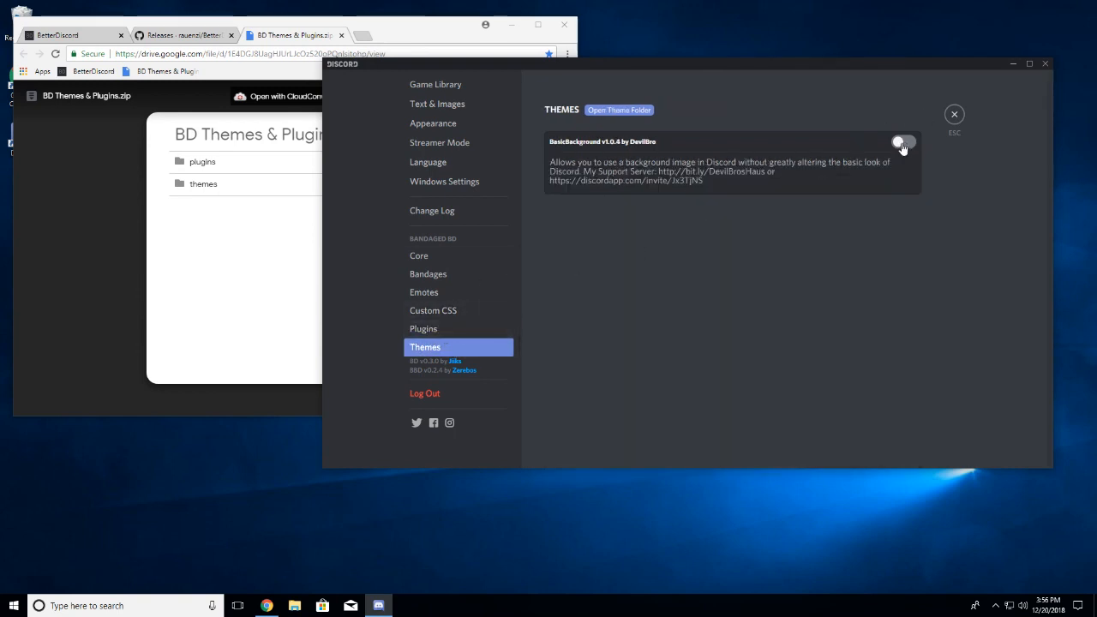
{"action": "left_click", "coordinate": [903, 141]}
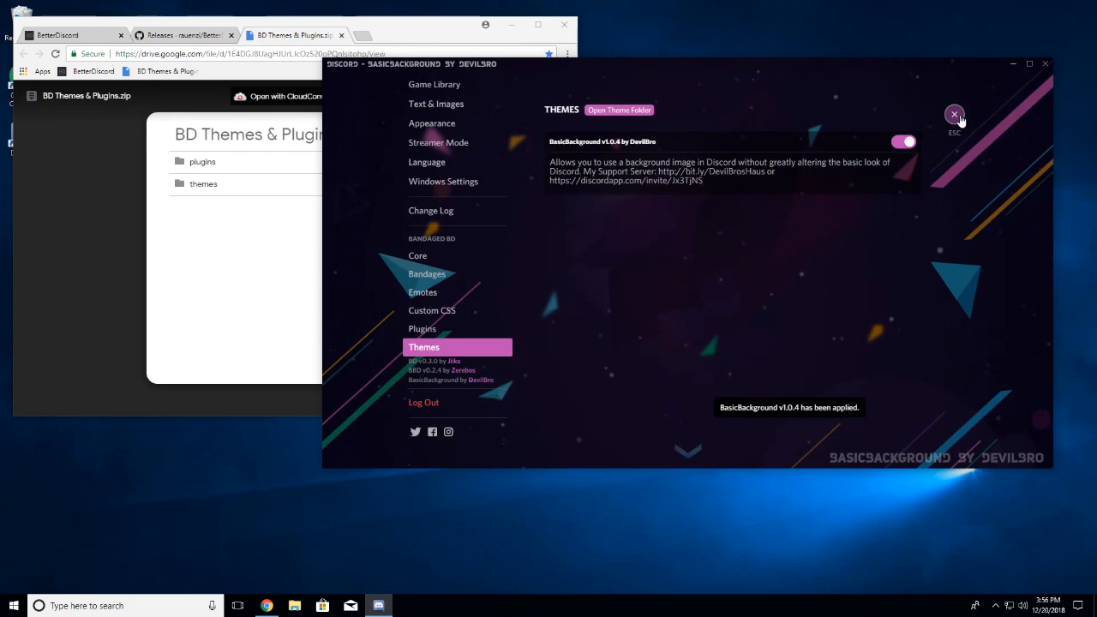
{"action": "left_click", "coordinate": [953, 113]}
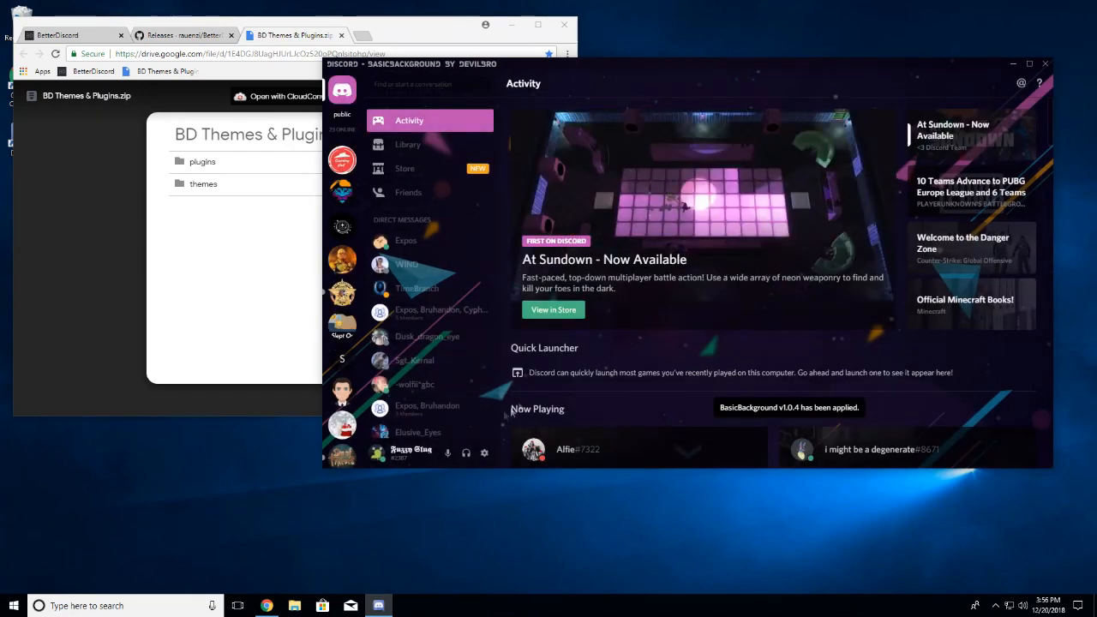
Step: Return to User Settings showing the installed Plugins list
{"action": "left_click", "coordinate": [483, 453]}
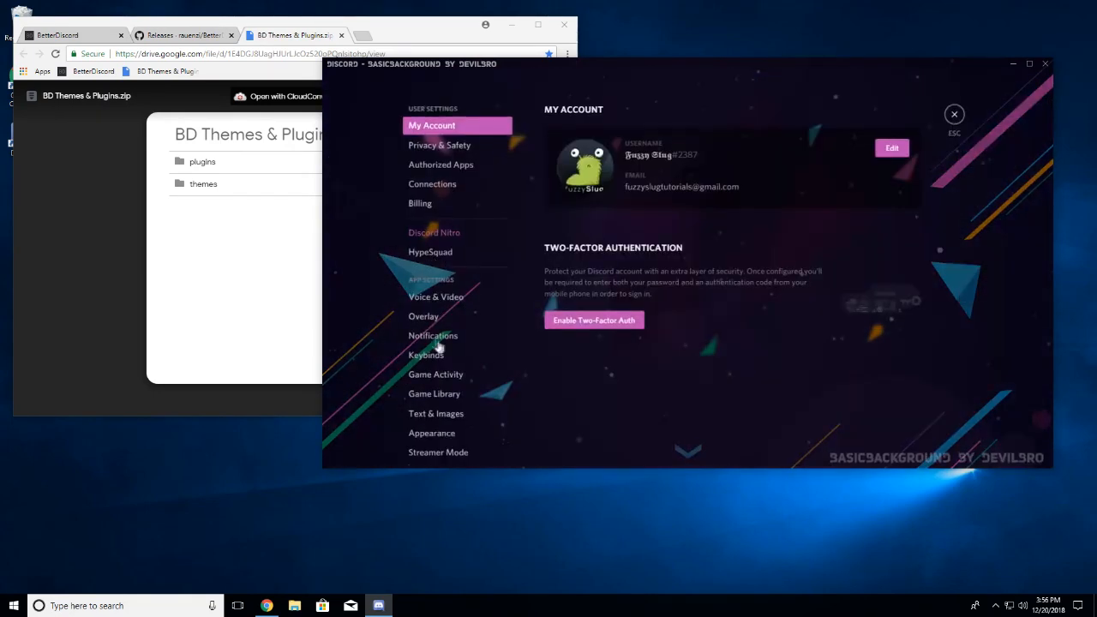
{"action": "left_click", "coordinate": [421, 319]}
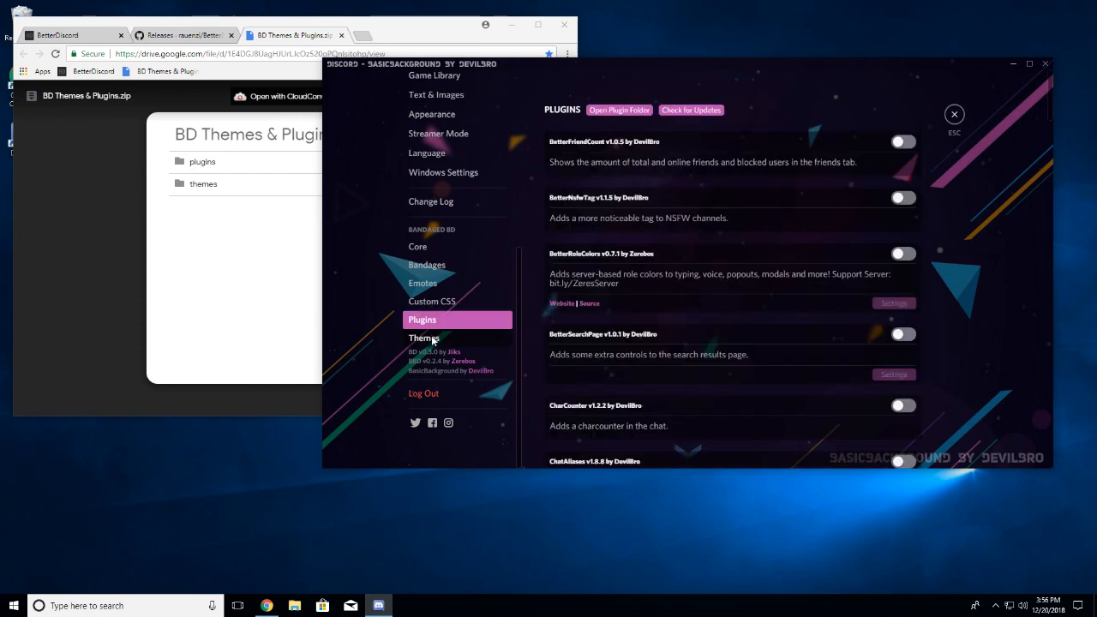
Step: Disable BasicBackground and enable BetterFriendCount, BetterNsfwTag and BetterRoleColors plugins
{"action": "left_click", "coordinate": [425, 338]}
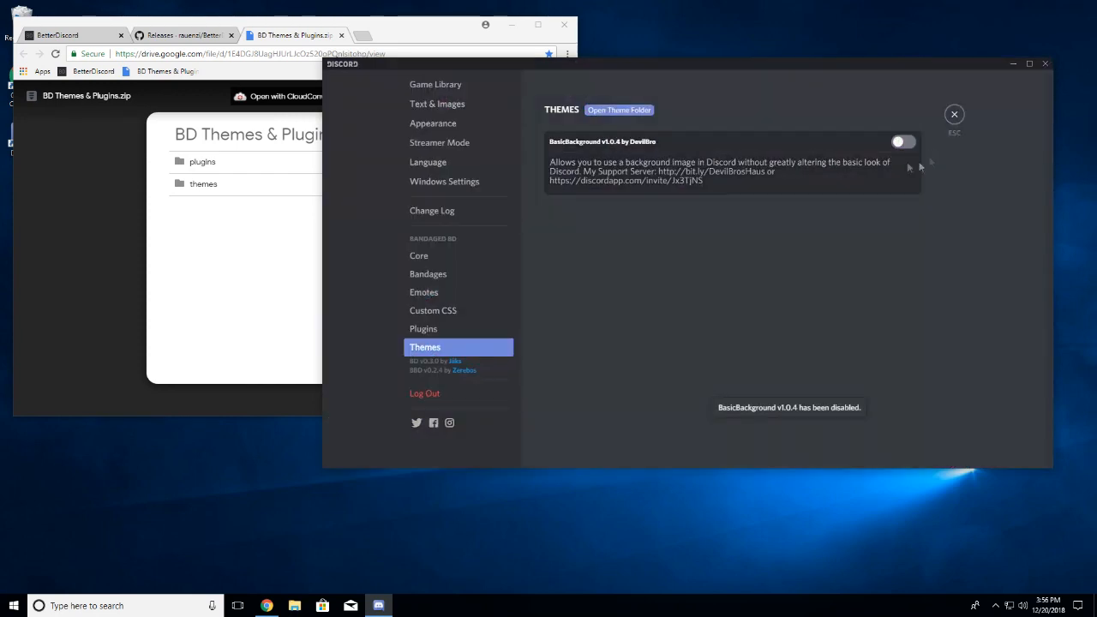
{"action": "left_click", "coordinate": [423, 329]}
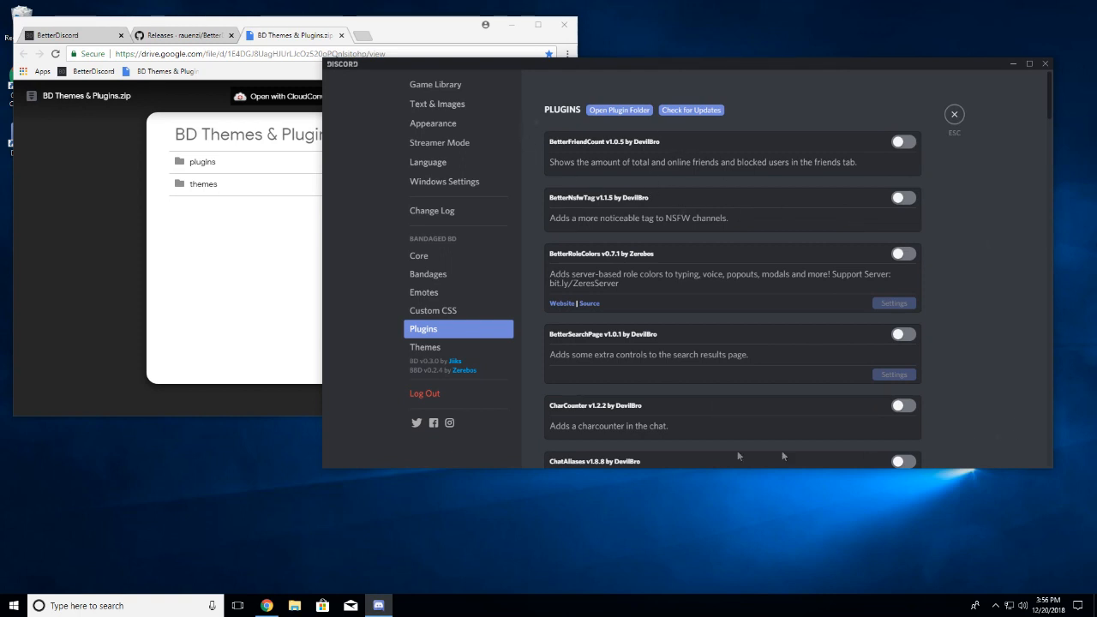
{"action": "mouse_move", "coordinate": [745, 77]}
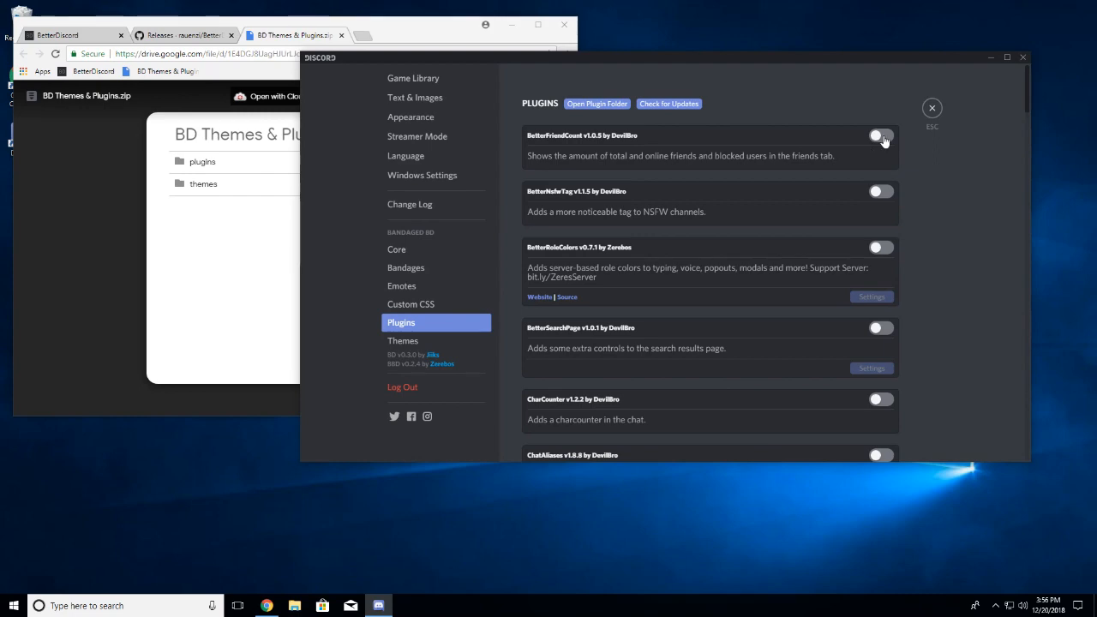
{"action": "left_click", "coordinate": [881, 135]}
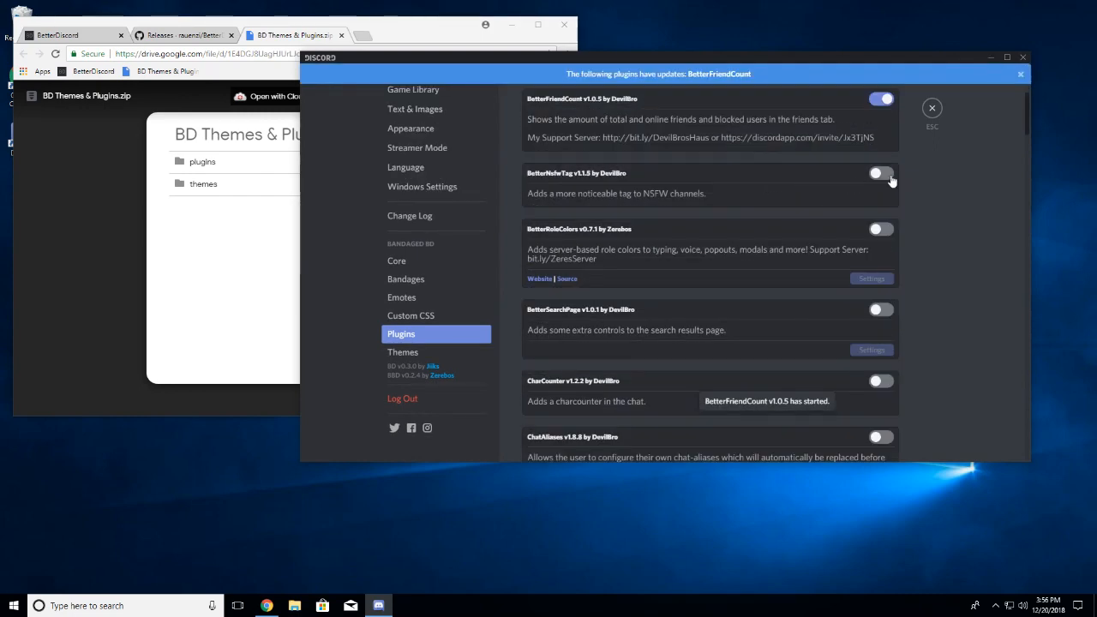
{"action": "left_click", "coordinate": [881, 173]}
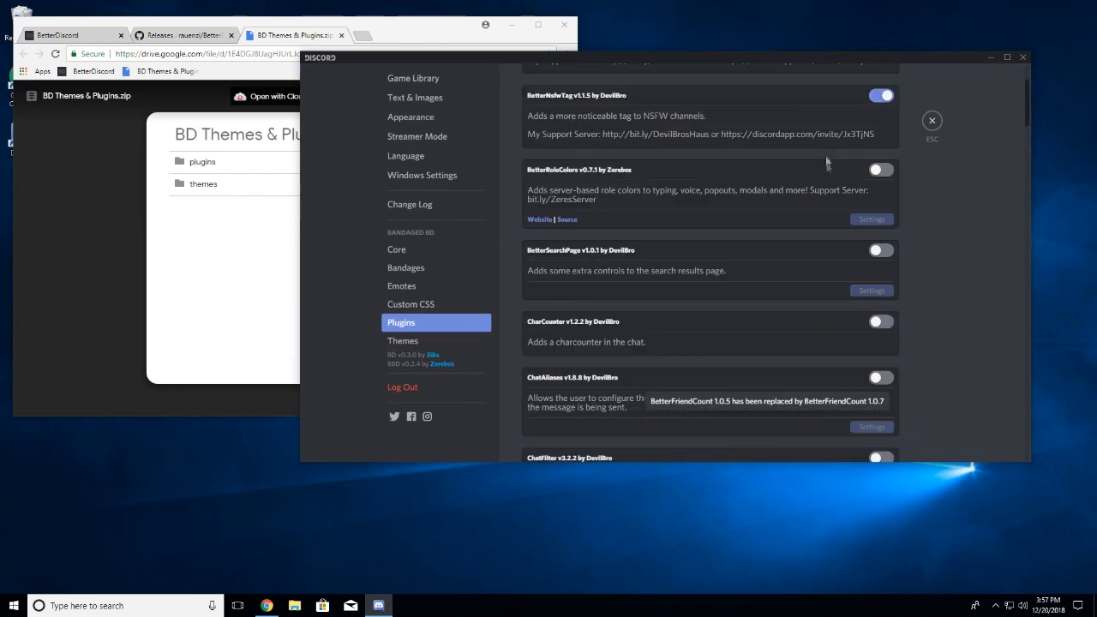
{"action": "left_click", "coordinate": [881, 170]}
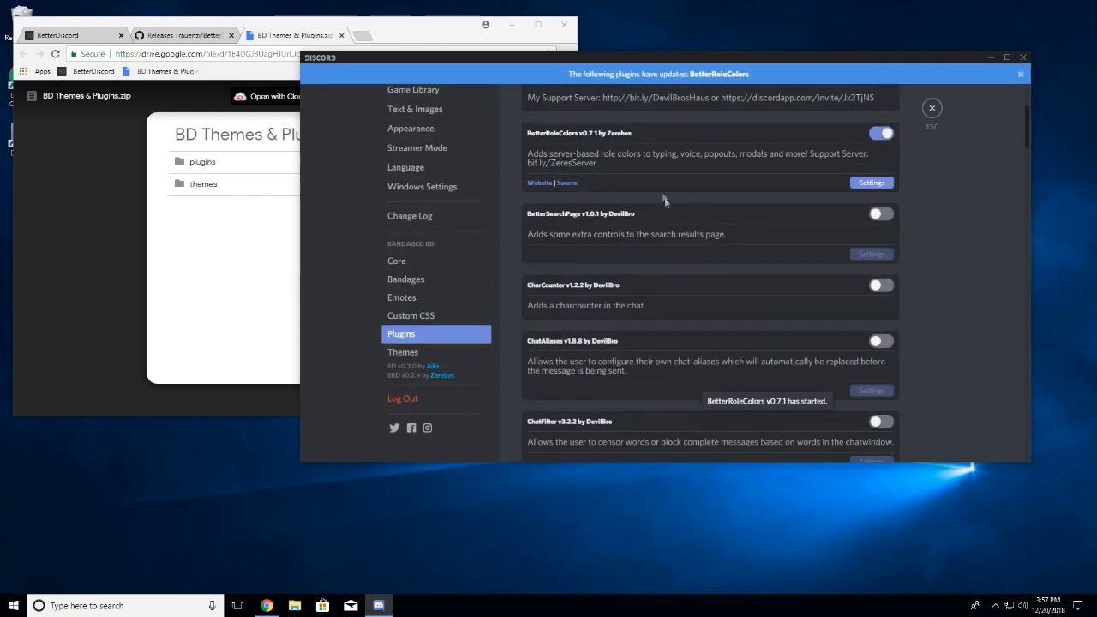
{"action": "mouse_move", "coordinate": [720, 74]}
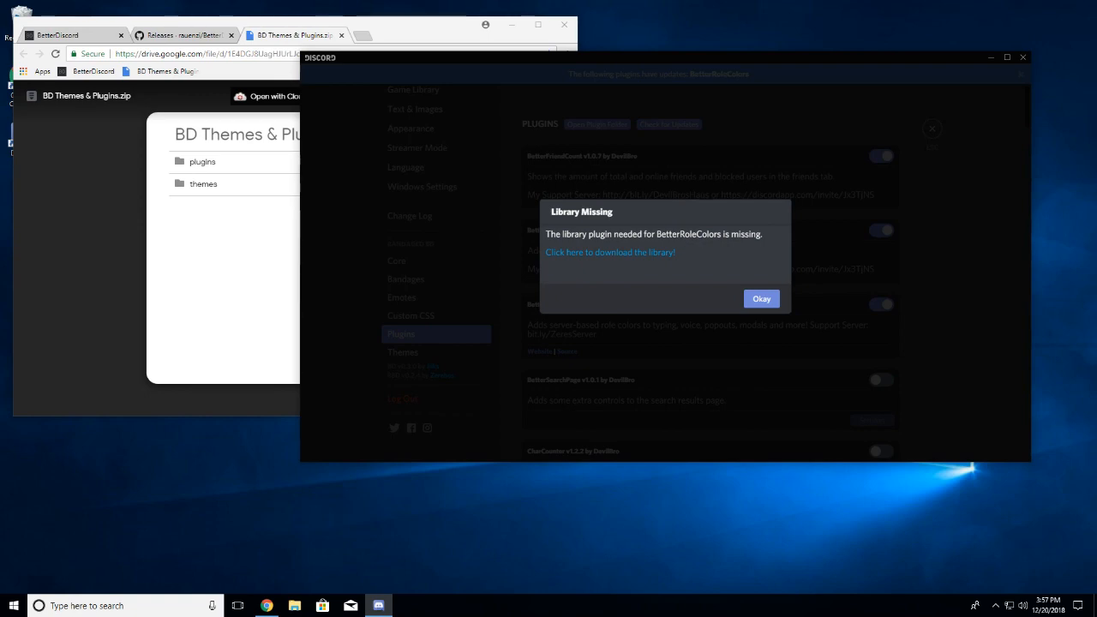
{"action": "mouse_move", "coordinate": [619, 257]}
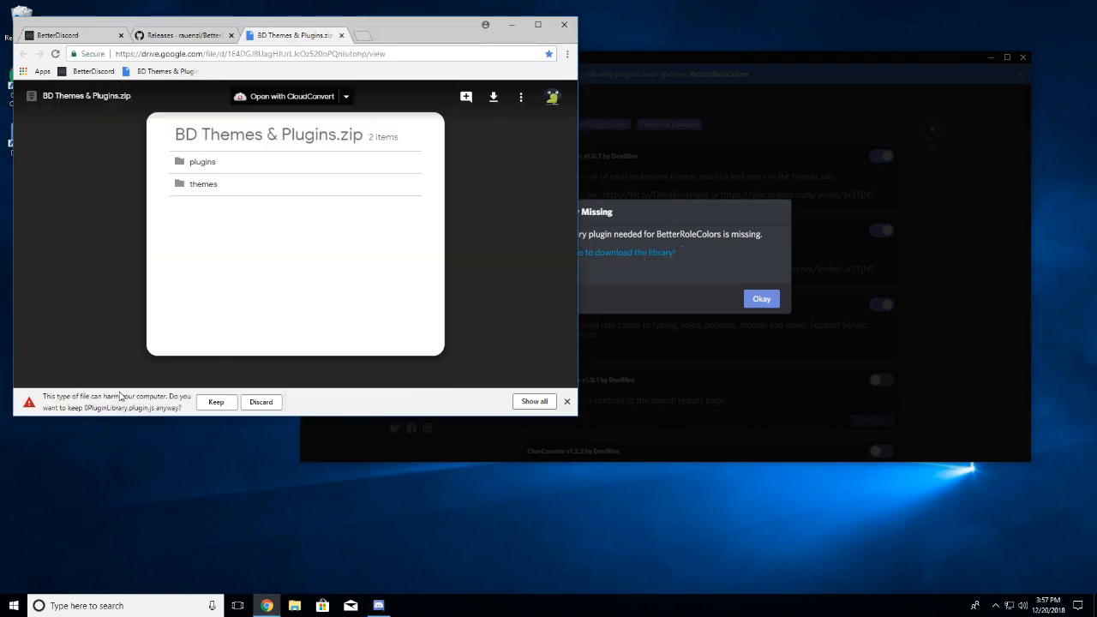
Step: Keep the downloaded missing-library plugin file in Chrome
{"action": "left_click", "coordinate": [216, 401]}
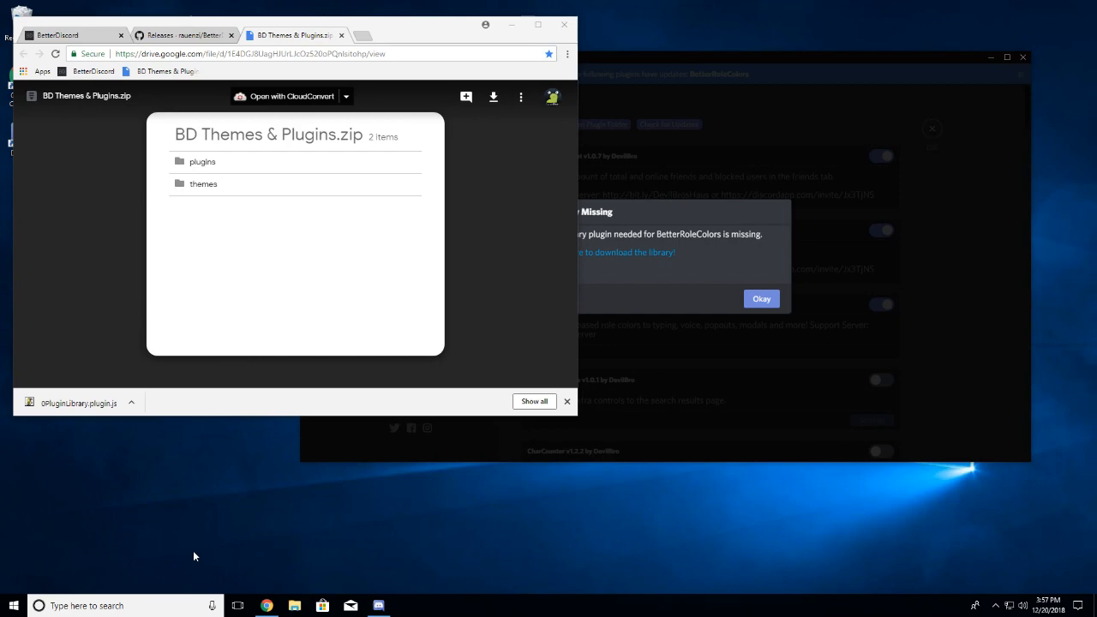
Step: Browse AppData\Roaming\BetterDiscord\plugins to confirm the library plugin file is present
{"action": "left_click", "coordinate": [295, 604]}
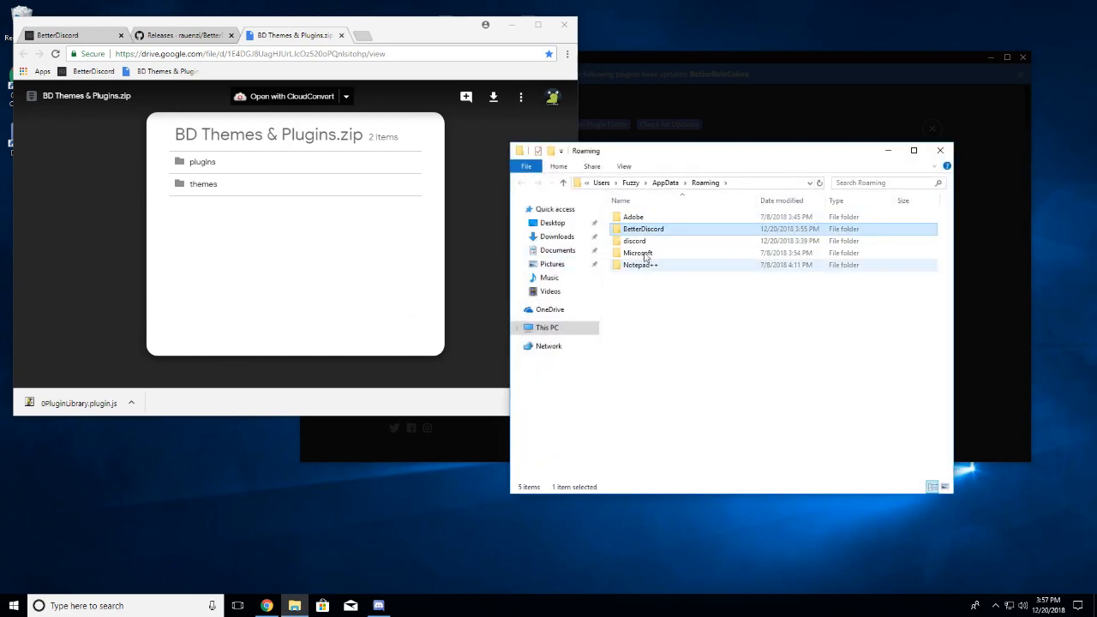
{"action": "double_click", "coordinate": [645, 229]}
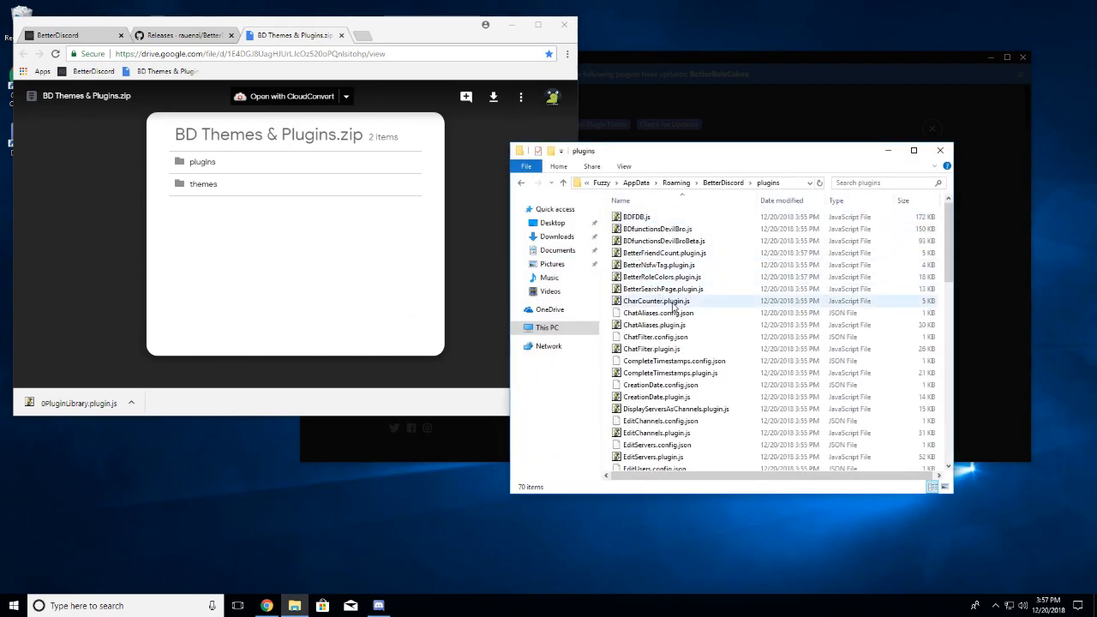
{"action": "scroll", "scroll_direction": "down", "scroll_amount": 3}
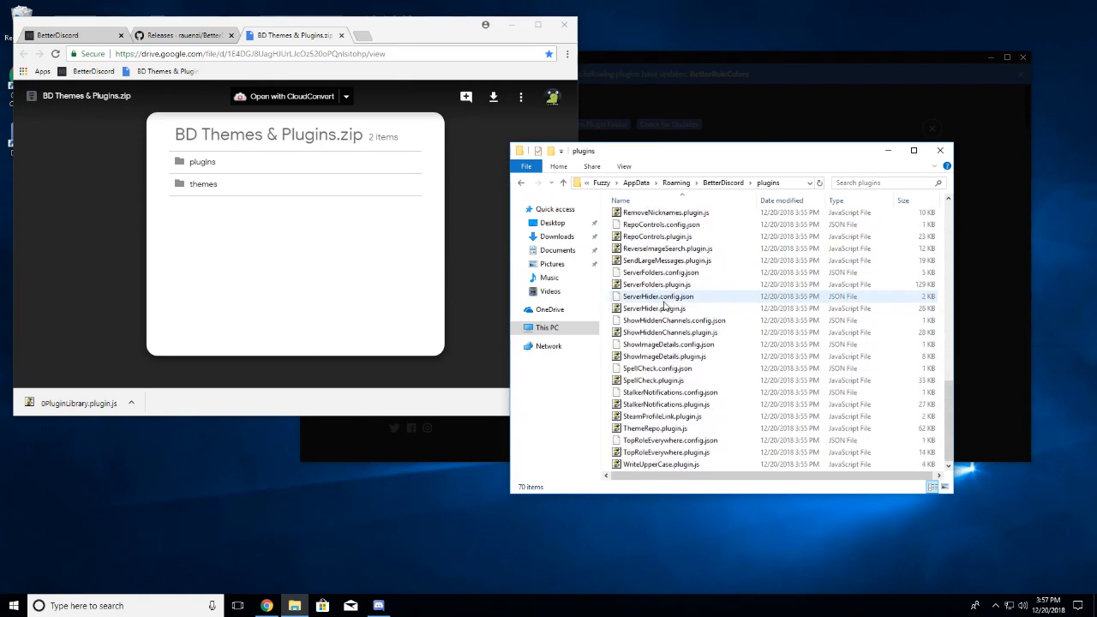
{"action": "scroll", "scroll_direction": "up", "scroll_amount": 3}
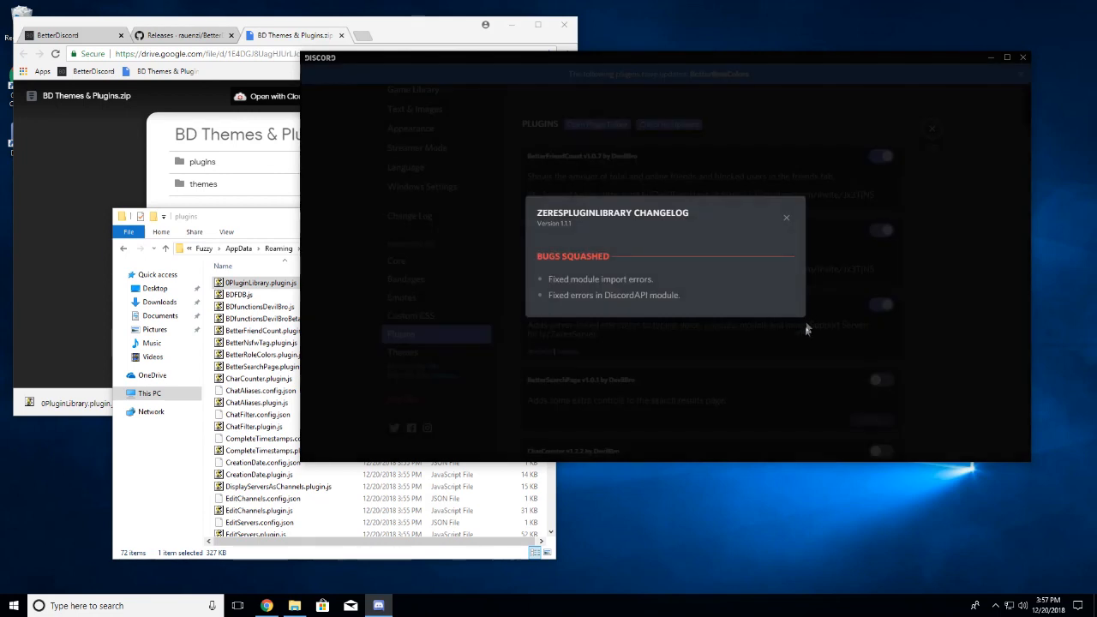
{"action": "mouse_move", "coordinate": [774, 208]}
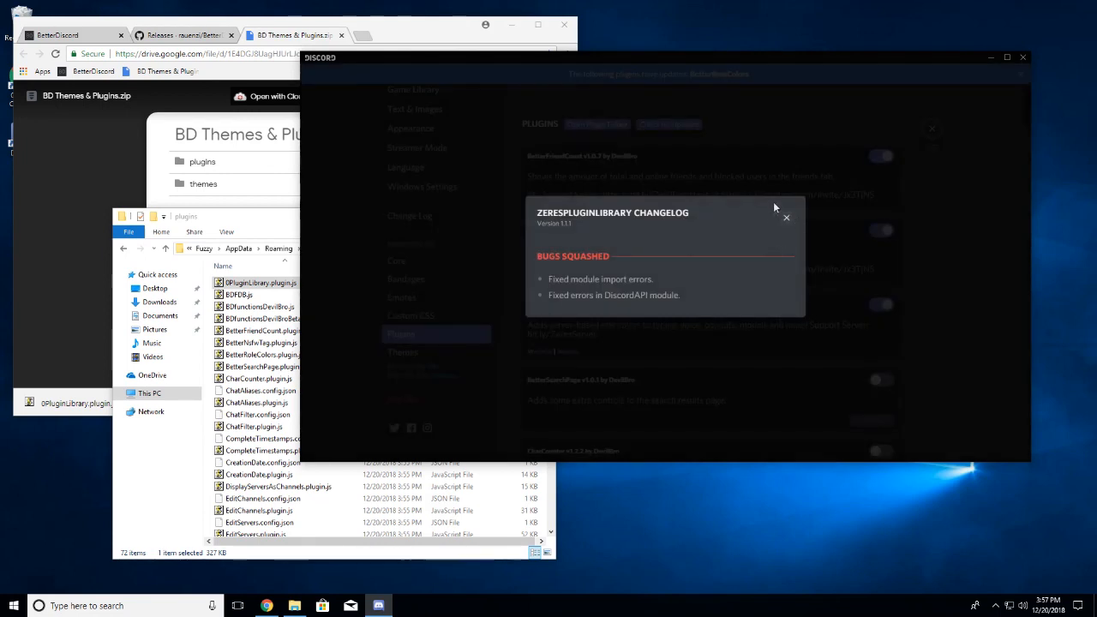
Step: Dismiss the ZeresPluginLibrary changelog, update BetterRoleColors and dismiss its changelog too
{"action": "left_click", "coordinate": [785, 218]}
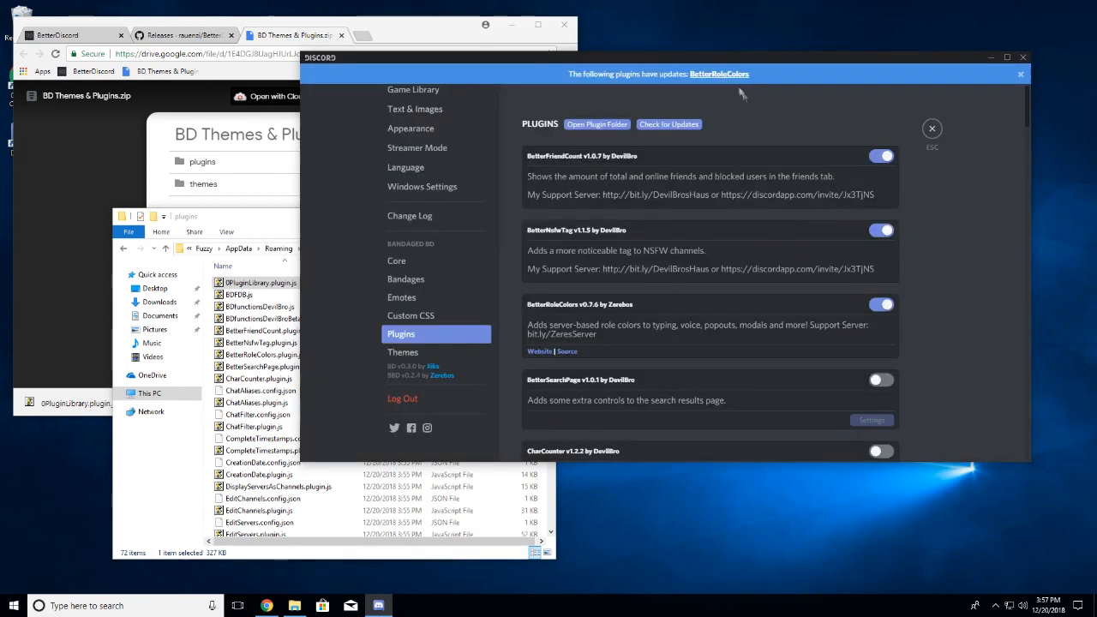
{"action": "left_click", "coordinate": [718, 73]}
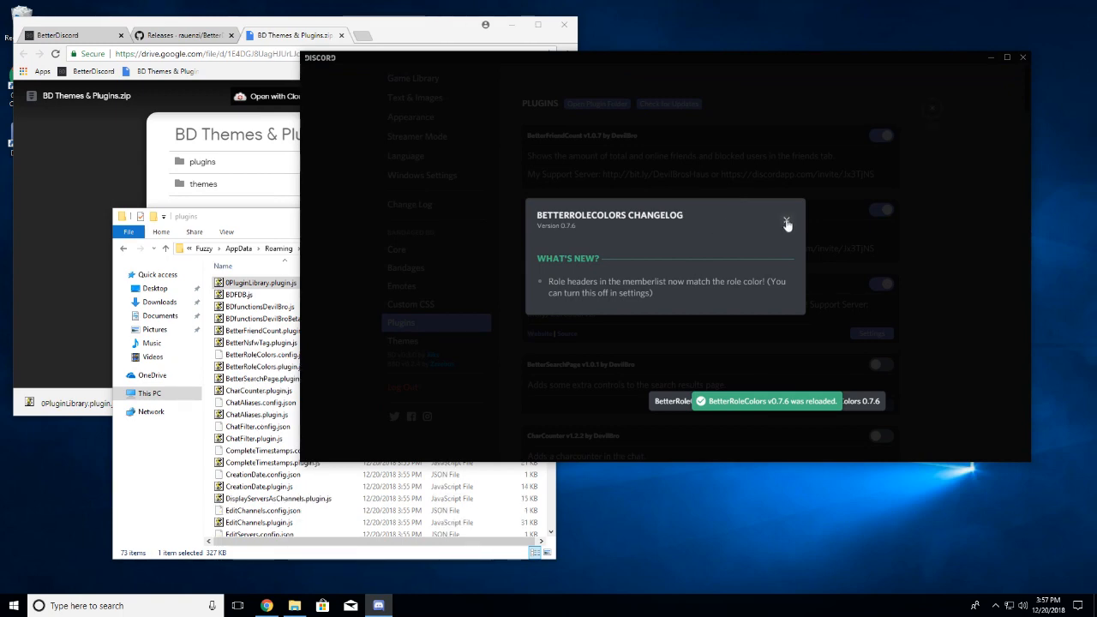
{"action": "left_click", "coordinate": [787, 223]}
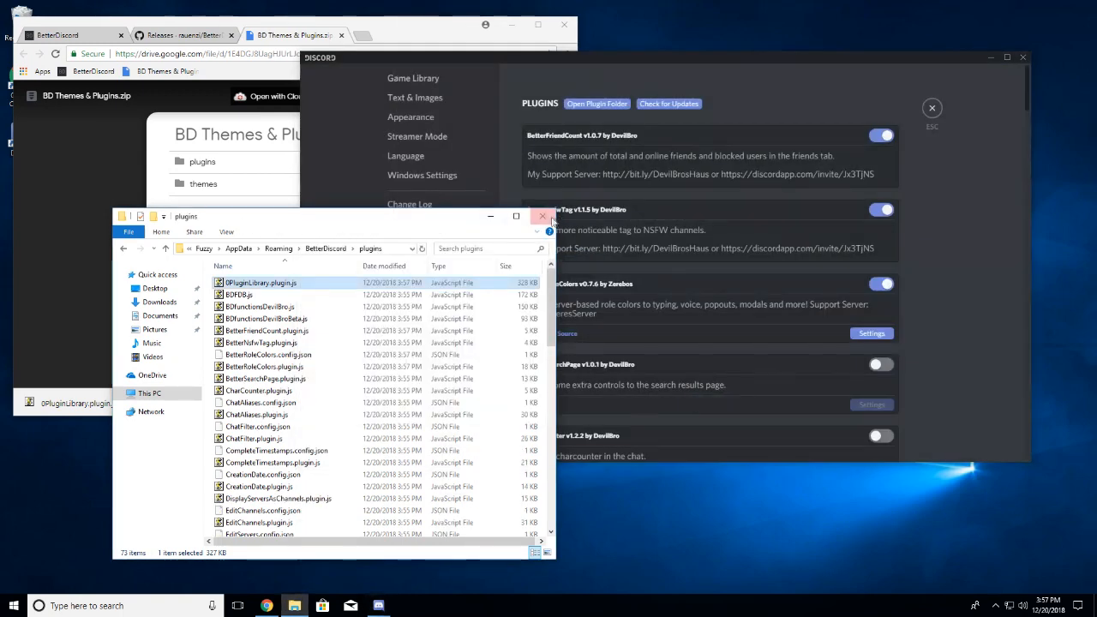
Step: Run Check for Updates on the installed plugins and look down the list
{"action": "left_click", "coordinate": [542, 216]}
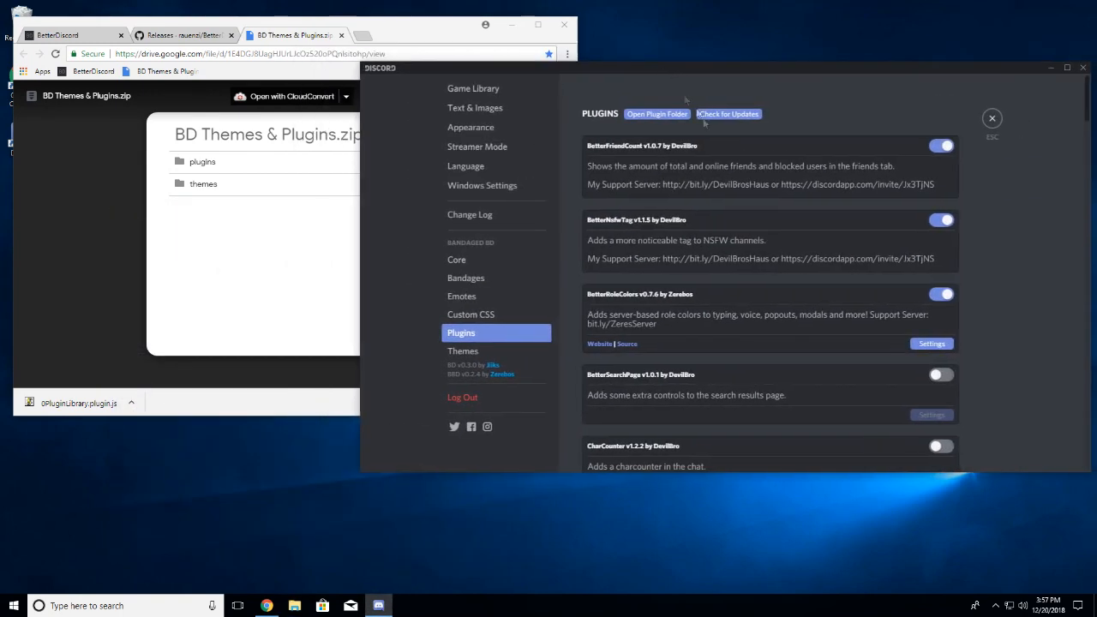
{"action": "mouse_move", "coordinate": [738, 81]}
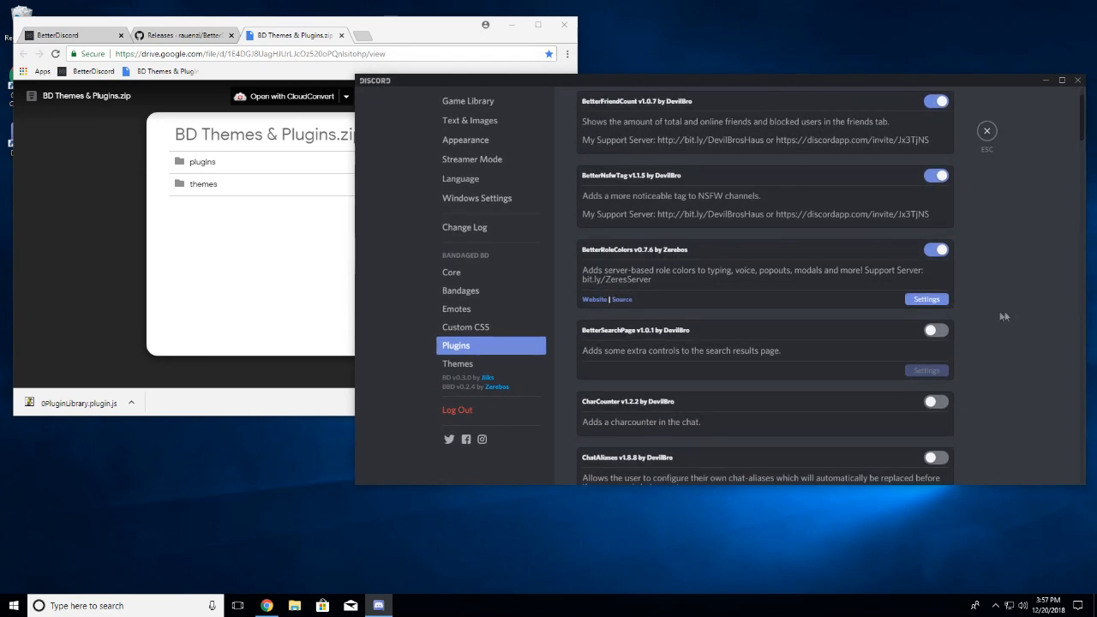
{"action": "scroll", "scroll_direction": "down", "scroll_amount": 3}
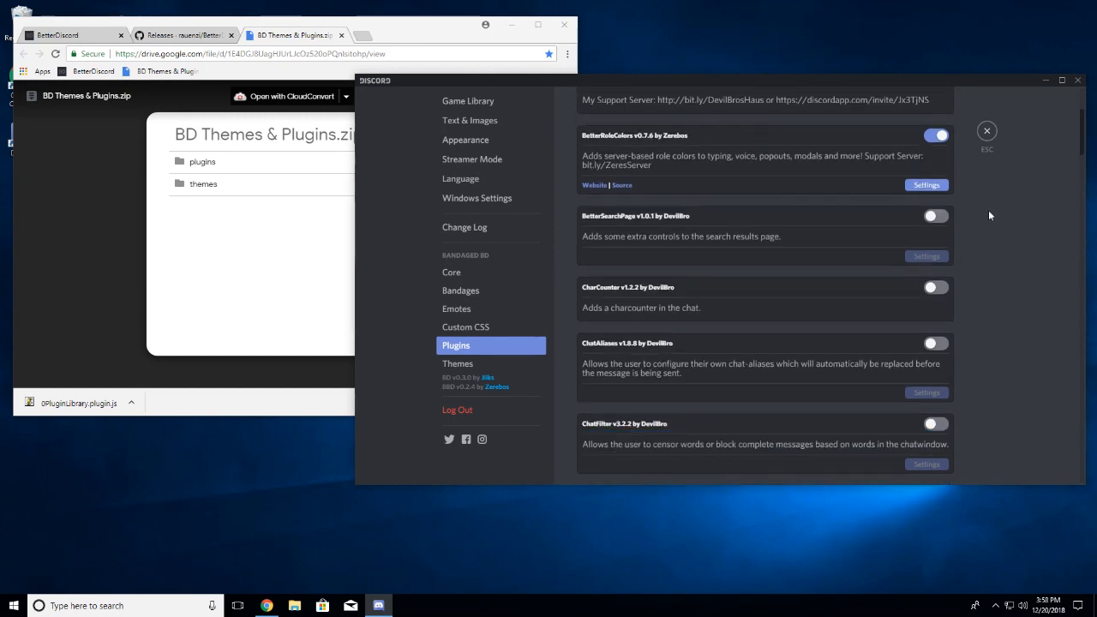
{"action": "mouse_move", "coordinate": [895, 202]}
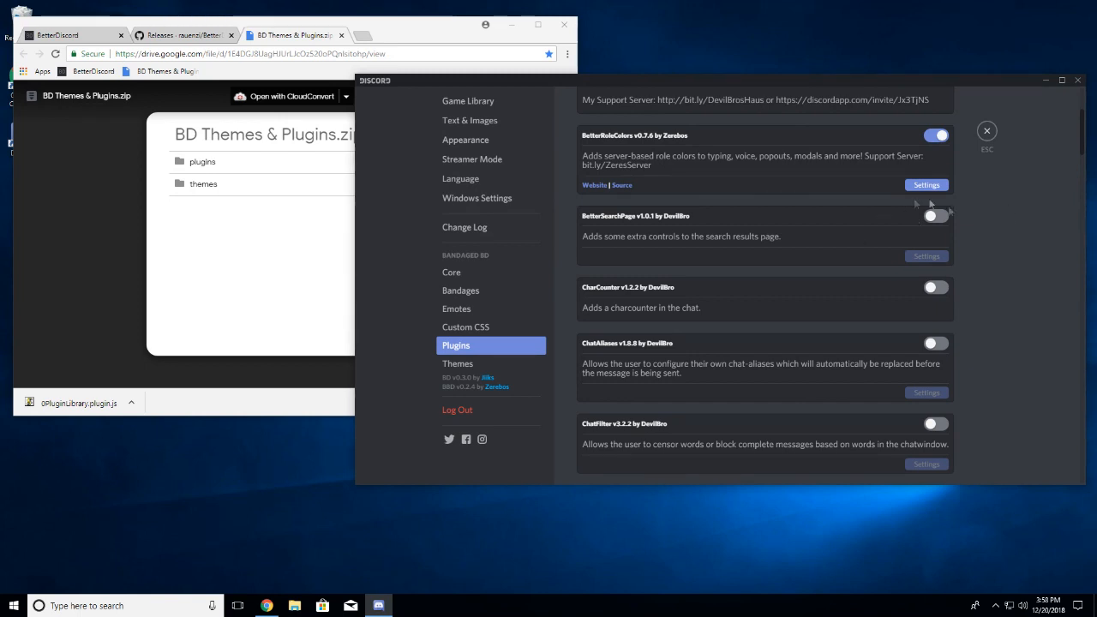
{"action": "mouse_move", "coordinate": [788, 374]}
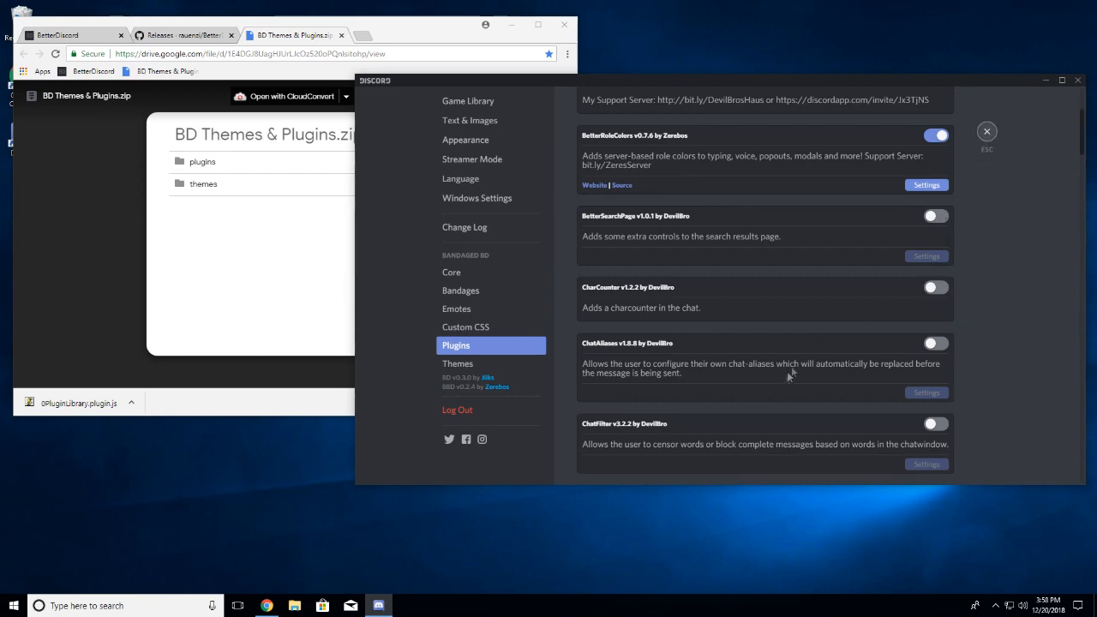
Step: Leave settings, visit Galactic Federation, then switch to the Spectrum E-S server's general channel
{"action": "left_click", "coordinate": [987, 130]}
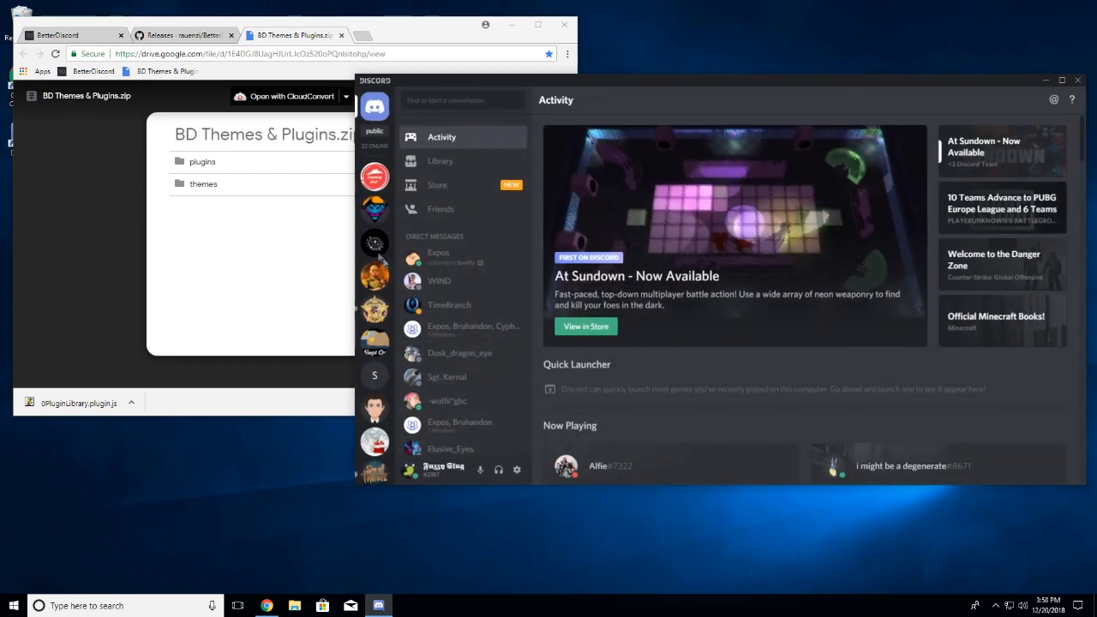
{"action": "mouse_move", "coordinate": [374, 244]}
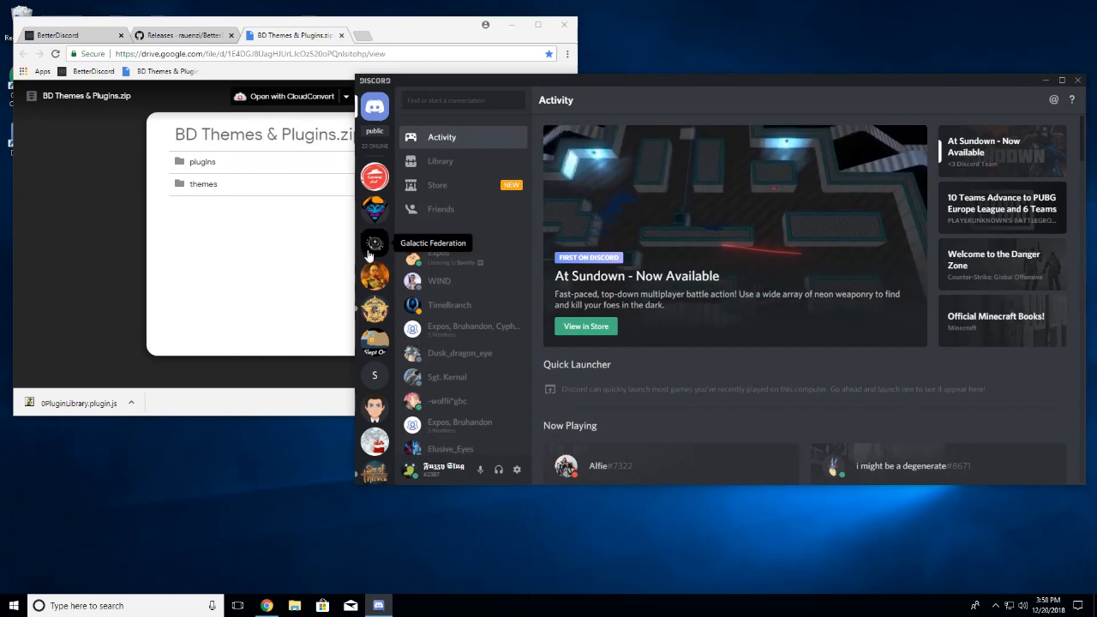
{"action": "left_click", "coordinate": [374, 243]}
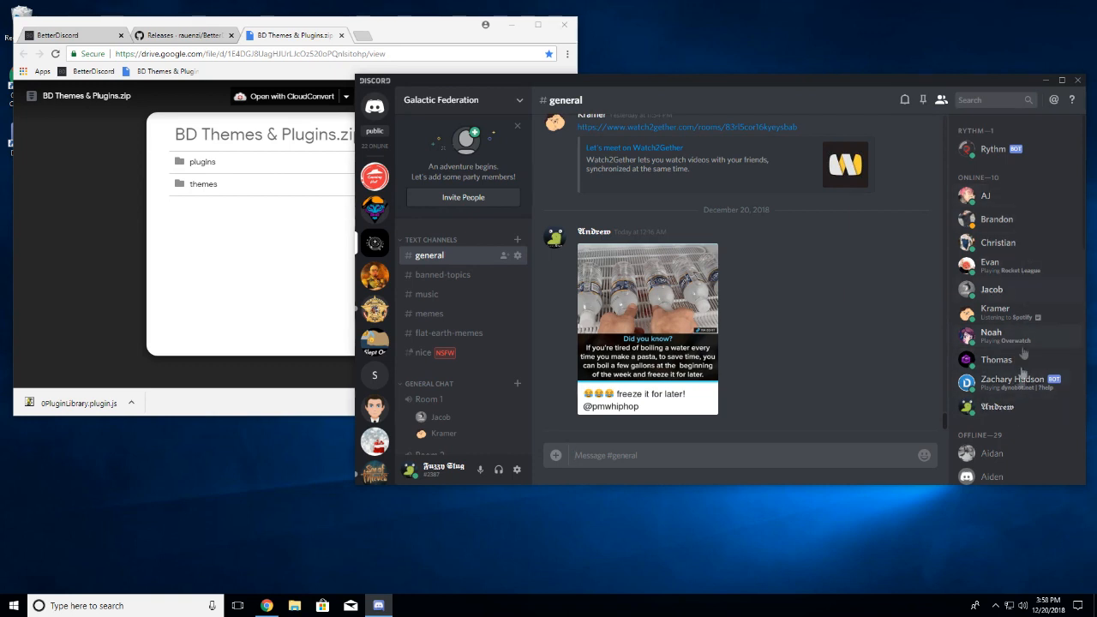
{"action": "mouse_move", "coordinate": [516, 120]}
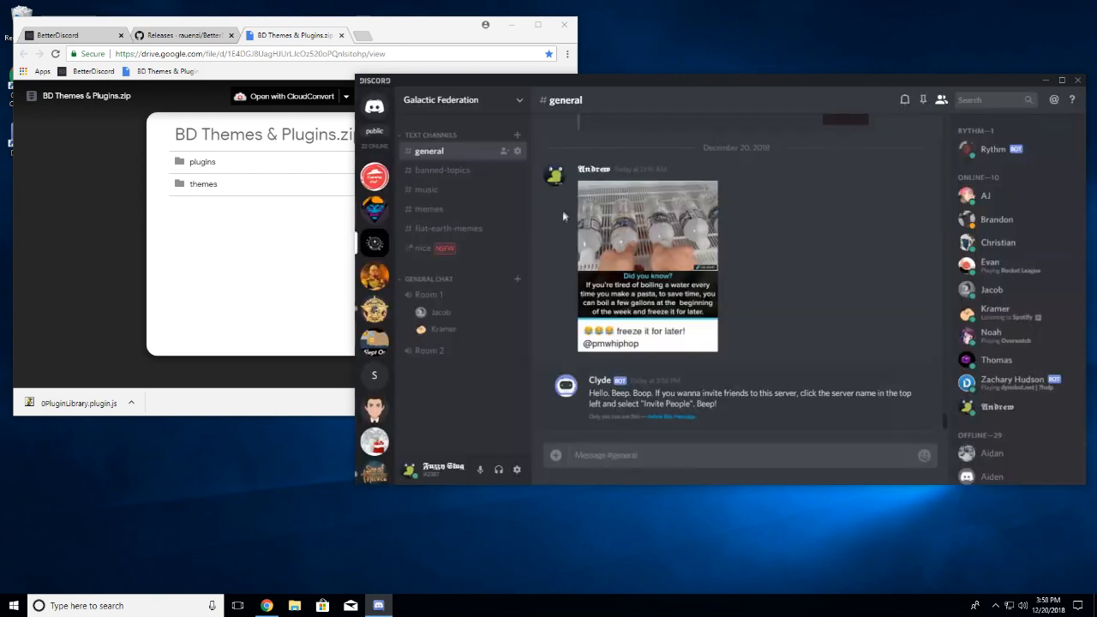
{"action": "mouse_move", "coordinate": [374, 209]}
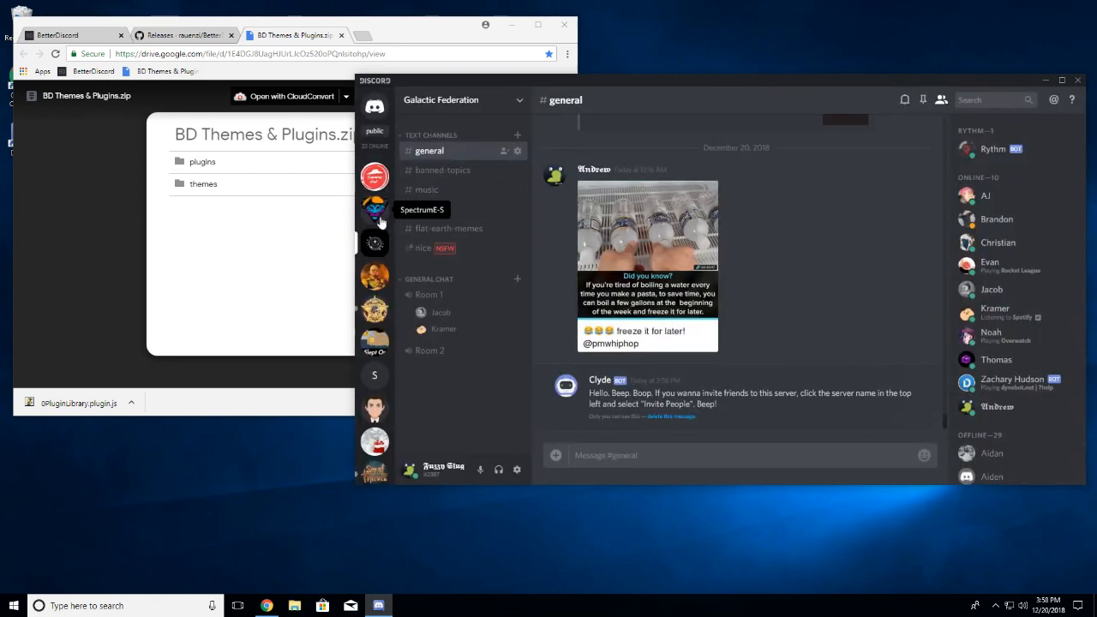
{"action": "left_click", "coordinate": [374, 209]}
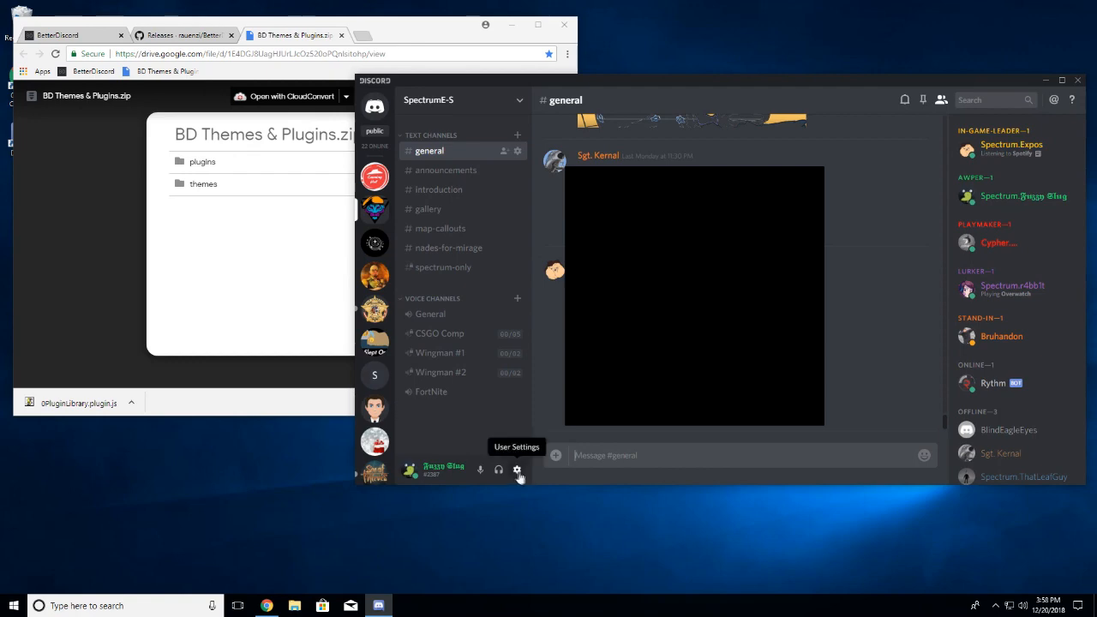
Step: In BandagedBD Plugins, enable BetterSearchPage, ChatFilter and CompleteTimestamps
{"action": "left_click", "coordinate": [517, 469]}
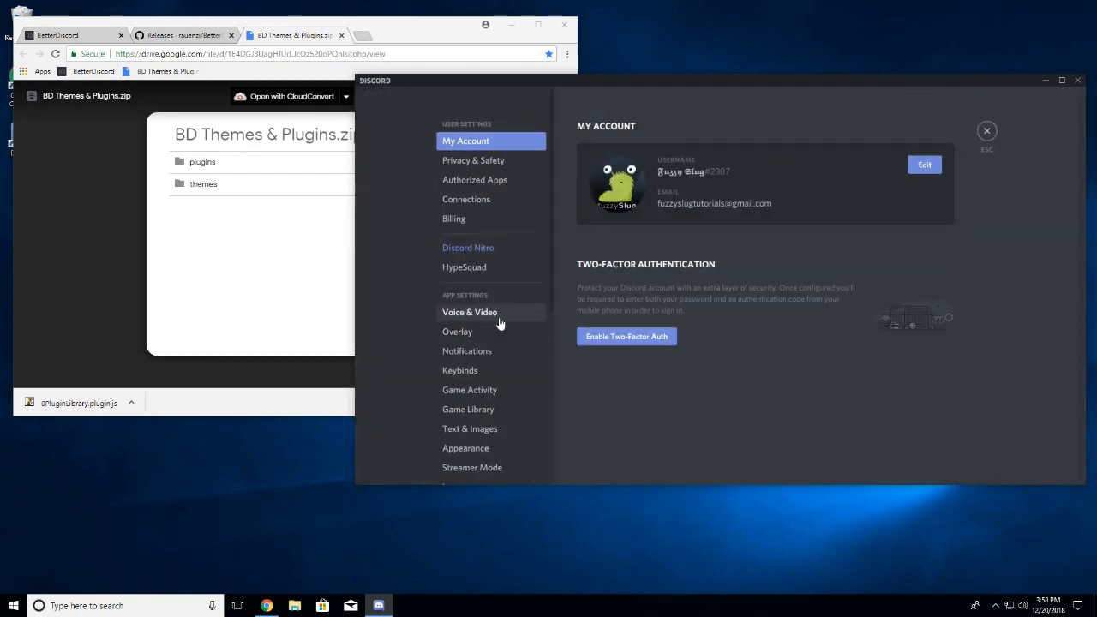
{"action": "left_click", "coordinate": [456, 345]}
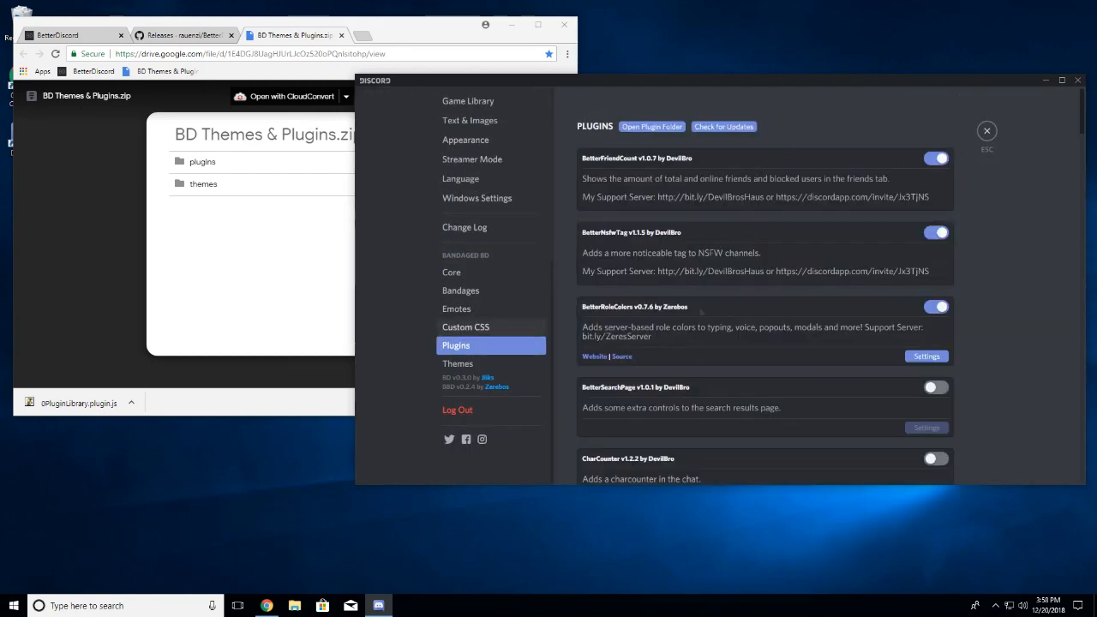
{"action": "scroll", "scroll_direction": "down", "scroll_amount": 3}
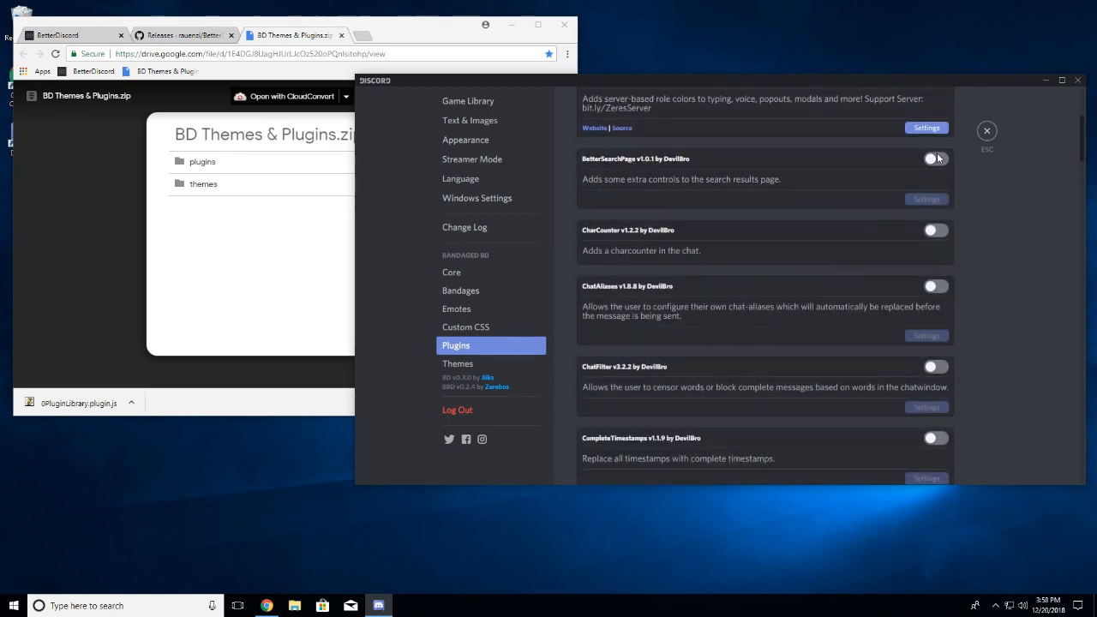
{"action": "left_click", "coordinate": [933, 158]}
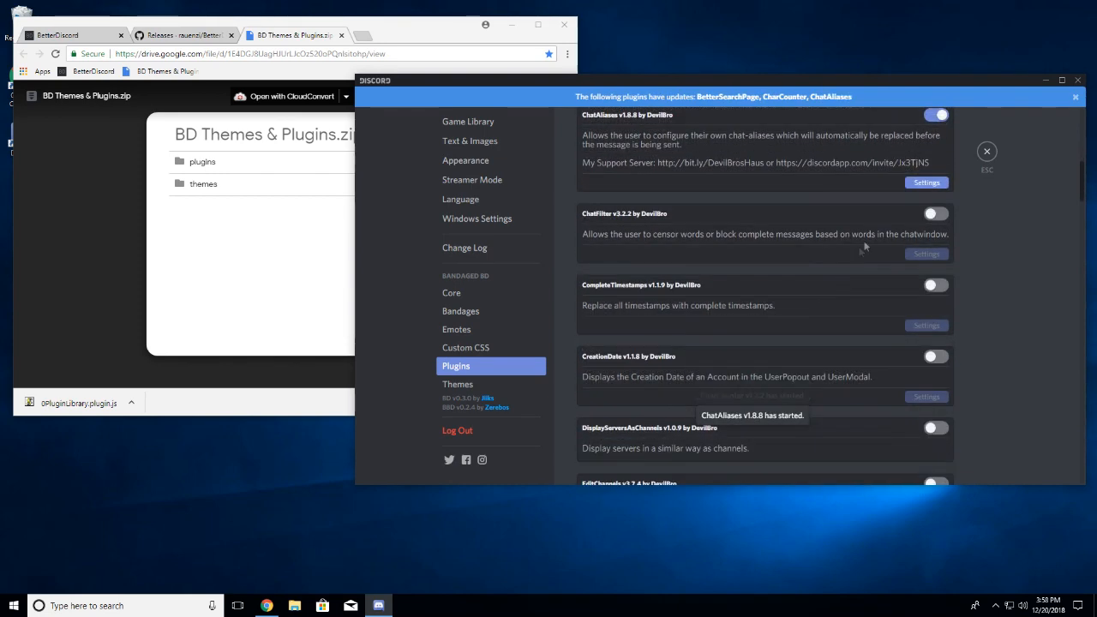
{"action": "left_click", "coordinate": [935, 213]}
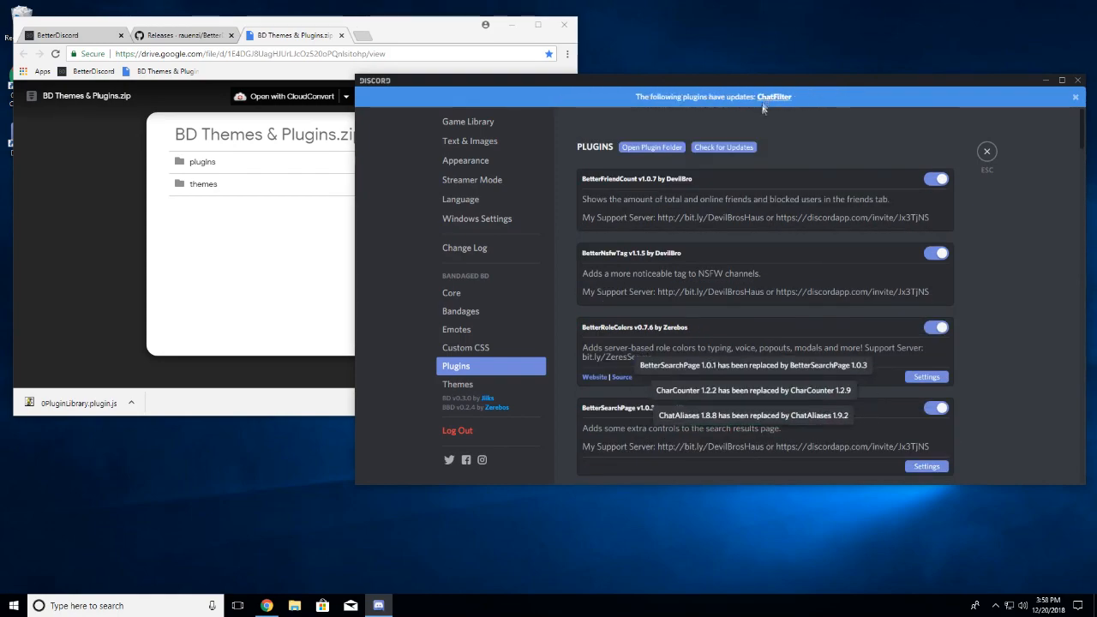
{"action": "scroll", "scroll_direction": "down", "scroll_amount": 3}
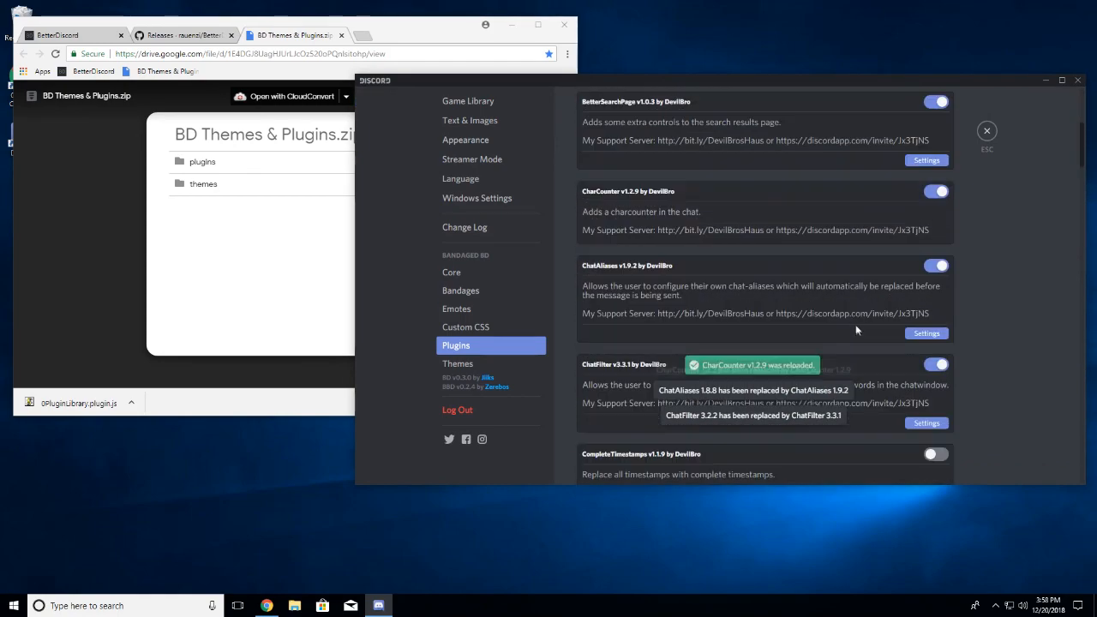
{"action": "scroll", "scroll_direction": "down", "scroll_amount": 3}
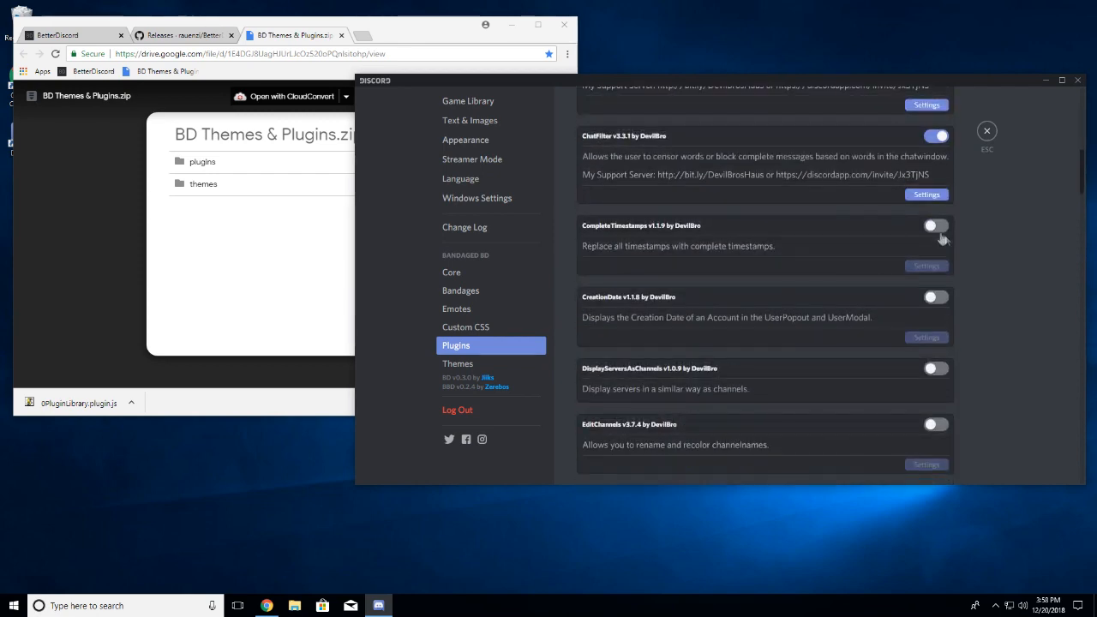
{"action": "left_click", "coordinate": [936, 226]}
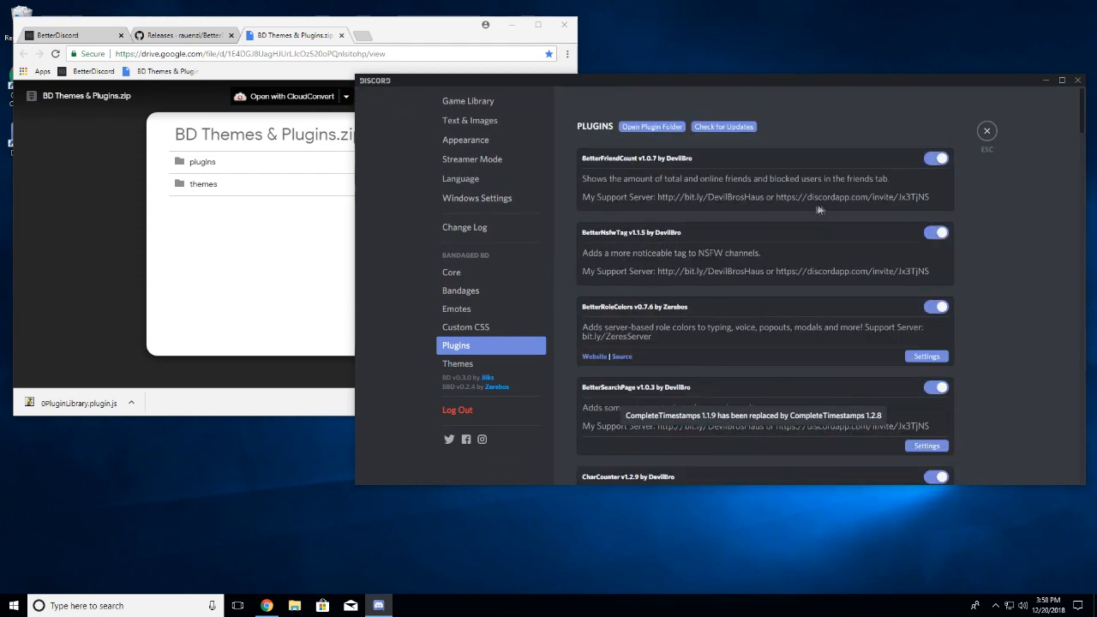
Step: Enable EditChannels, EditServers, EditUsers, EmojiStatistics and FriendNotifications
{"action": "scroll", "scroll_direction": "down", "scroll_amount": 3}
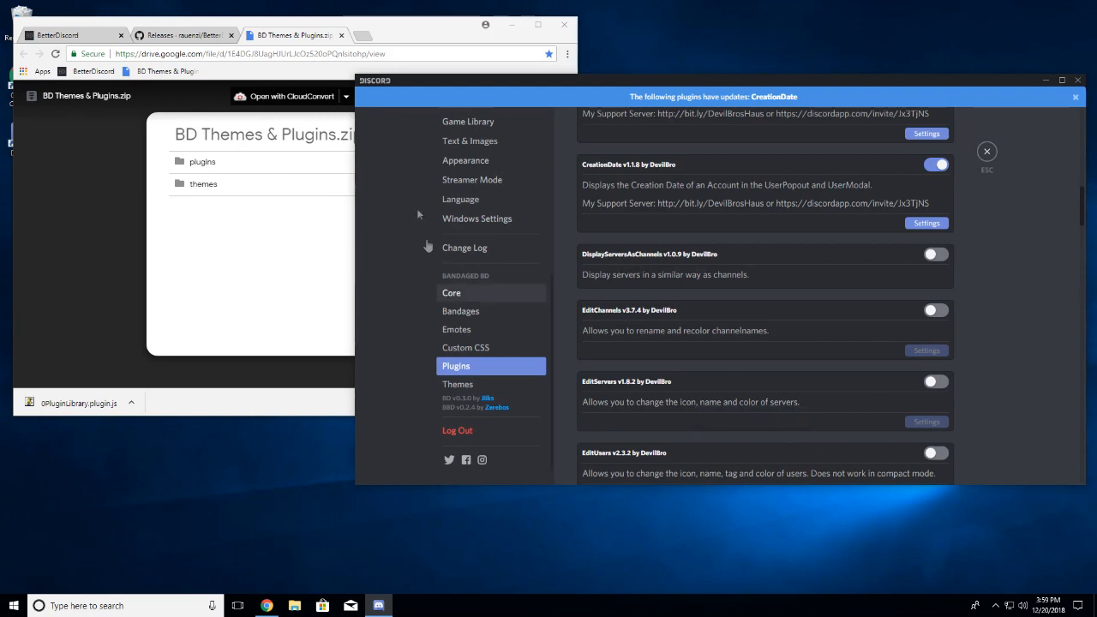
{"action": "mouse_move", "coordinate": [785, 267]}
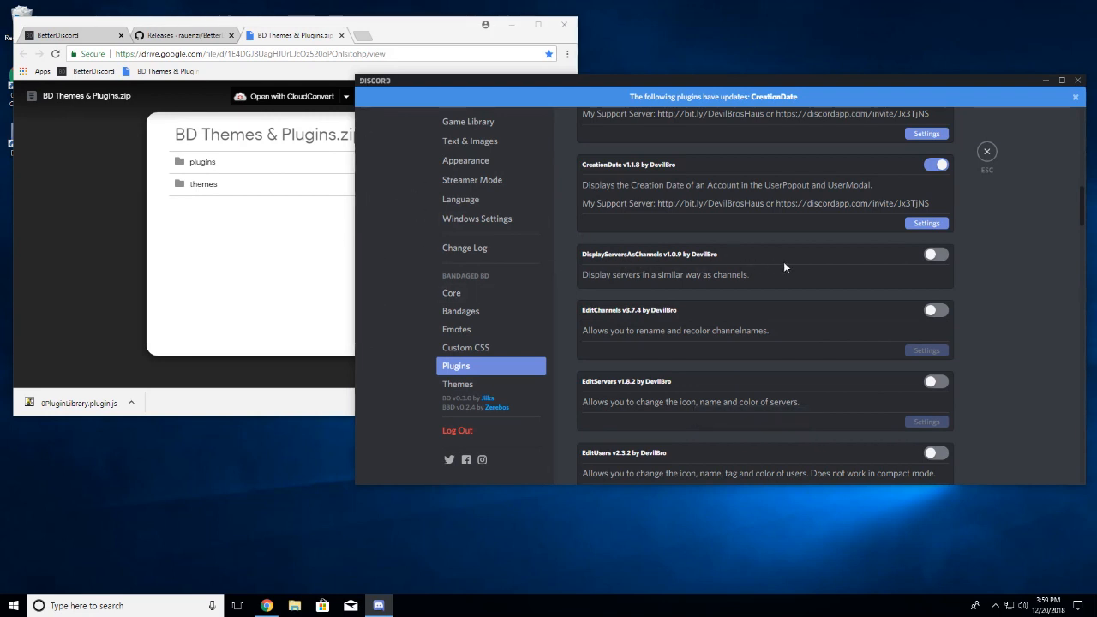
{"action": "scroll", "scroll_direction": "down", "scroll_amount": 3}
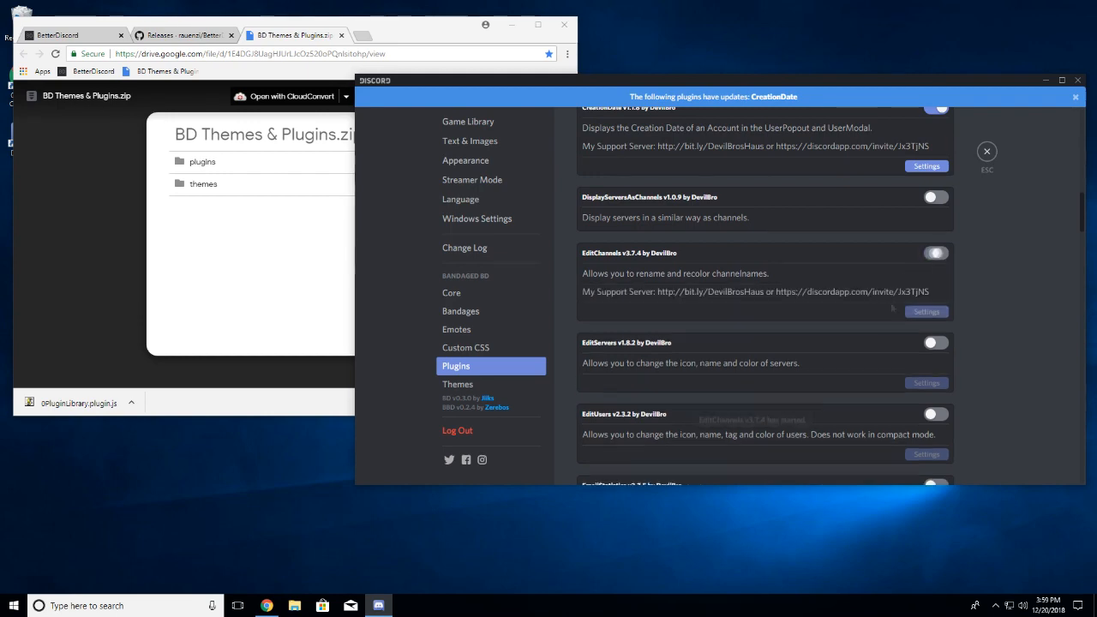
{"action": "left_click", "coordinate": [936, 252]}
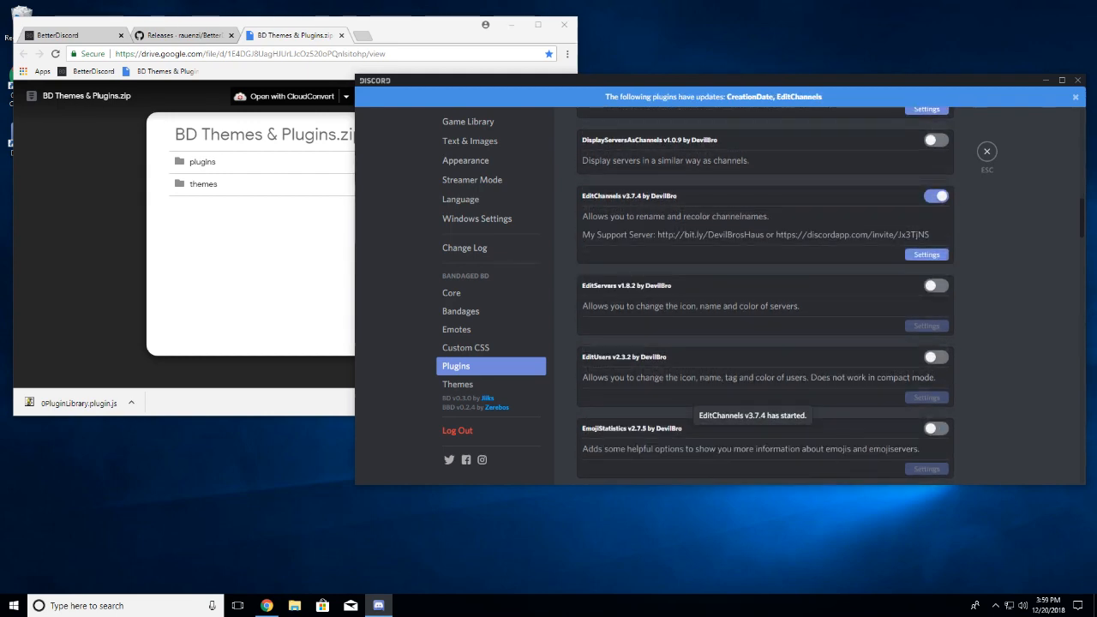
{"action": "scroll", "scroll_direction": "down", "scroll_amount": 3}
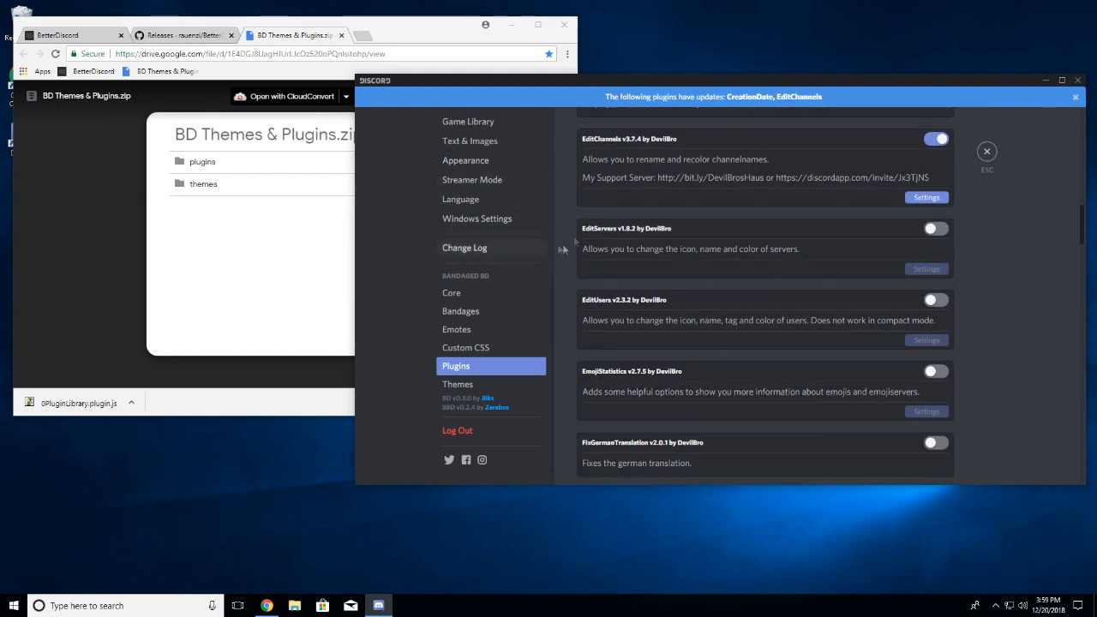
{"action": "left_click", "coordinate": [936, 227]}
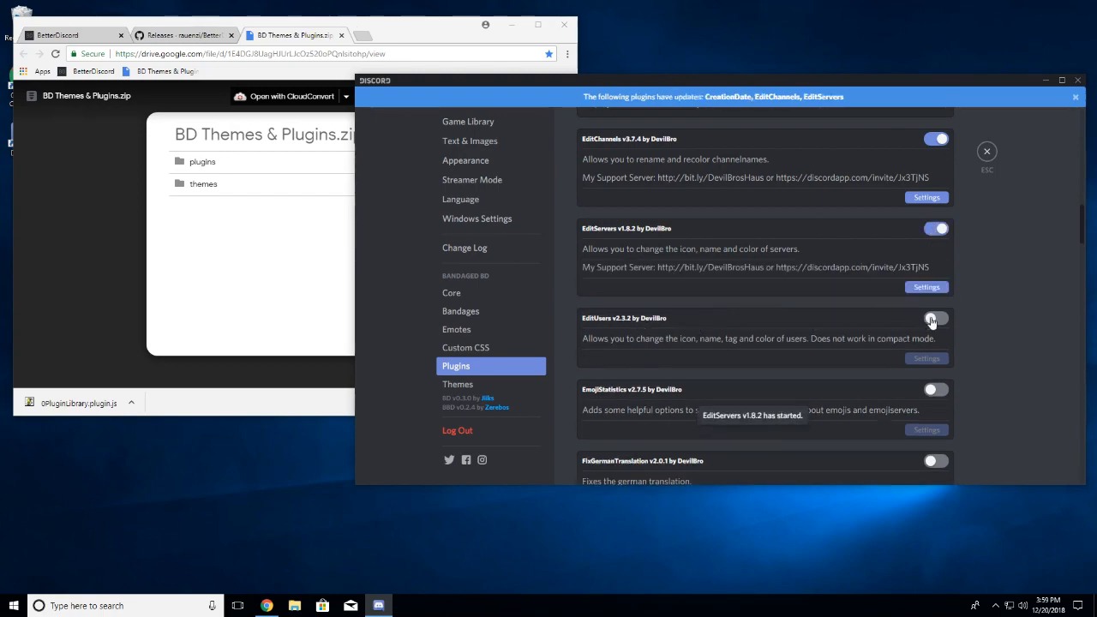
{"action": "left_click", "coordinate": [932, 318]}
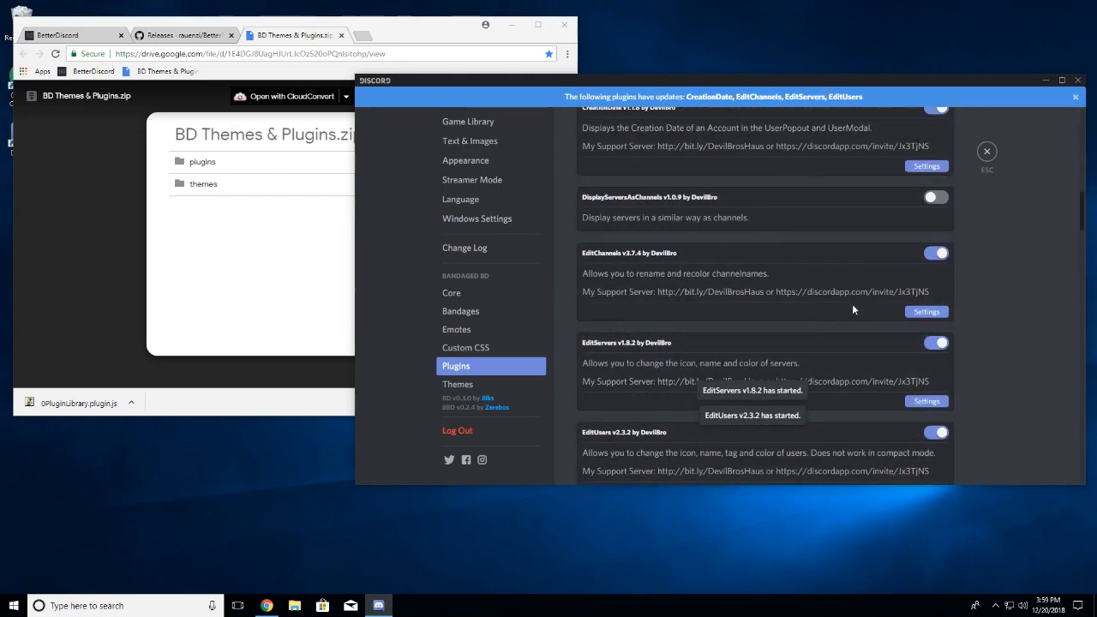
{"action": "scroll", "scroll_direction": "down", "scroll_amount": 3}
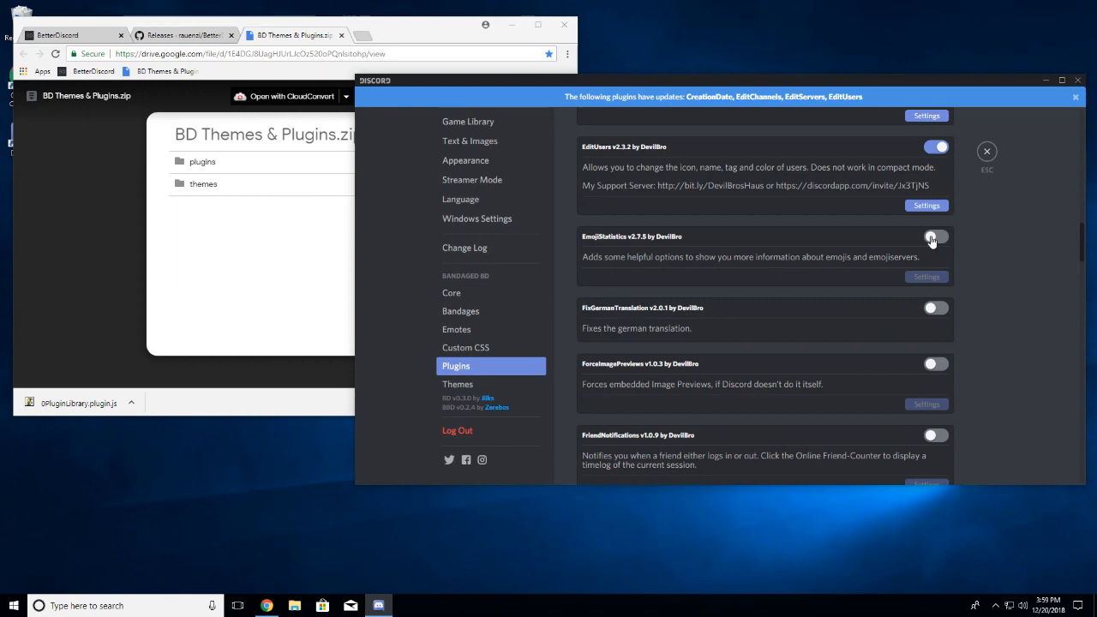
{"action": "left_click", "coordinate": [936, 236]}
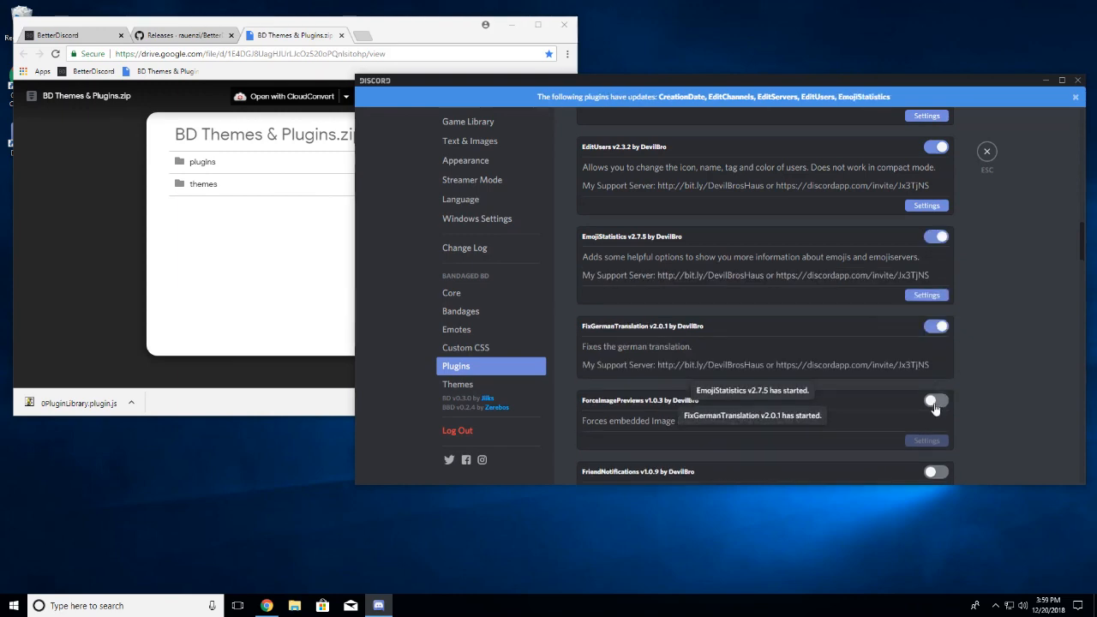
{"action": "scroll", "scroll_direction": "down", "scroll_amount": 3}
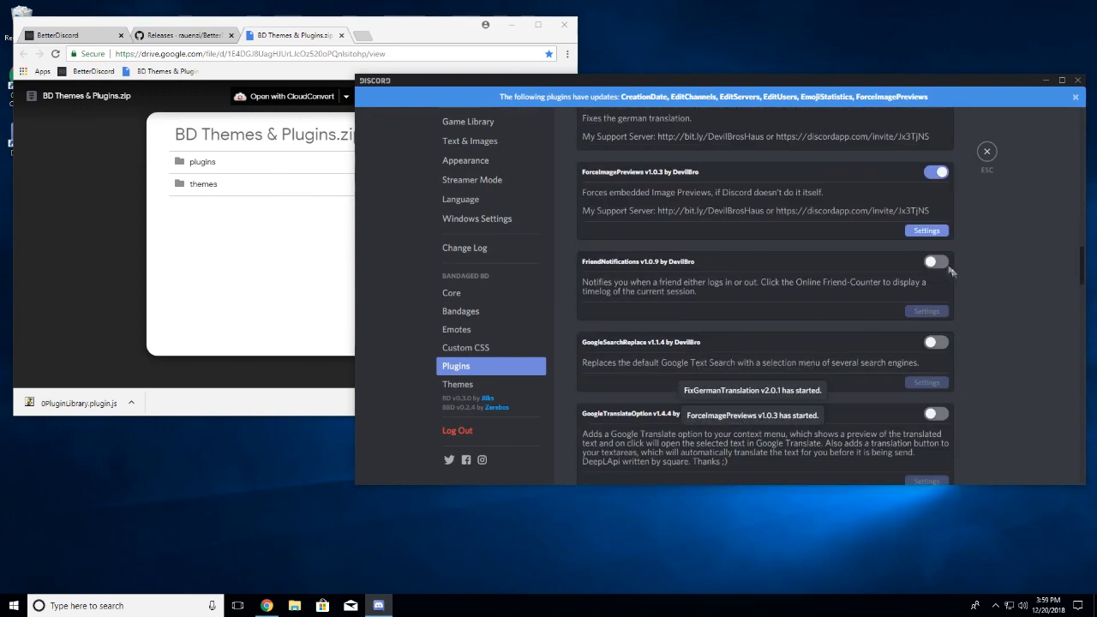
{"action": "left_click", "coordinate": [936, 261]}
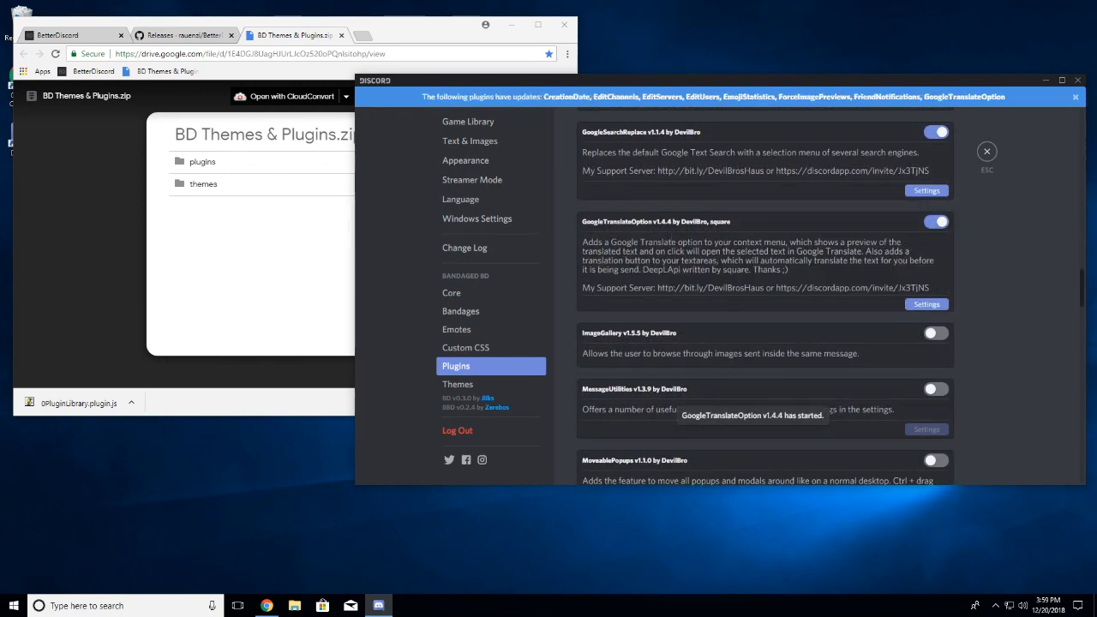
Step: Try OldTitleBar on, then switch it back off
{"action": "scroll", "scroll_direction": "down", "scroll_amount": 3}
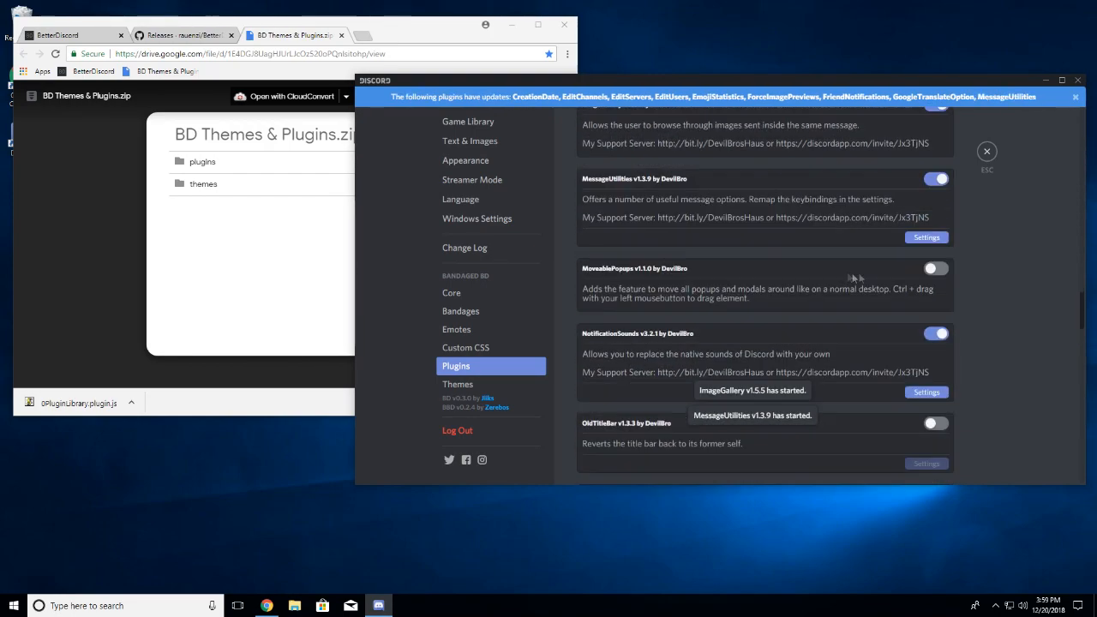
{"action": "scroll", "scroll_direction": "down", "scroll_amount": 3}
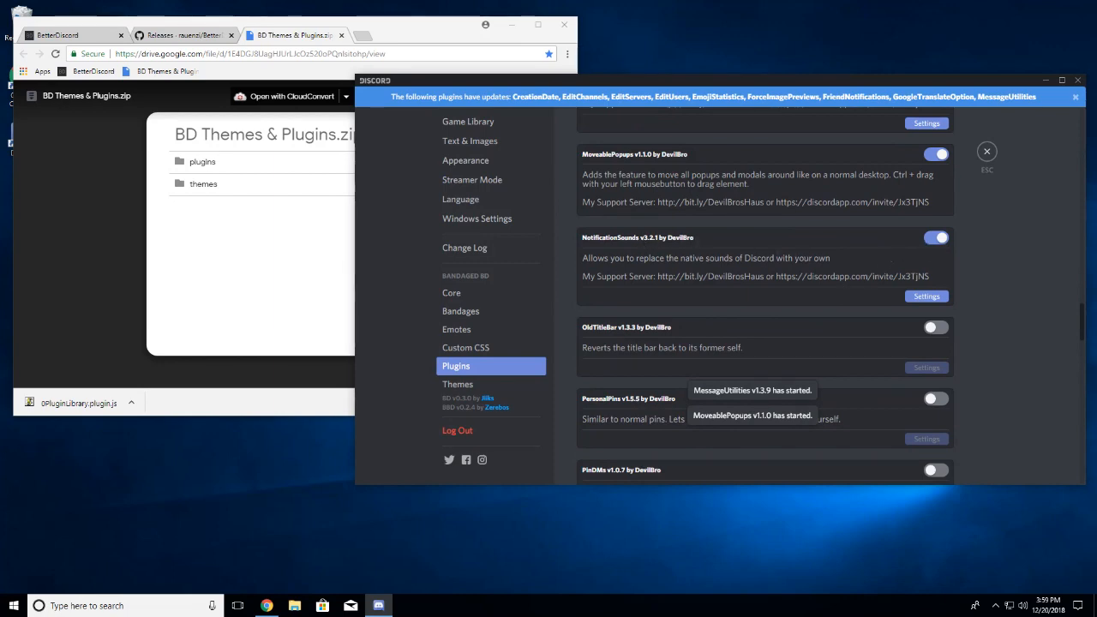
{"action": "scroll", "scroll_direction": "down", "scroll_amount": 3}
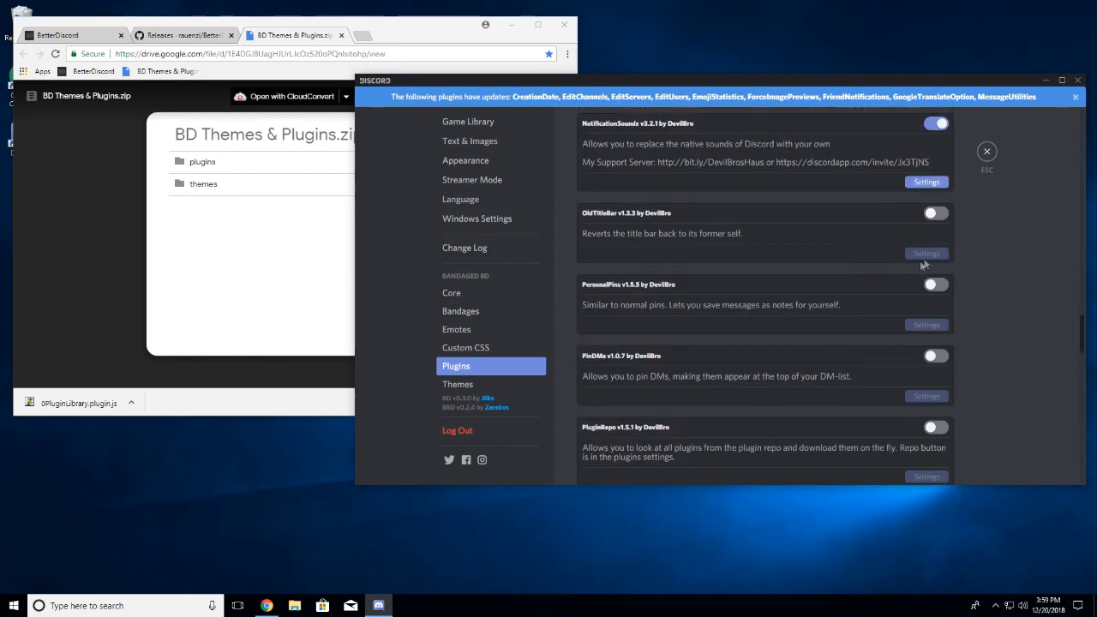
{"action": "left_click", "coordinate": [928, 213]}
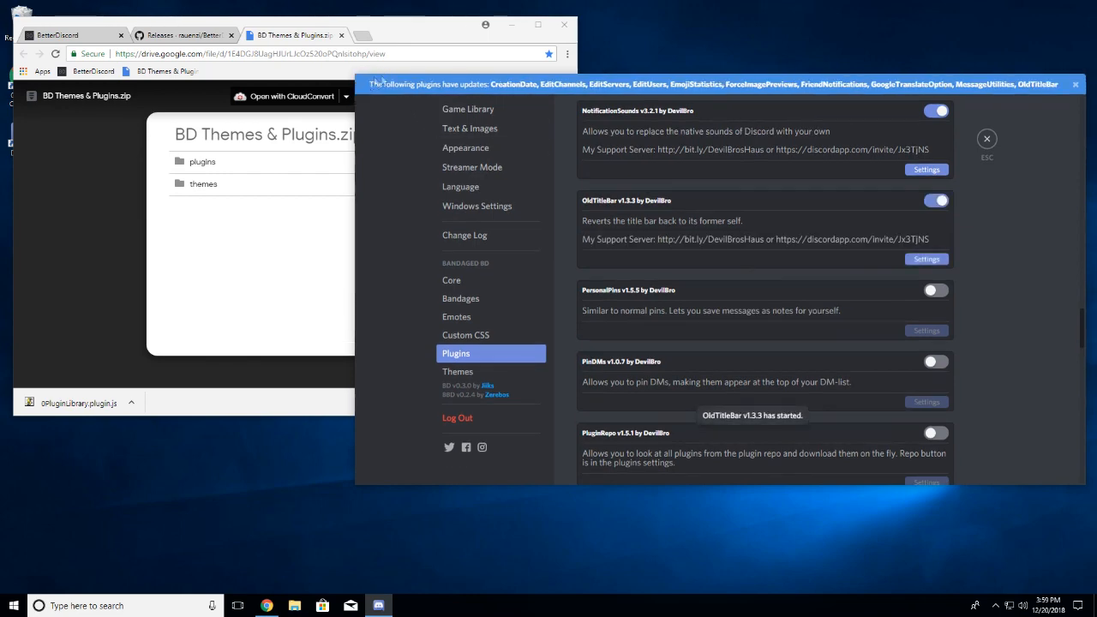
{"action": "left_click", "coordinate": [936, 201]}
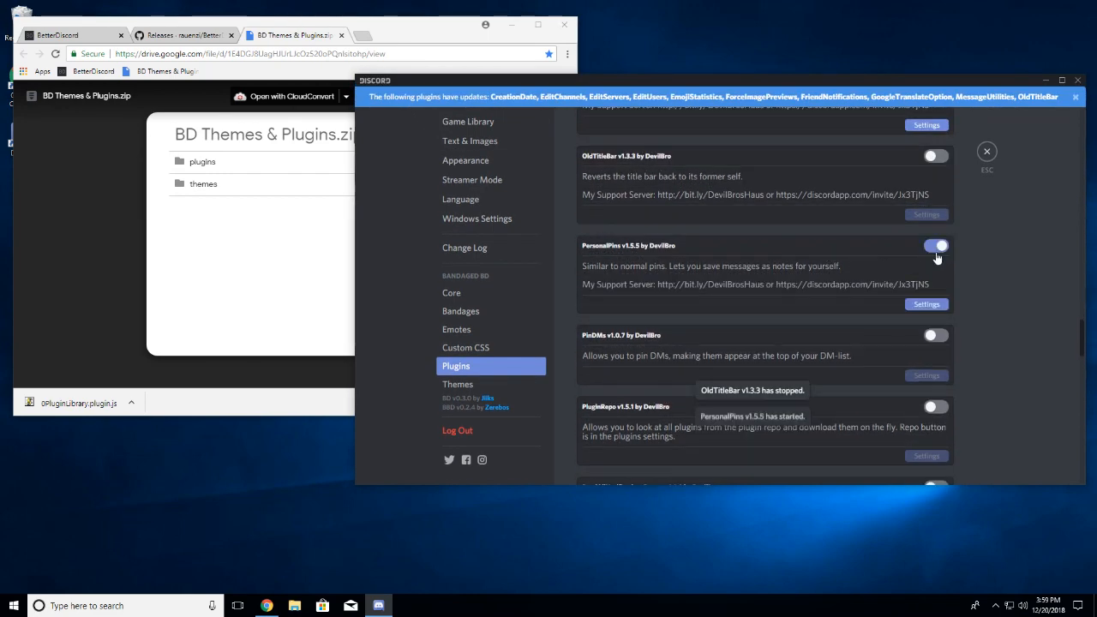
Step: Enable PinDMs, PluginRepo and ReadAllNotificationsButton, and switch RemoveNicknames off
{"action": "scroll", "scroll_direction": "down", "scroll_amount": 3}
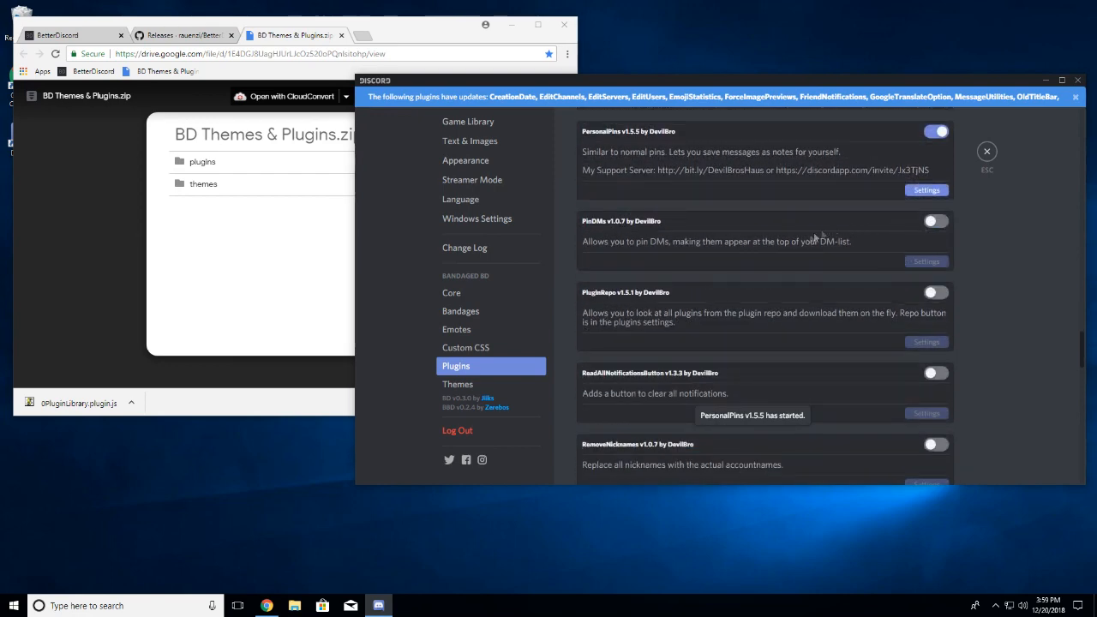
{"action": "left_click", "coordinate": [936, 222]}
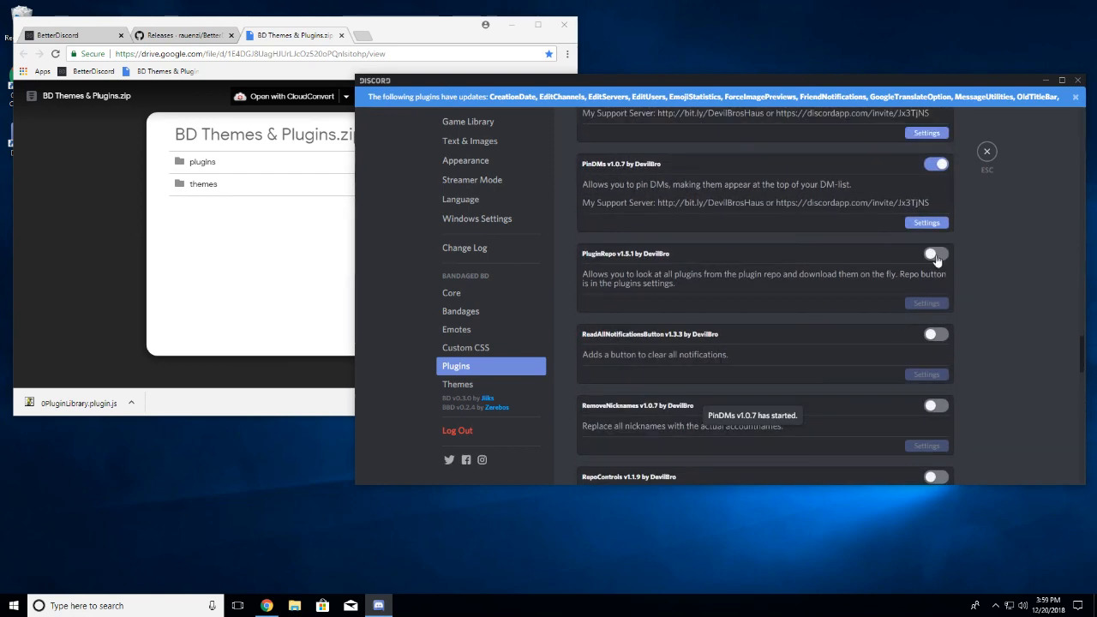
{"action": "left_click", "coordinate": [935, 255]}
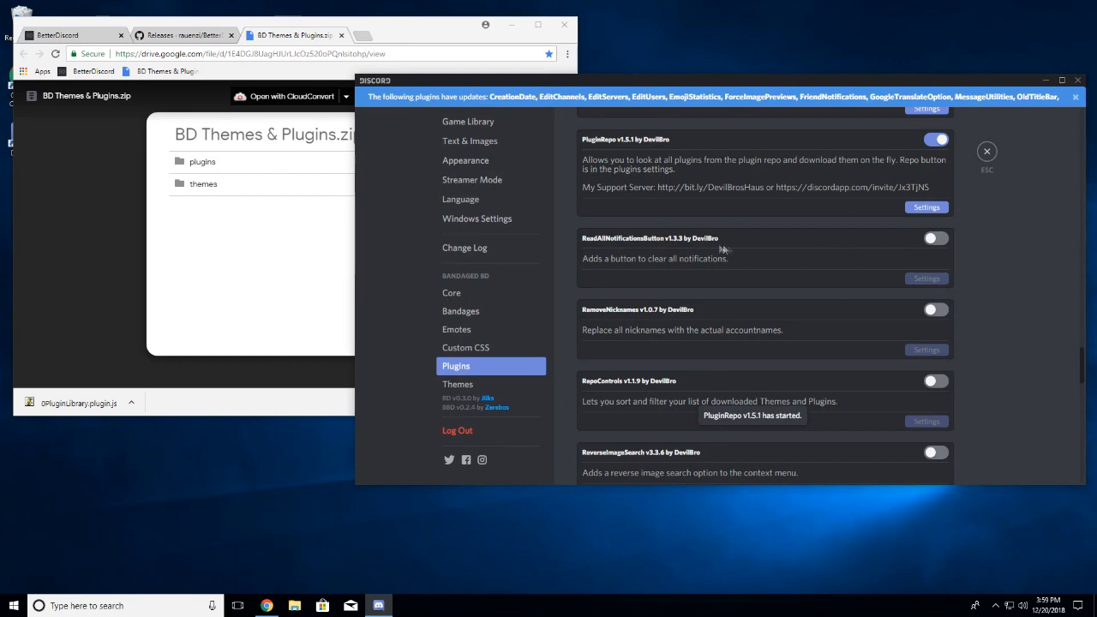
{"action": "left_click", "coordinate": [935, 238]}
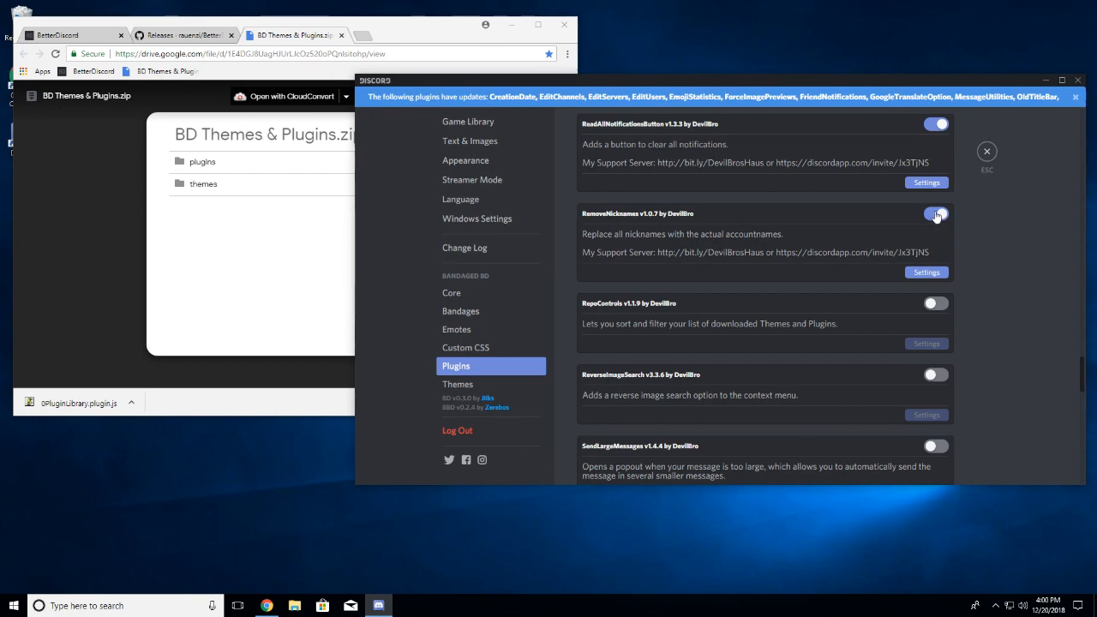
{"action": "left_click", "coordinate": [936, 212]}
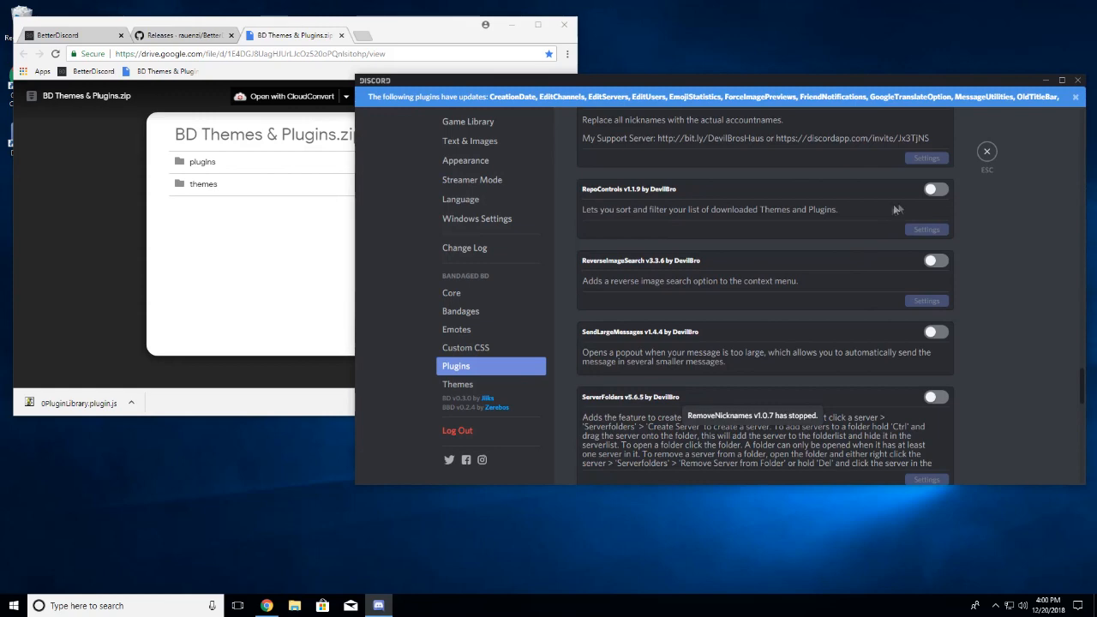
{"action": "scroll", "scroll_direction": "up", "scroll_amount": 3}
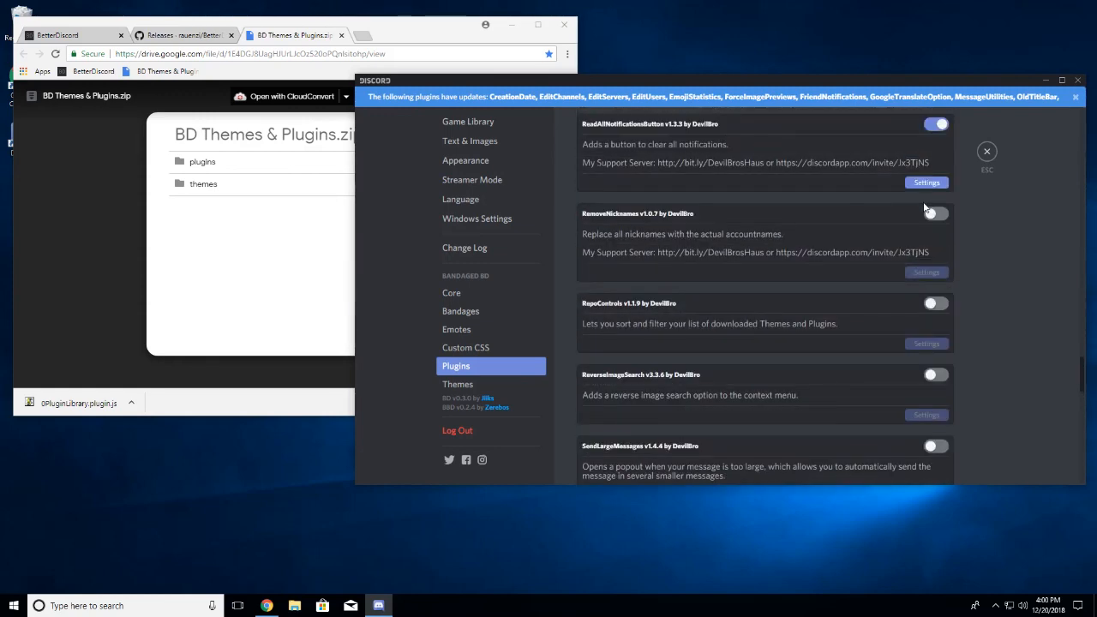
{"action": "scroll", "scroll_direction": "down", "scroll_amount": 3}
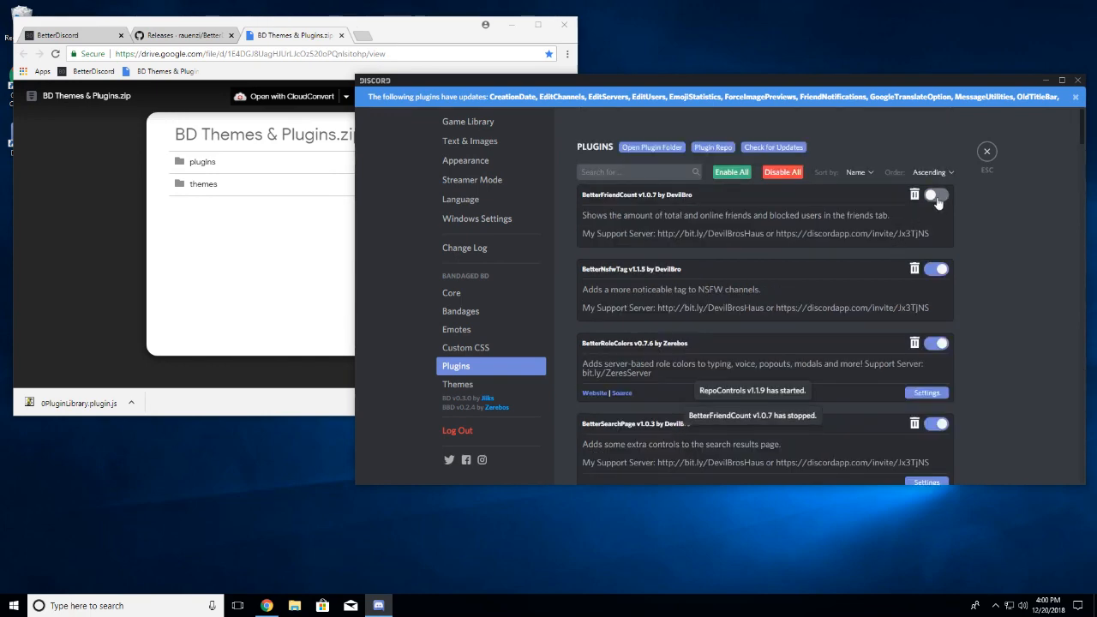
Step: Enable the ReverseImageSearch and SendLargeMessages plugins
{"action": "scroll", "scroll_direction": "down", "scroll_amount": 3}
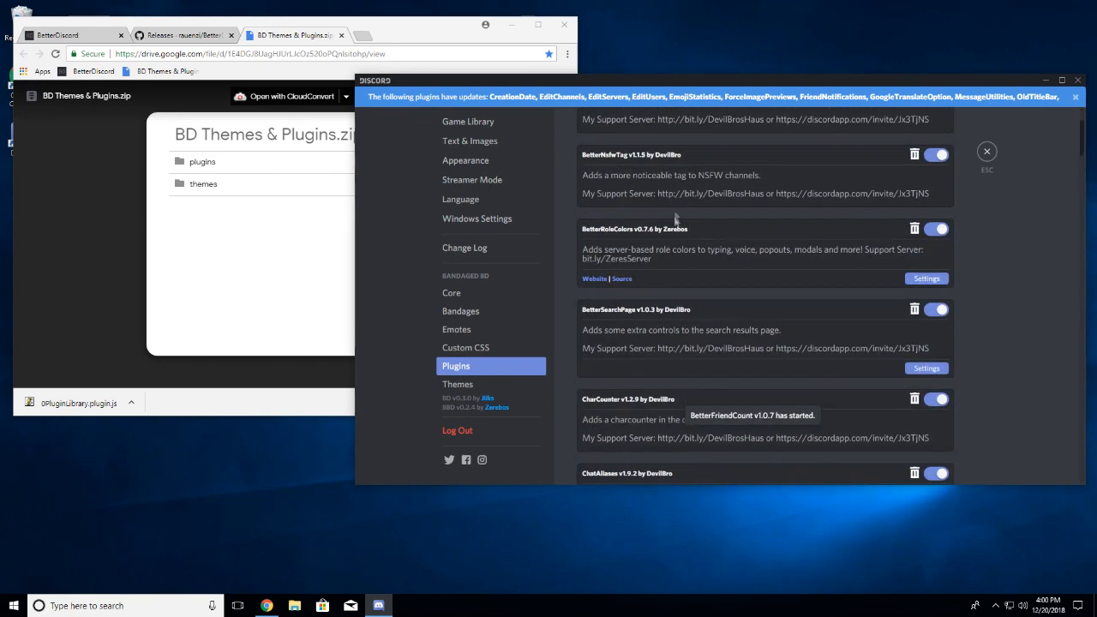
{"action": "scroll", "scroll_direction": "down", "scroll_amount": 3}
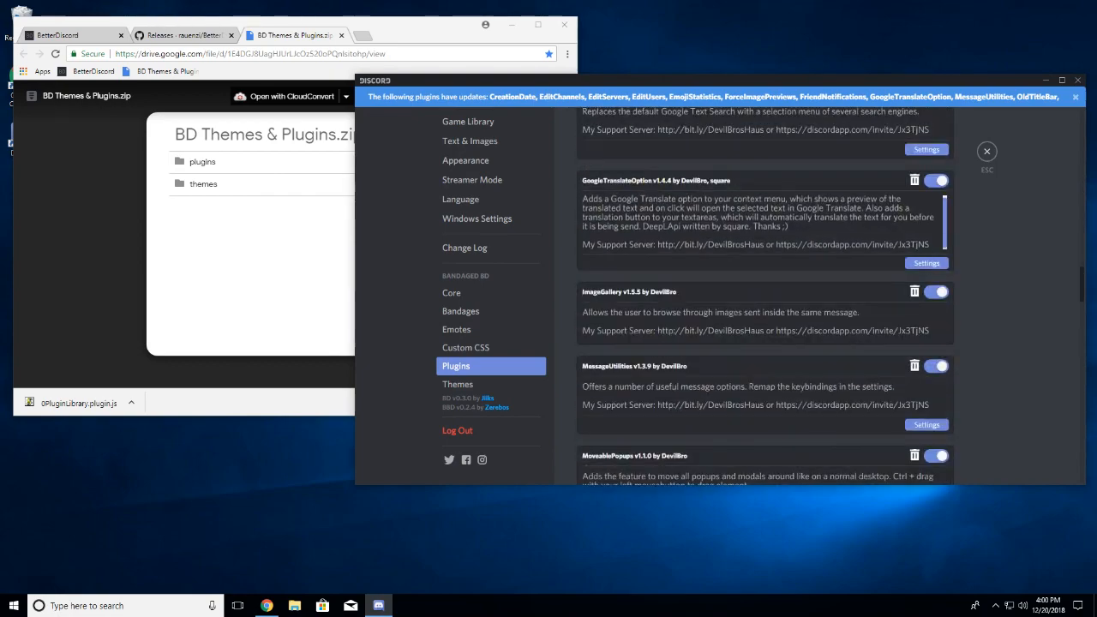
{"action": "scroll", "scroll_direction": "down", "scroll_amount": 3}
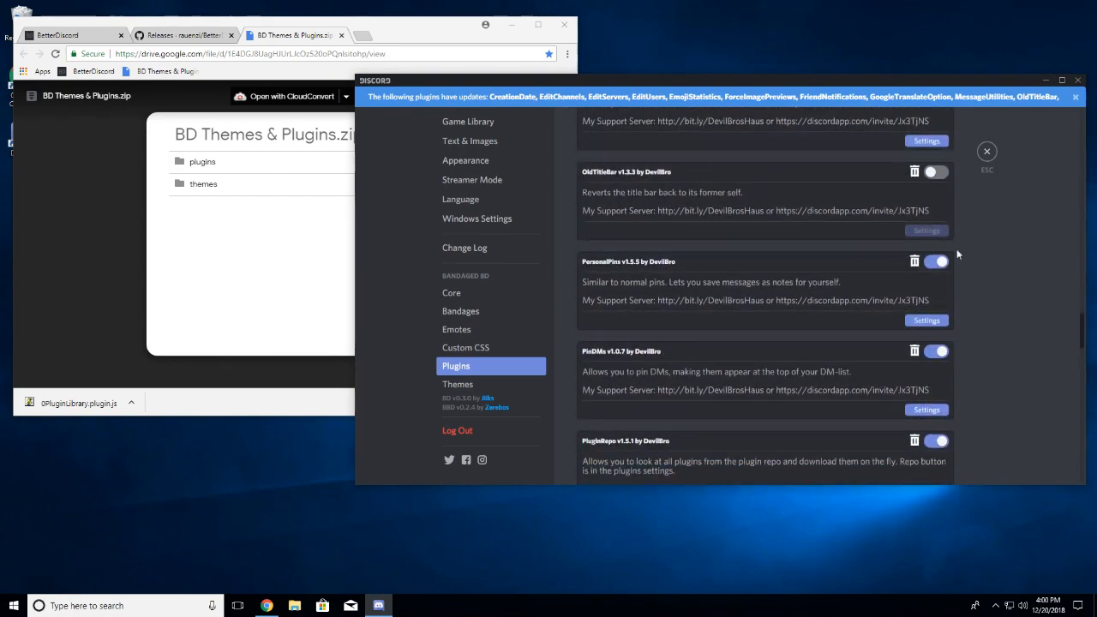
{"action": "scroll", "scroll_direction": "down", "scroll_amount": 3}
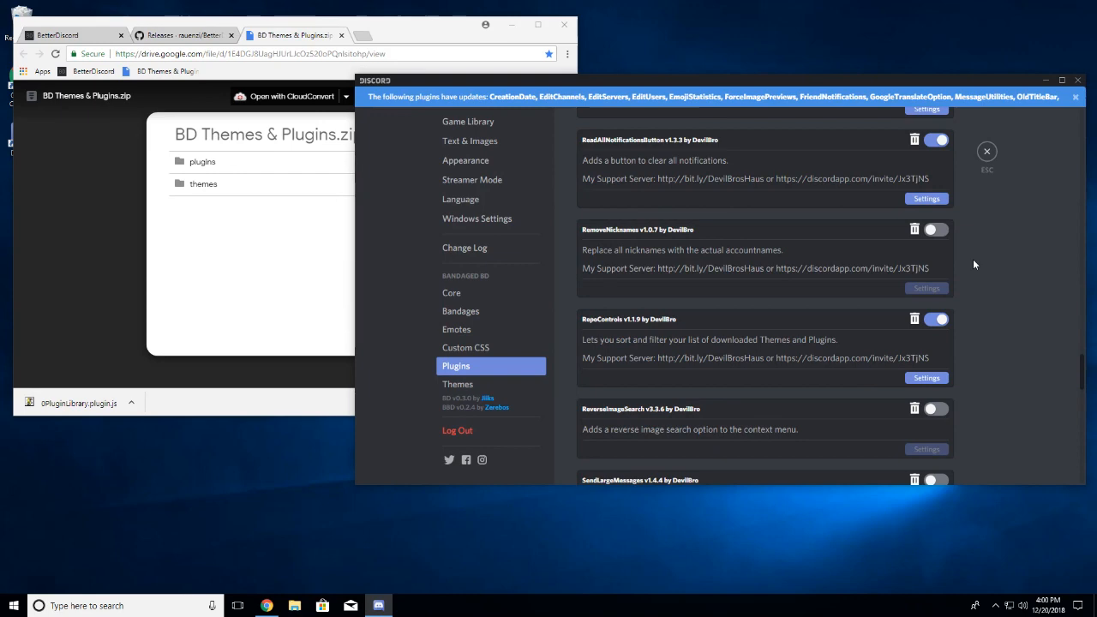
{"action": "scroll", "scroll_direction": "down", "scroll_amount": 3}
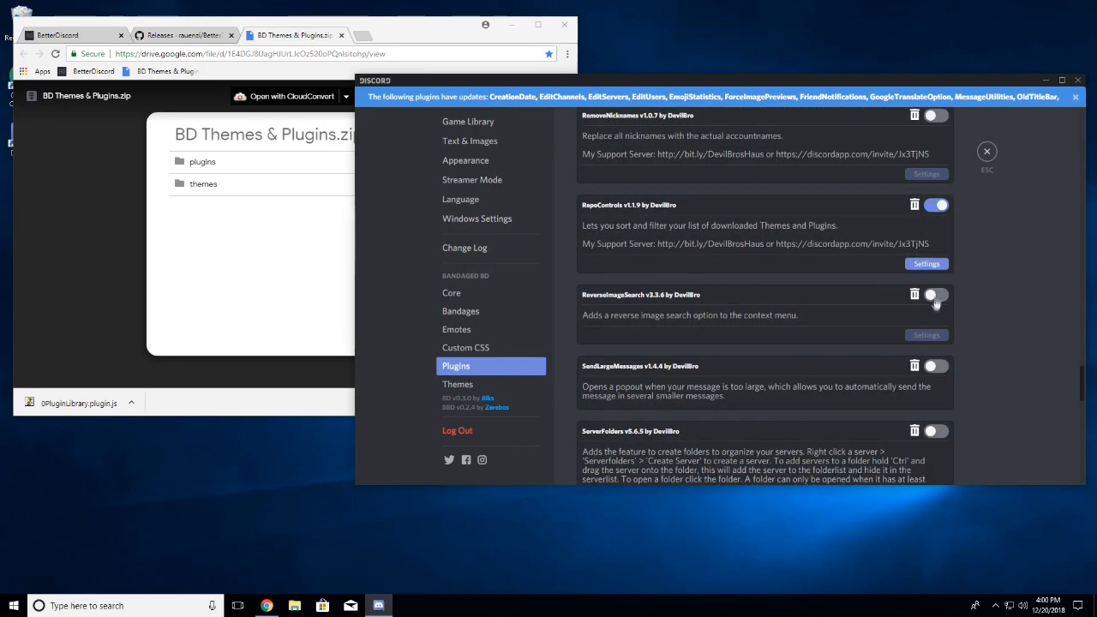
{"action": "left_click", "coordinate": [936, 295]}
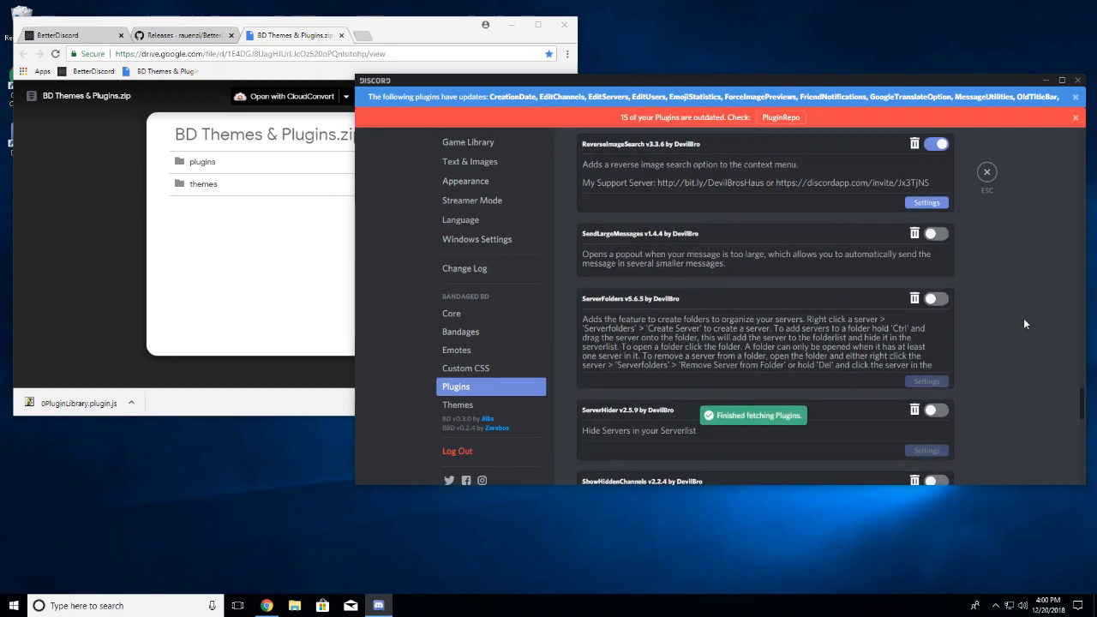
{"action": "scroll", "scroll_direction": "down", "scroll_amount": 3}
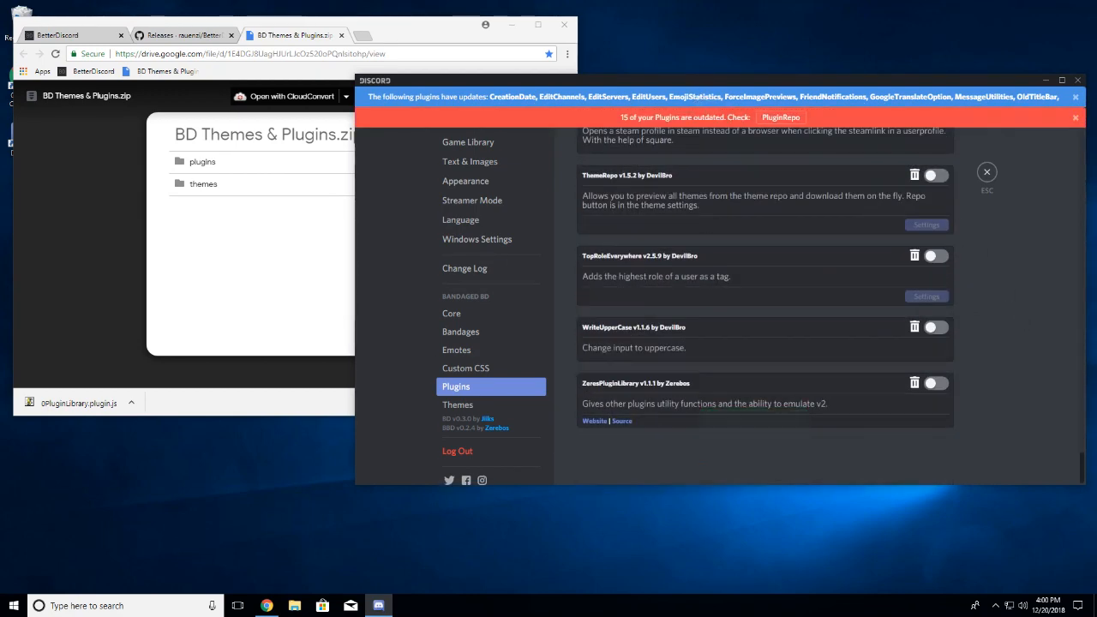
{"action": "scroll", "scroll_direction": "up", "scroll_amount": 3}
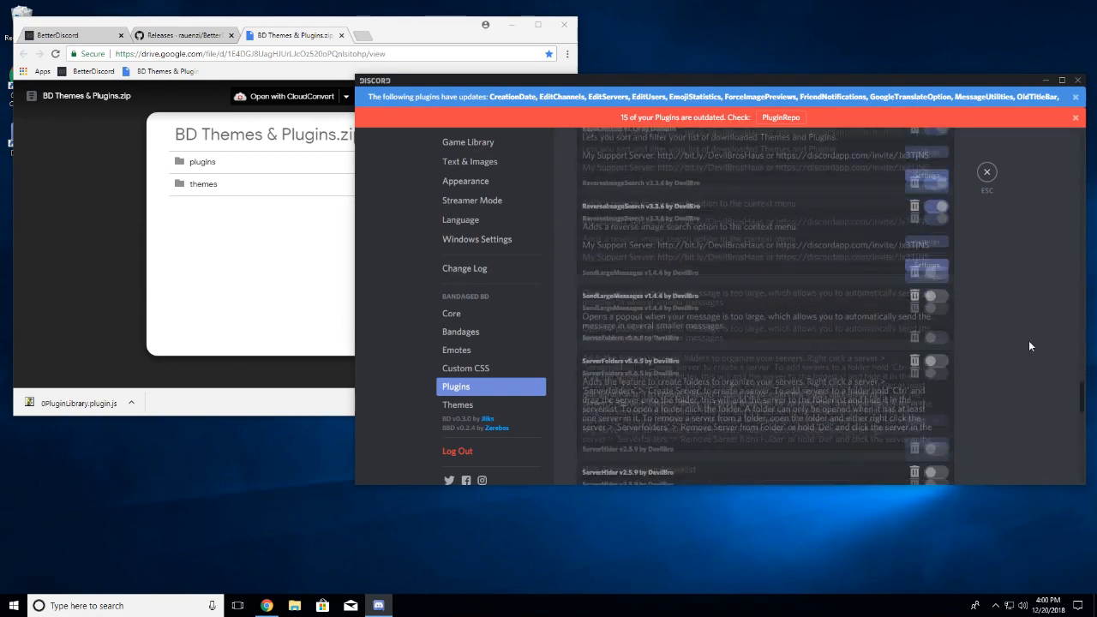
{"action": "scroll", "scroll_direction": "down", "scroll_amount": 3}
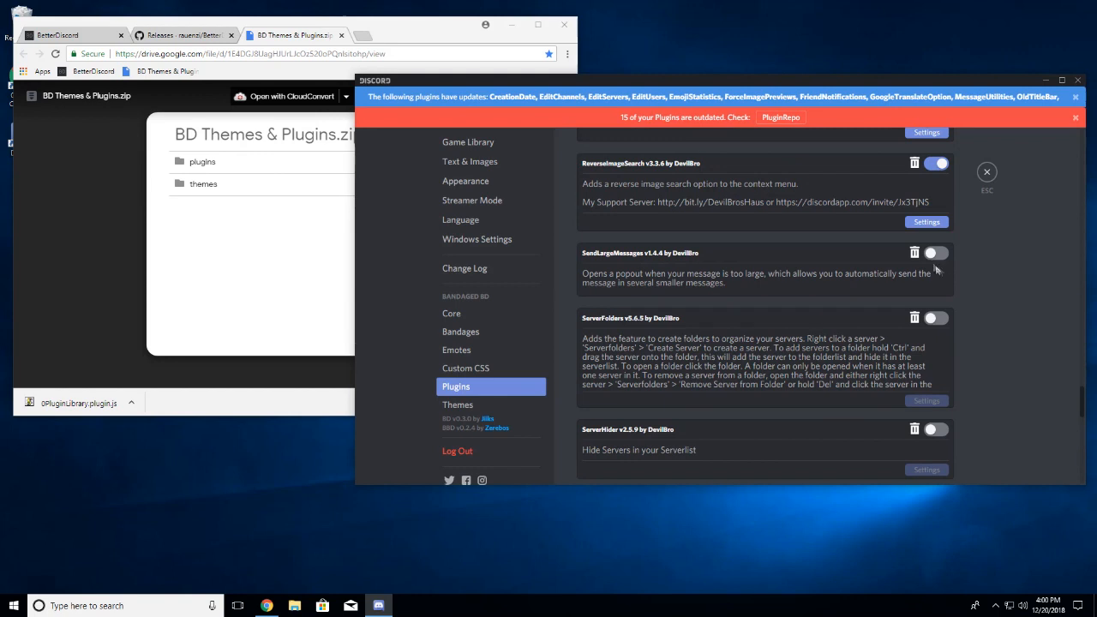
{"action": "left_click", "coordinate": [936, 253]}
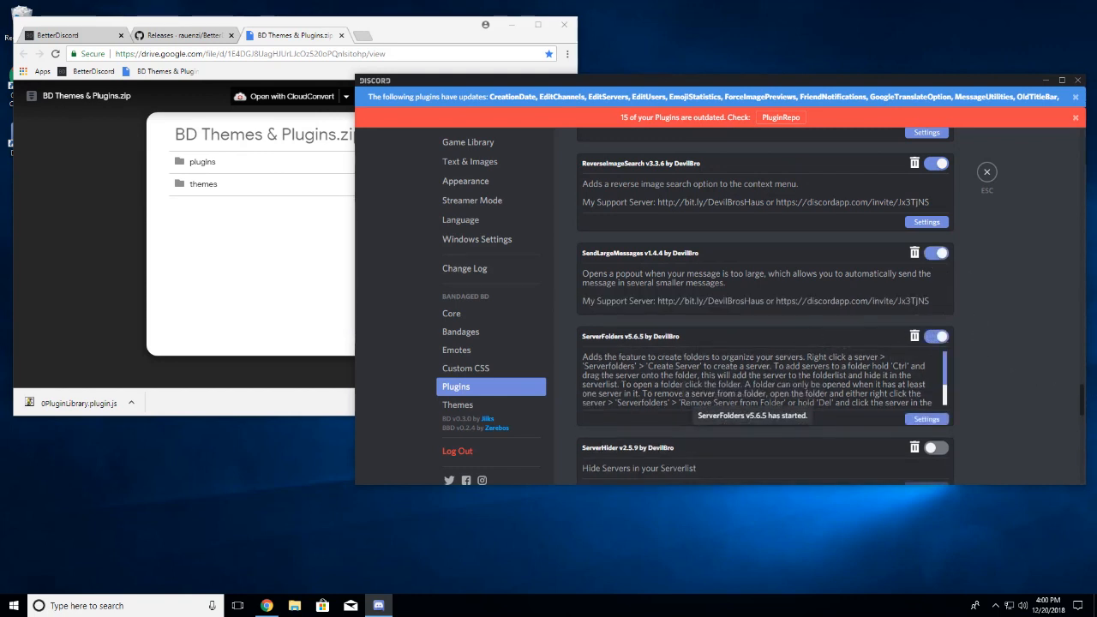
Step: Enable ShowHiddenChannels, ShowImageDetails and SteamProfileLink
{"action": "scroll", "scroll_direction": "down", "scroll_amount": 3}
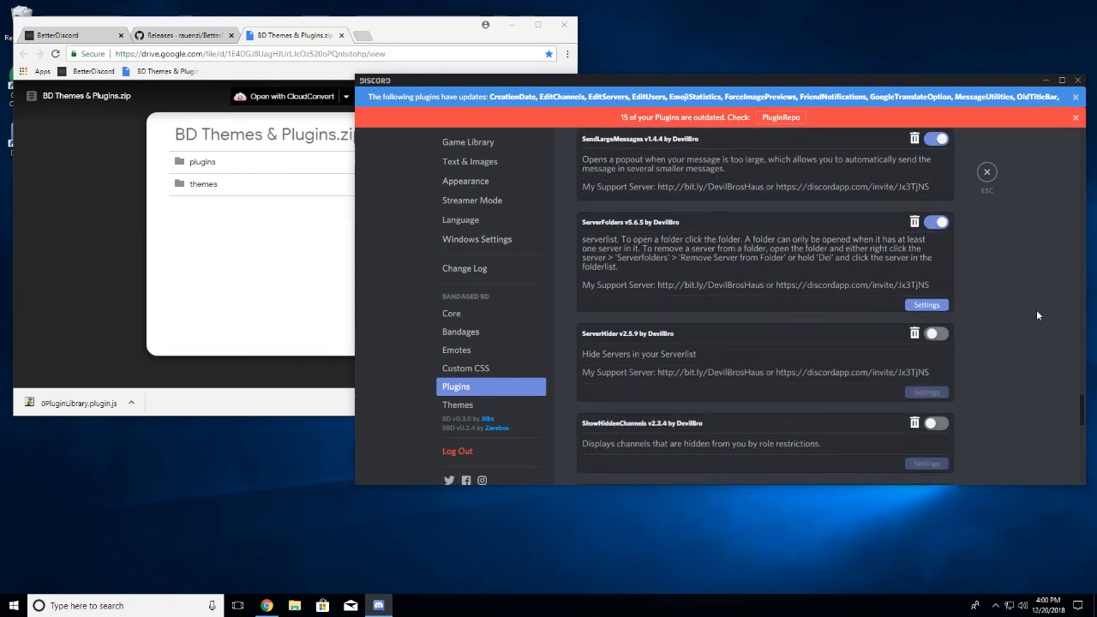
{"action": "scroll", "scroll_direction": "down", "scroll_amount": 3}
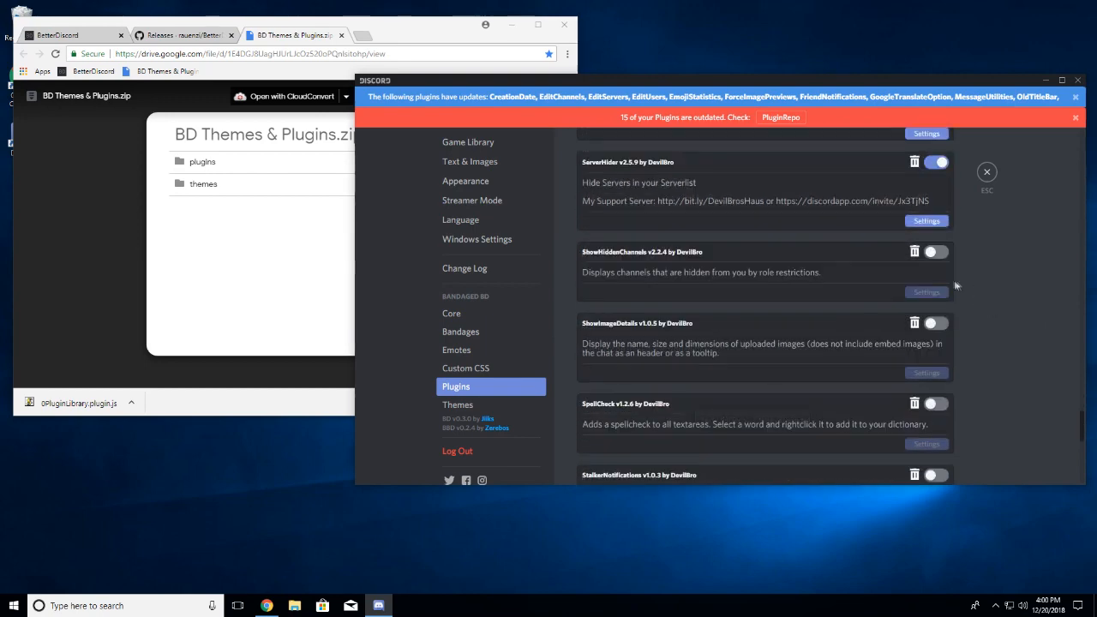
{"action": "left_click", "coordinate": [936, 250]}
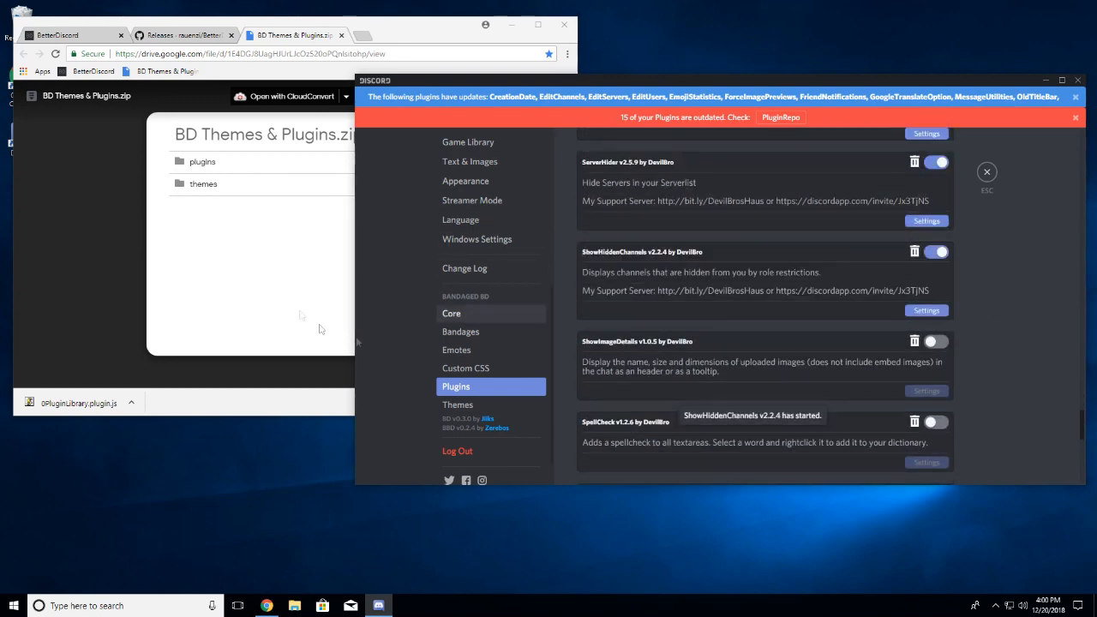
{"action": "mouse_move", "coordinate": [390, 281]}
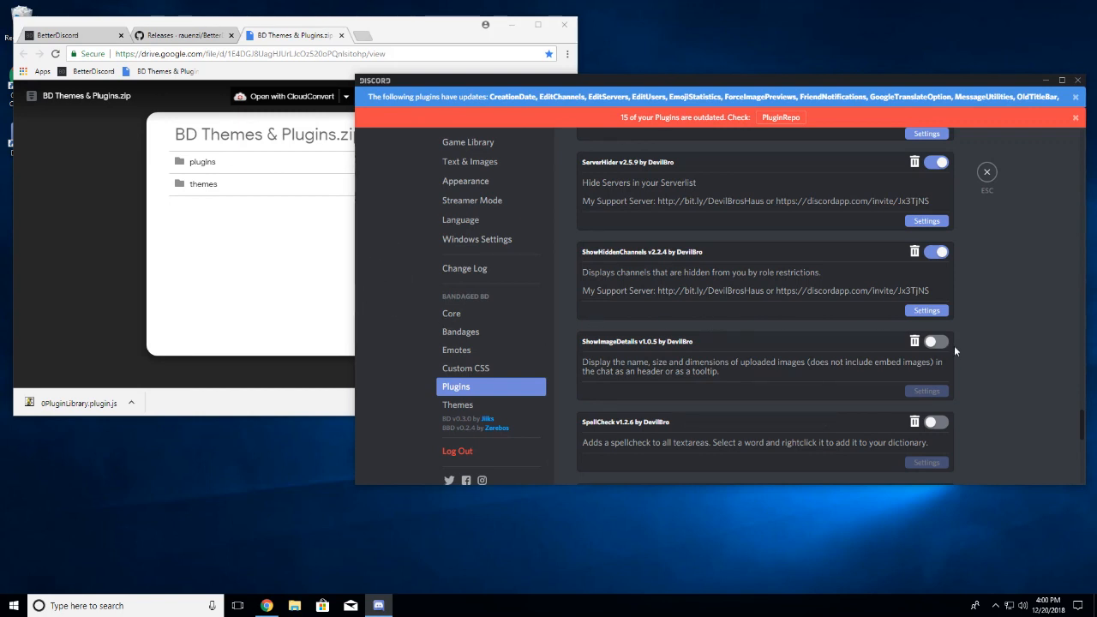
{"action": "scroll", "scroll_direction": "down", "scroll_amount": 3}
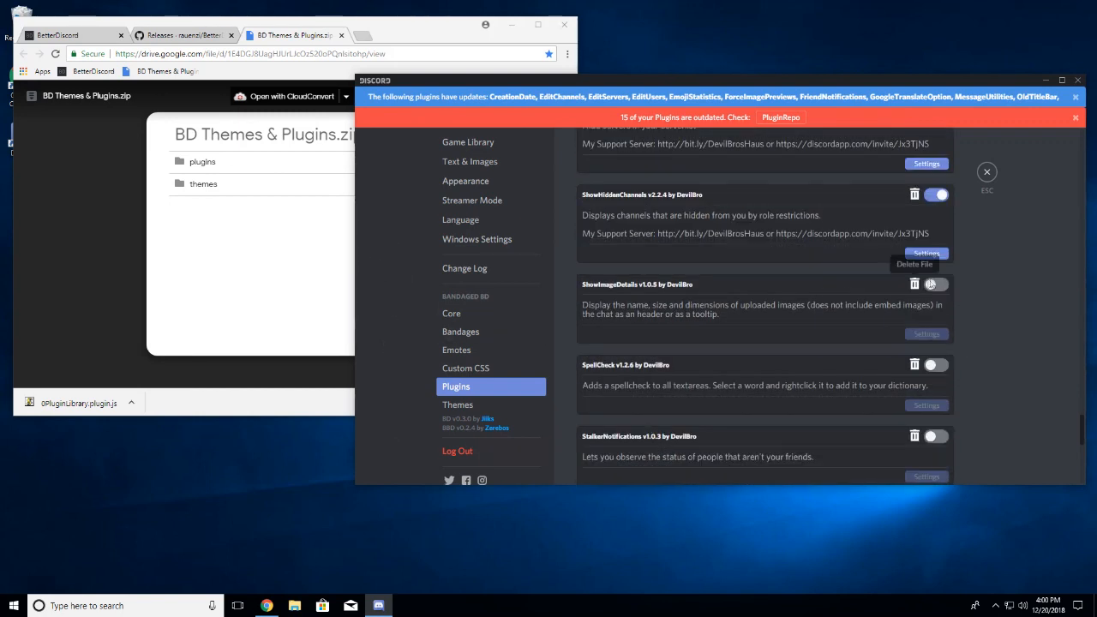
{"action": "left_click", "coordinate": [936, 284]}
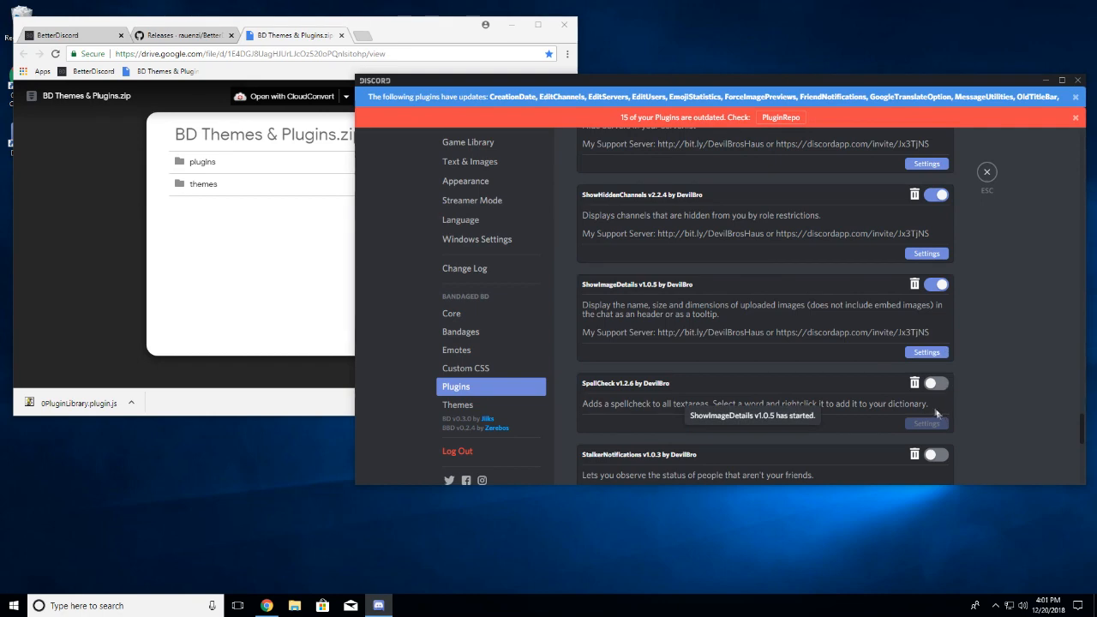
{"action": "scroll", "scroll_direction": "down", "scroll_amount": 3}
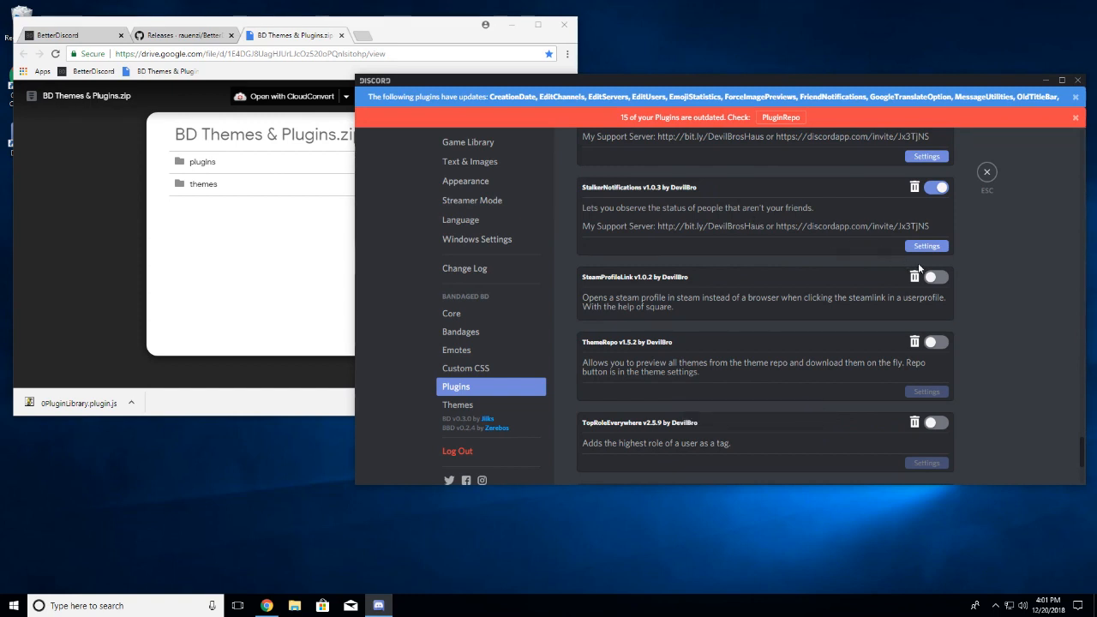
{"action": "left_click", "coordinate": [936, 278]}
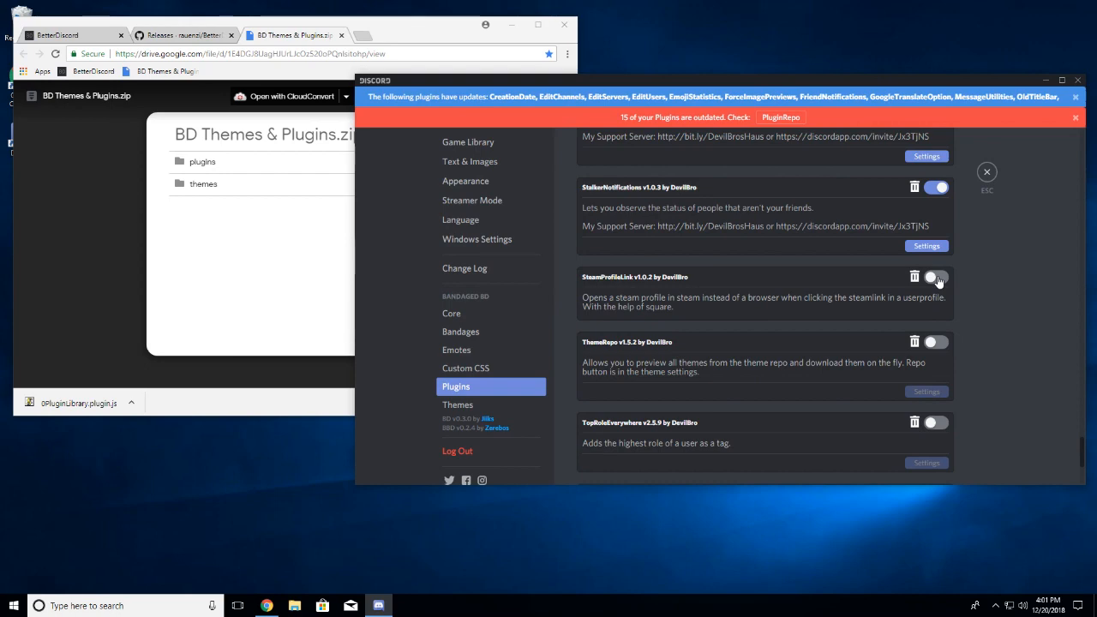
{"action": "left_click", "coordinate": [935, 278]}
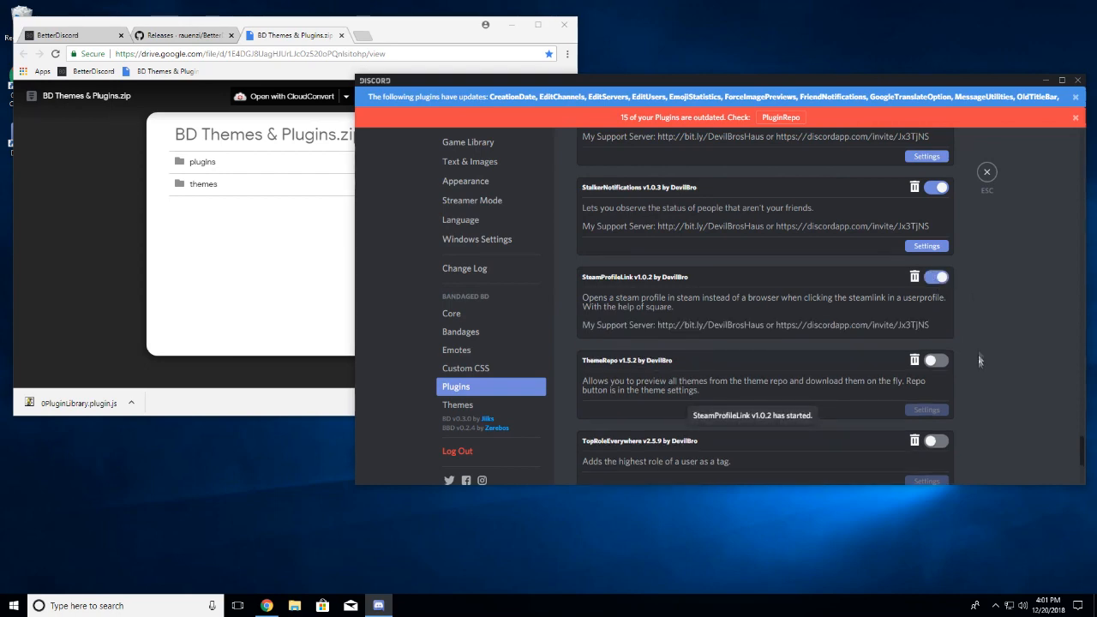
Step: Enable WriteUpperCase and ZeresPluginLibrary at the bottom of the list
{"action": "scroll", "scroll_direction": "down", "scroll_amount": 3}
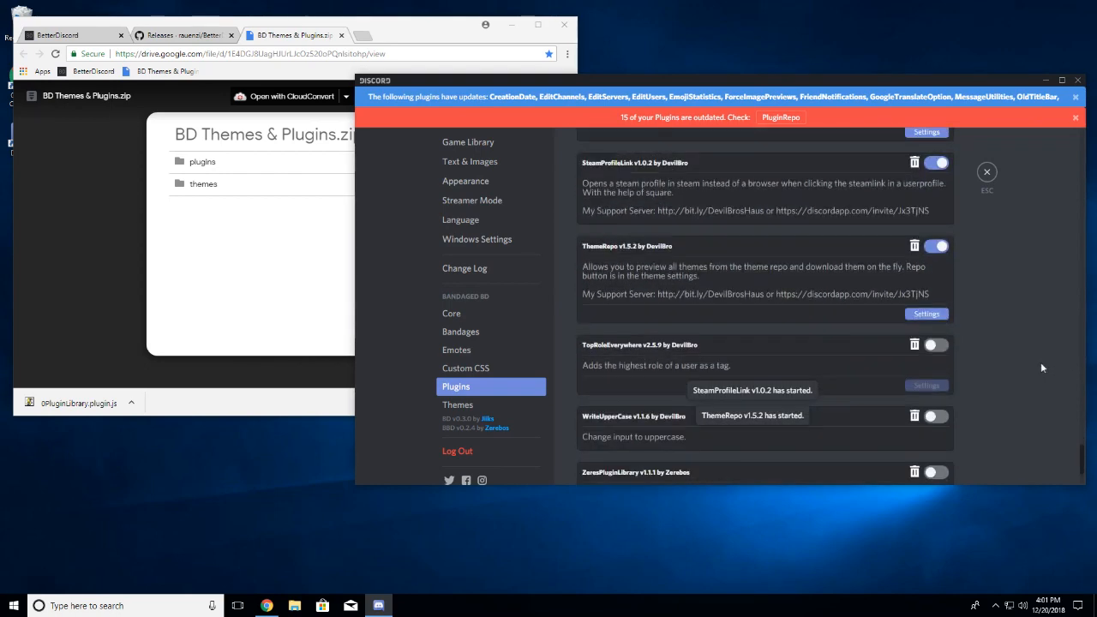
{"action": "scroll", "scroll_direction": "down", "scroll_amount": 3}
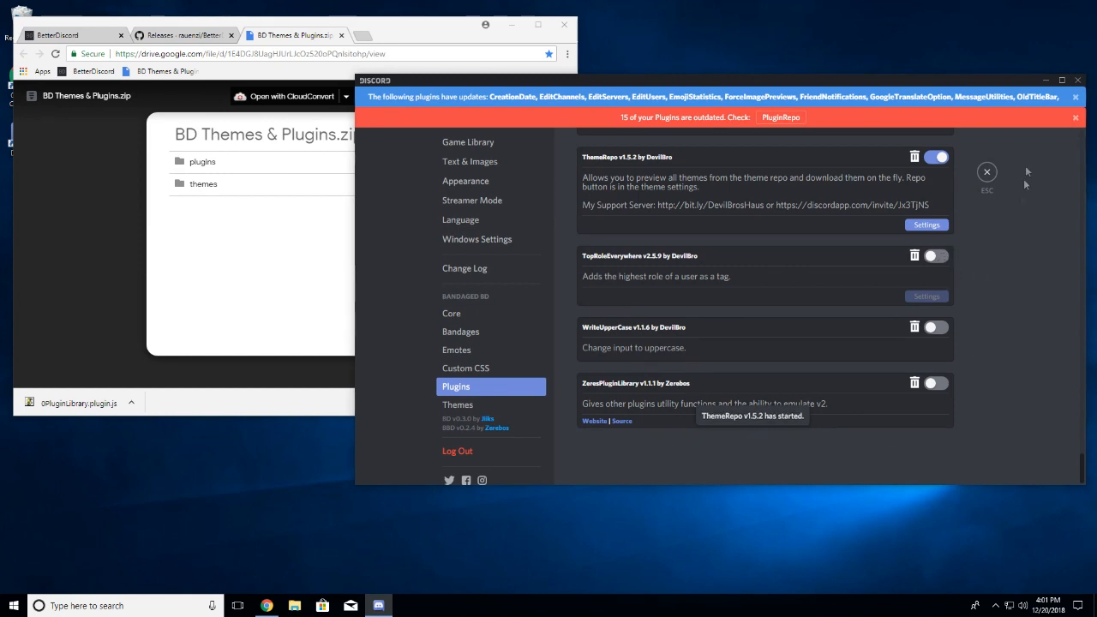
{"action": "mouse_move", "coordinate": [1059, 370]}
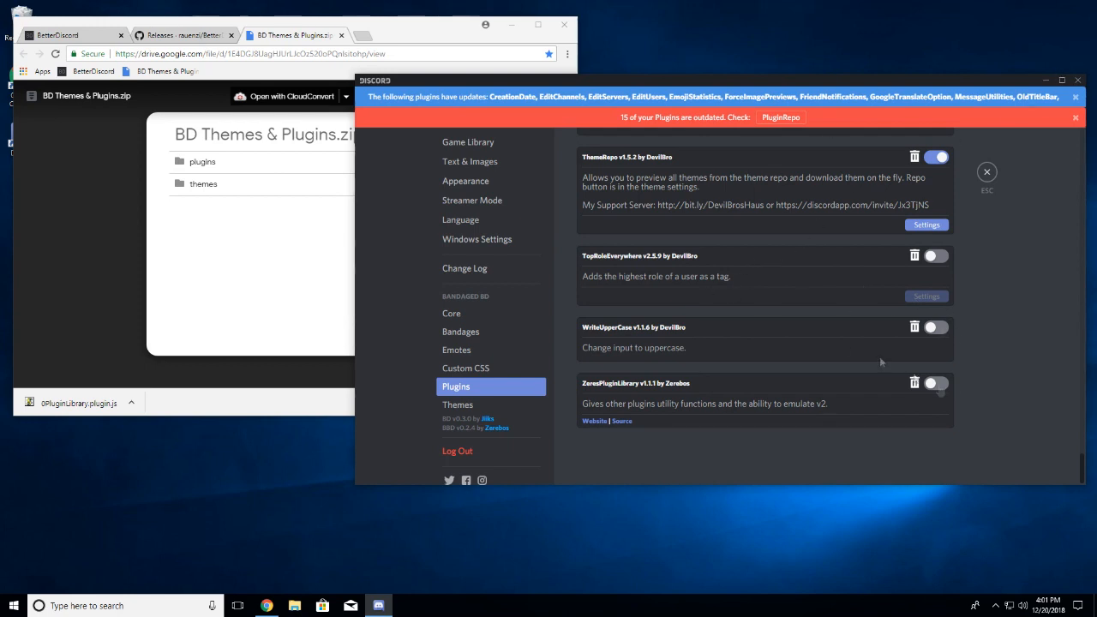
{"action": "mouse_move", "coordinate": [1063, 187]}
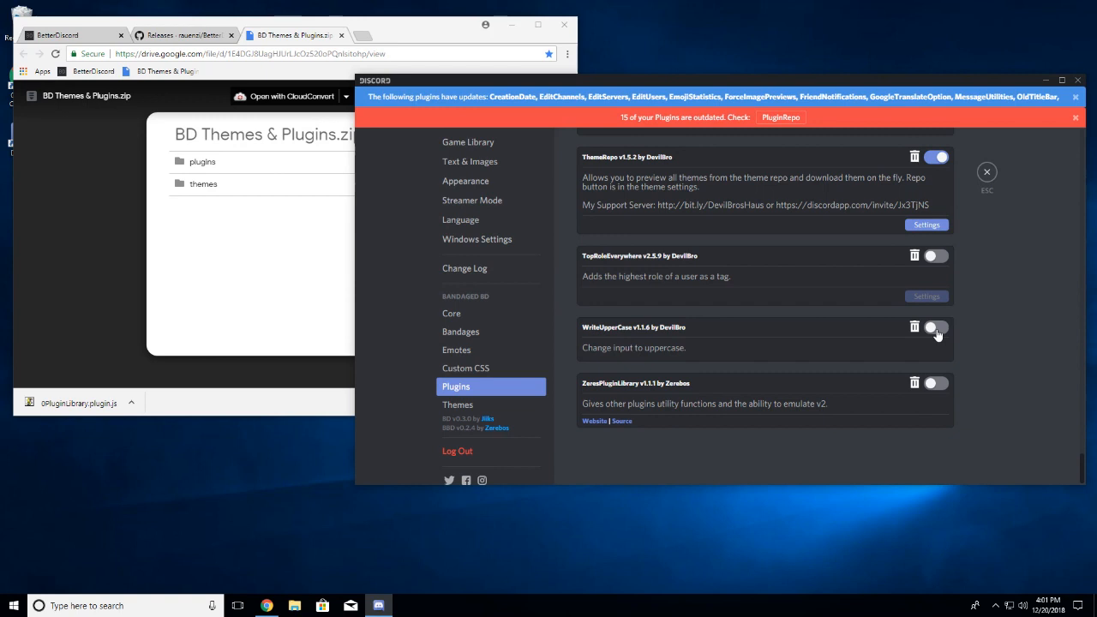
{"action": "left_click", "coordinate": [936, 326]}
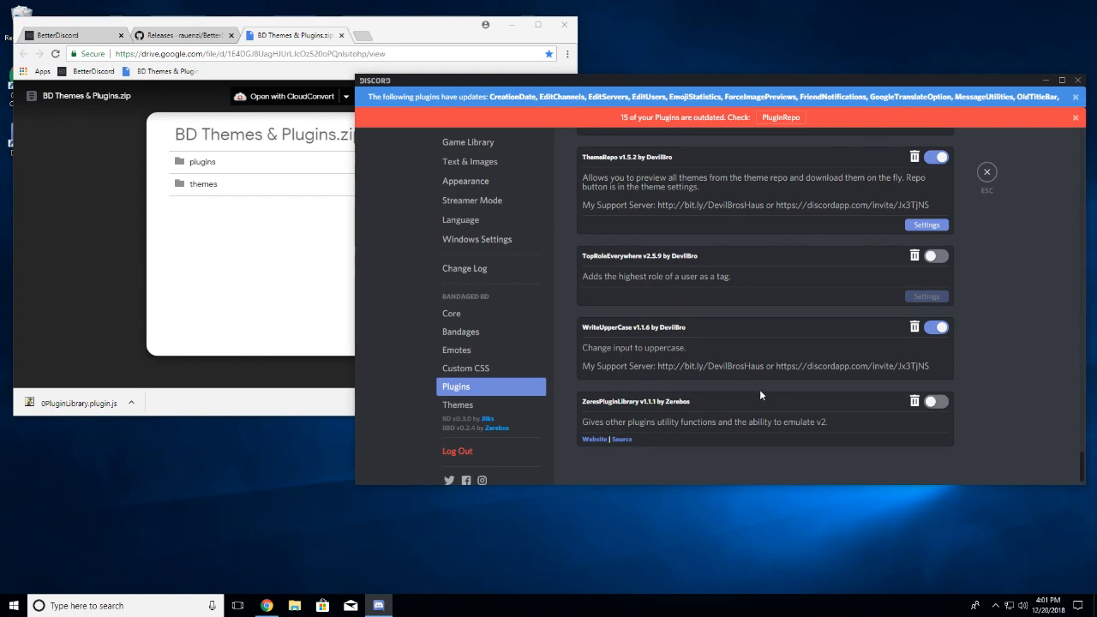
{"action": "mouse_move", "coordinate": [935, 403]}
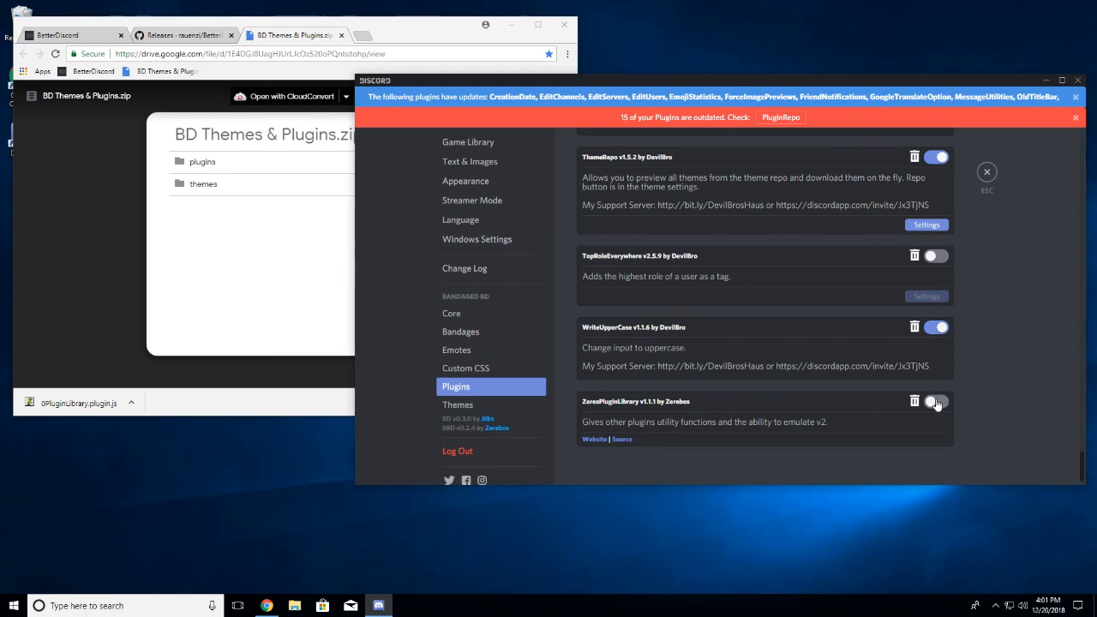
{"action": "left_click", "coordinate": [936, 401]}
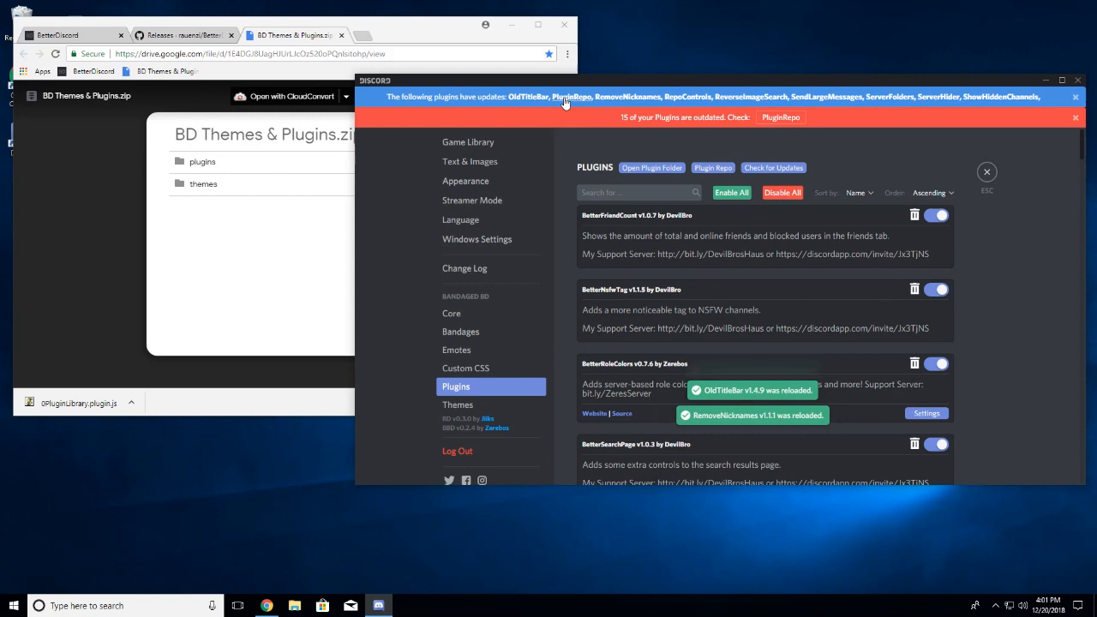
{"action": "mouse_move", "coordinate": [761, 101]}
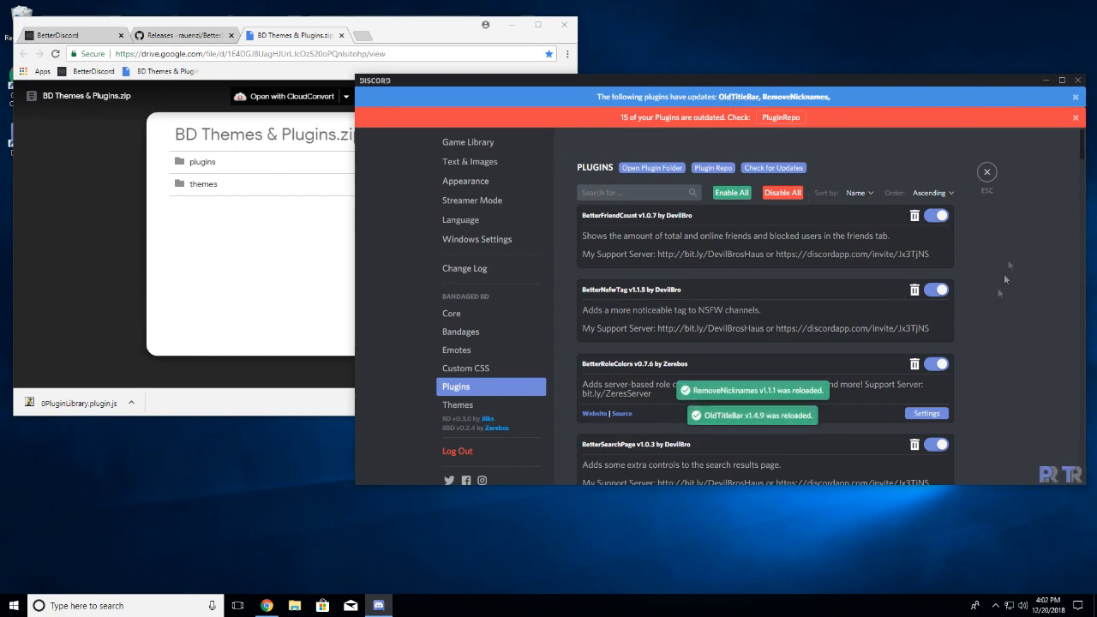
Step: Restart Discord so it reloads back into the general channel with plugins loaded
{"action": "left_click", "coordinate": [987, 171]}
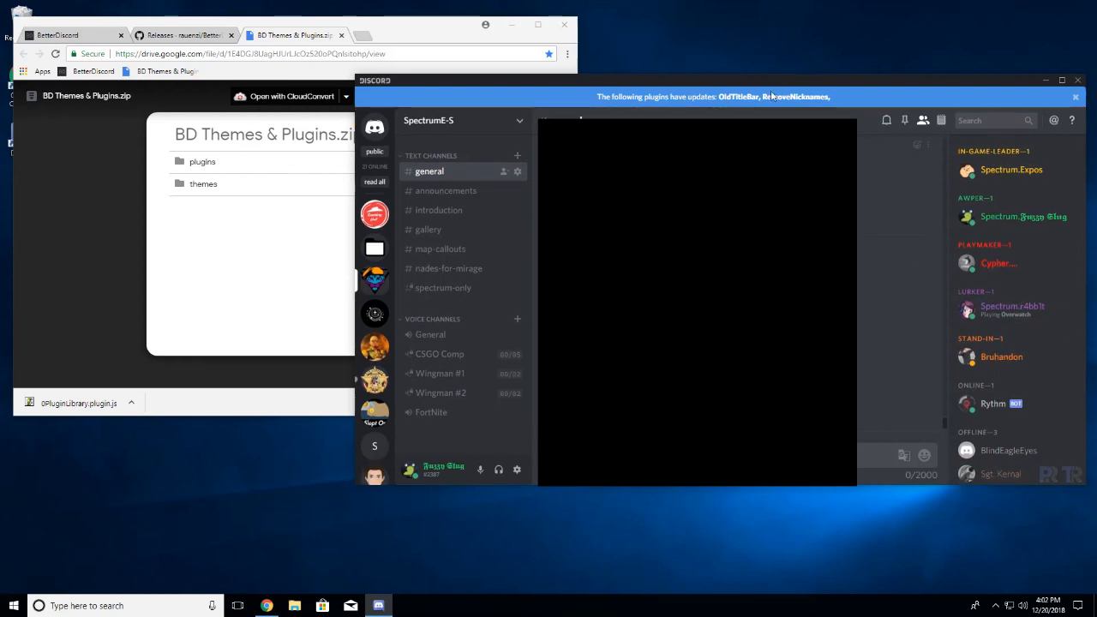
{"action": "mouse_move", "coordinate": [490, 195]}
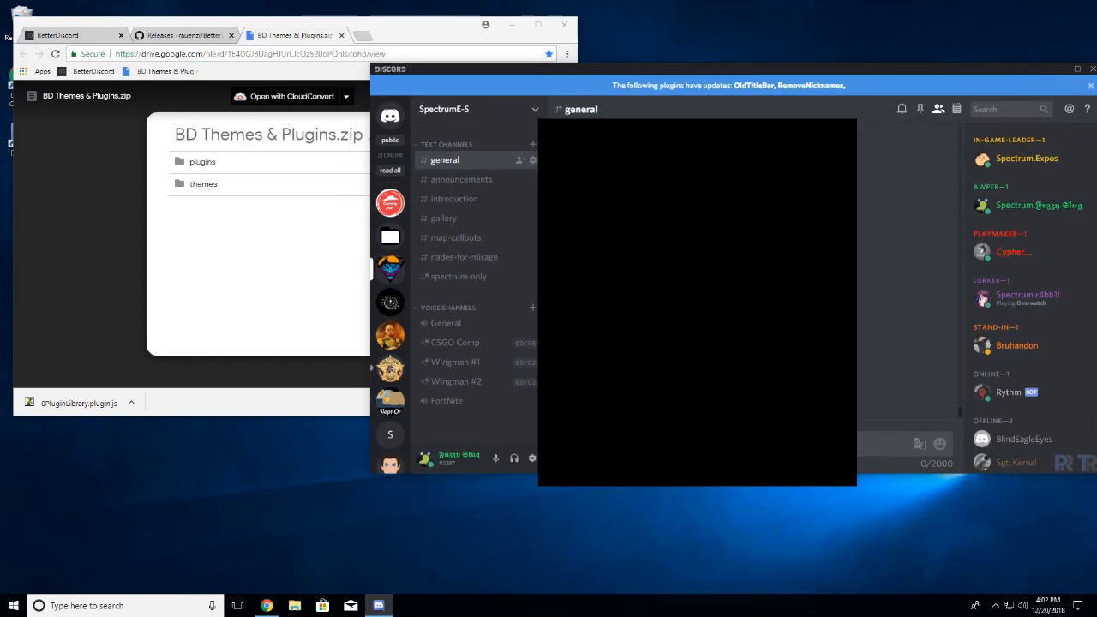
{"action": "mouse_move", "coordinate": [391, 236]}
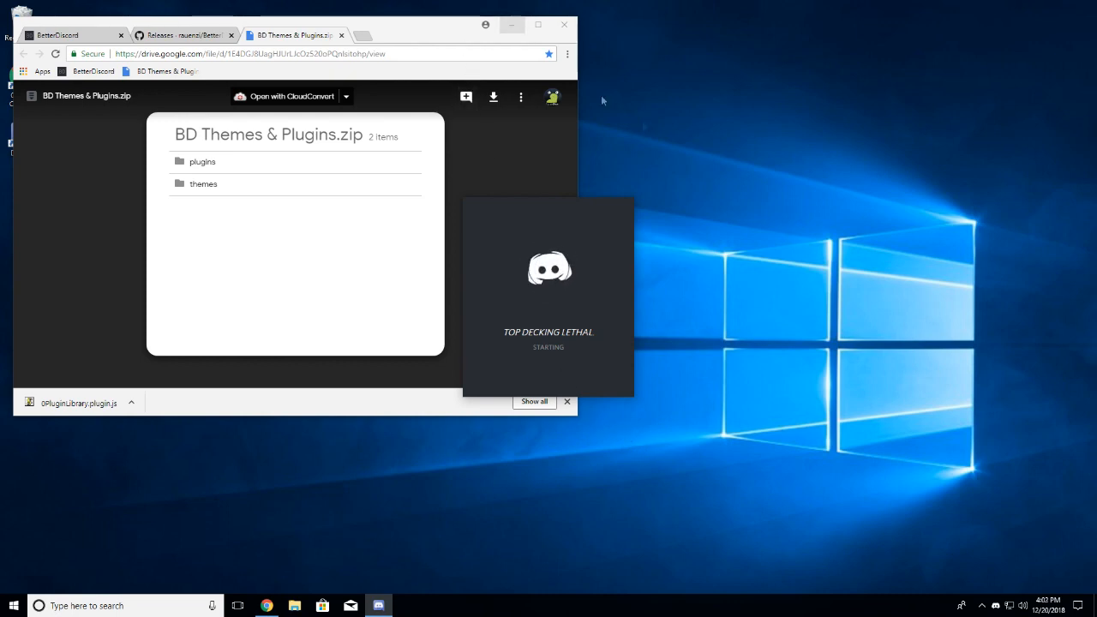
{"action": "mouse_move", "coordinate": [790, 250]}
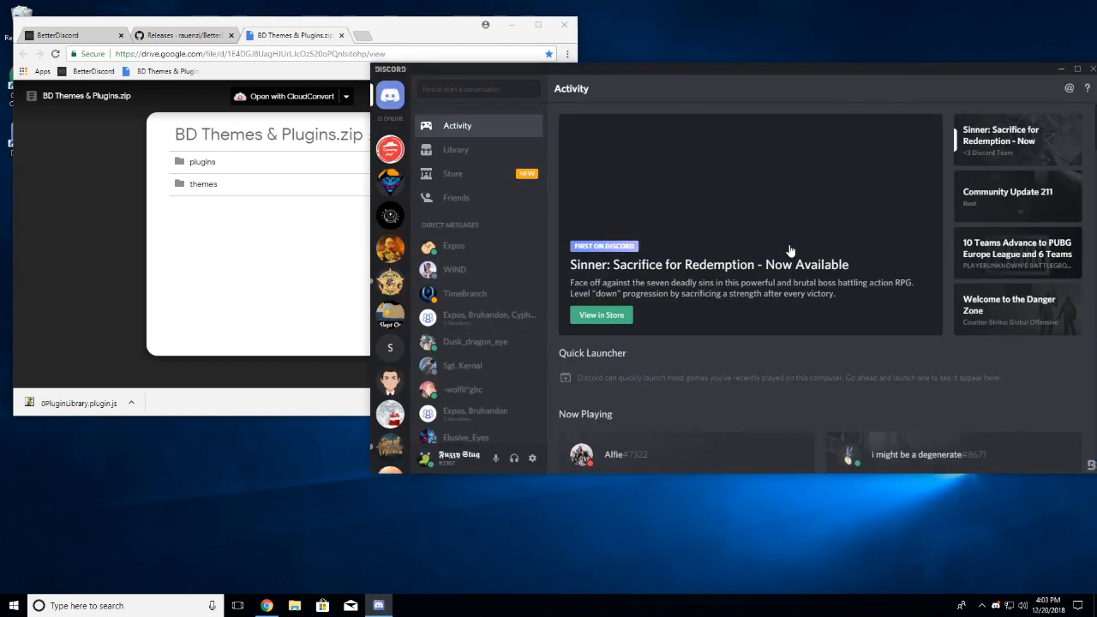
{"action": "mouse_move", "coordinate": [532, 98]}
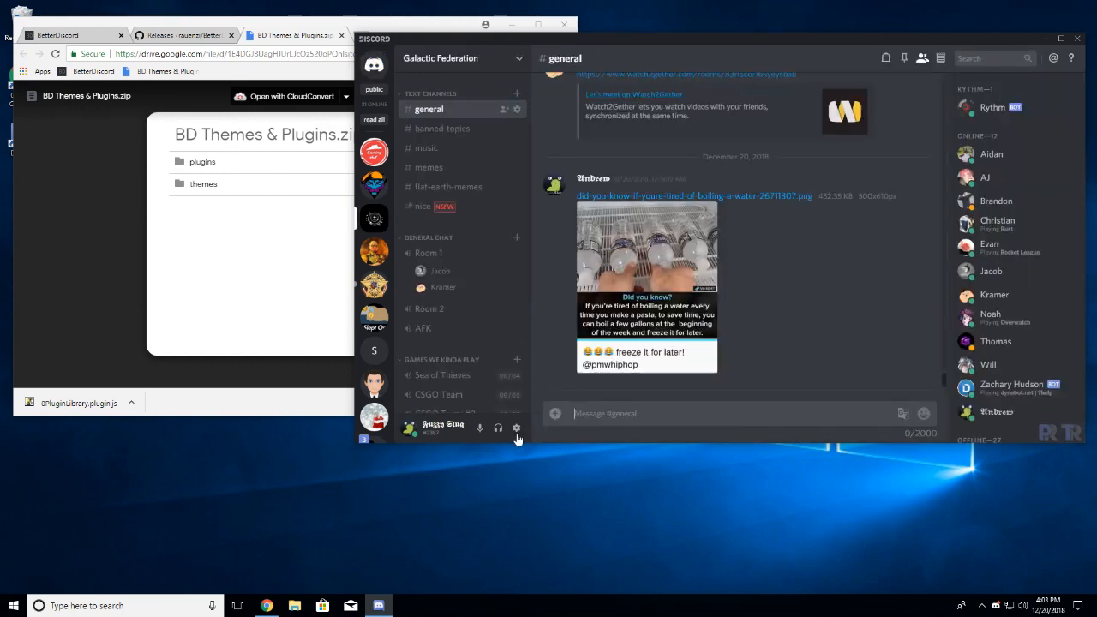
Step: In BandagedBD Themes, apply BasicBackground and return to the purple-themed chat
{"action": "left_click", "coordinate": [516, 428]}
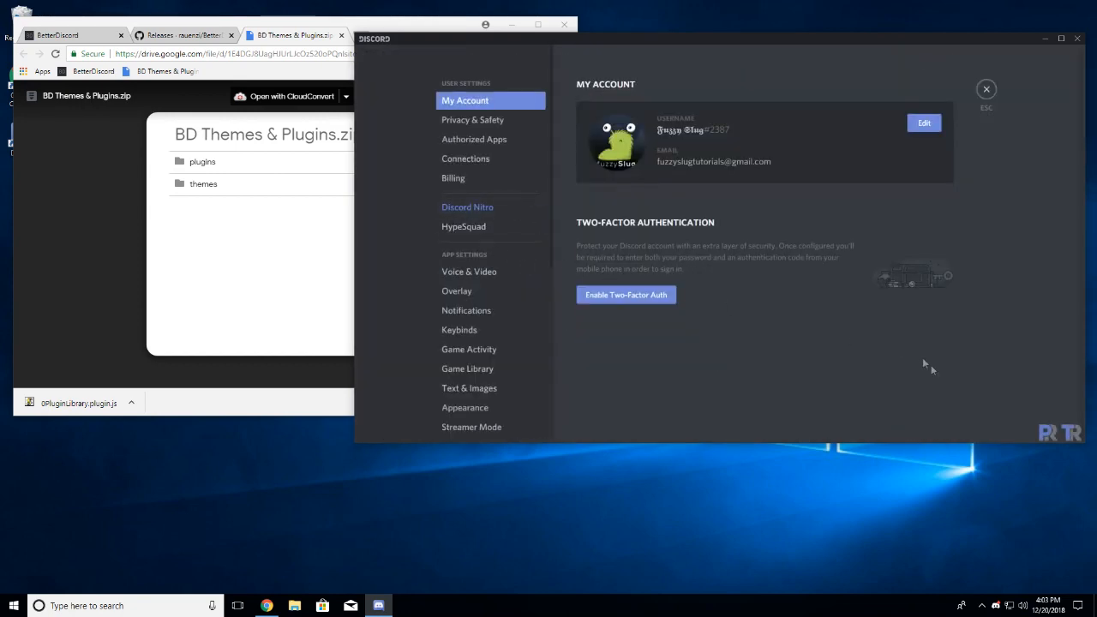
{"action": "mouse_move", "coordinate": [1052, 439]}
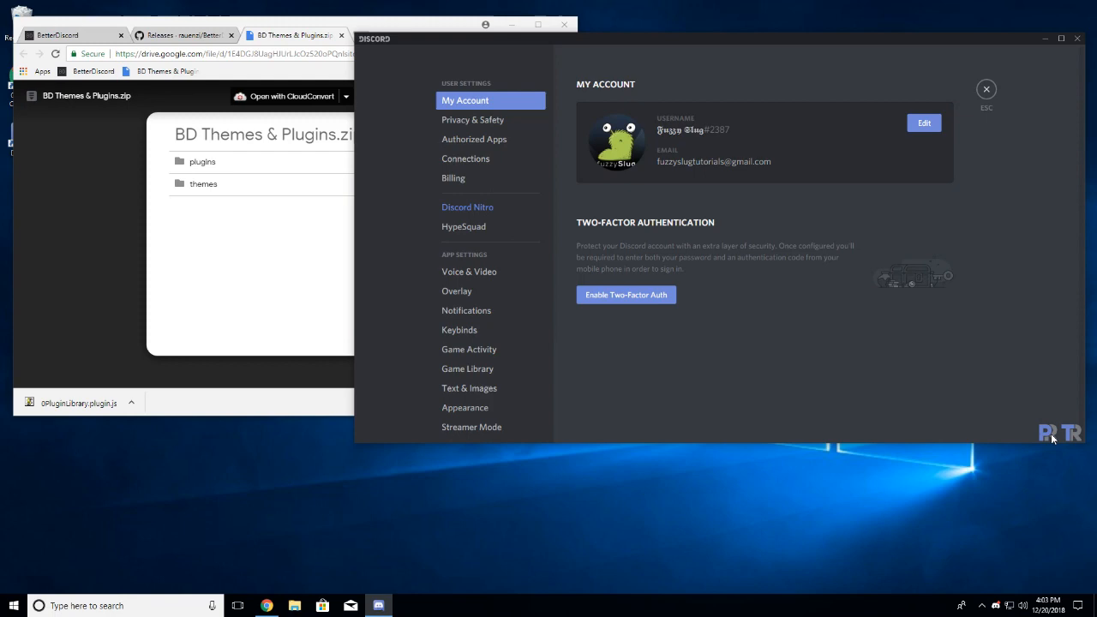
{"action": "scroll", "scroll_direction": "down", "scroll_amount": 3}
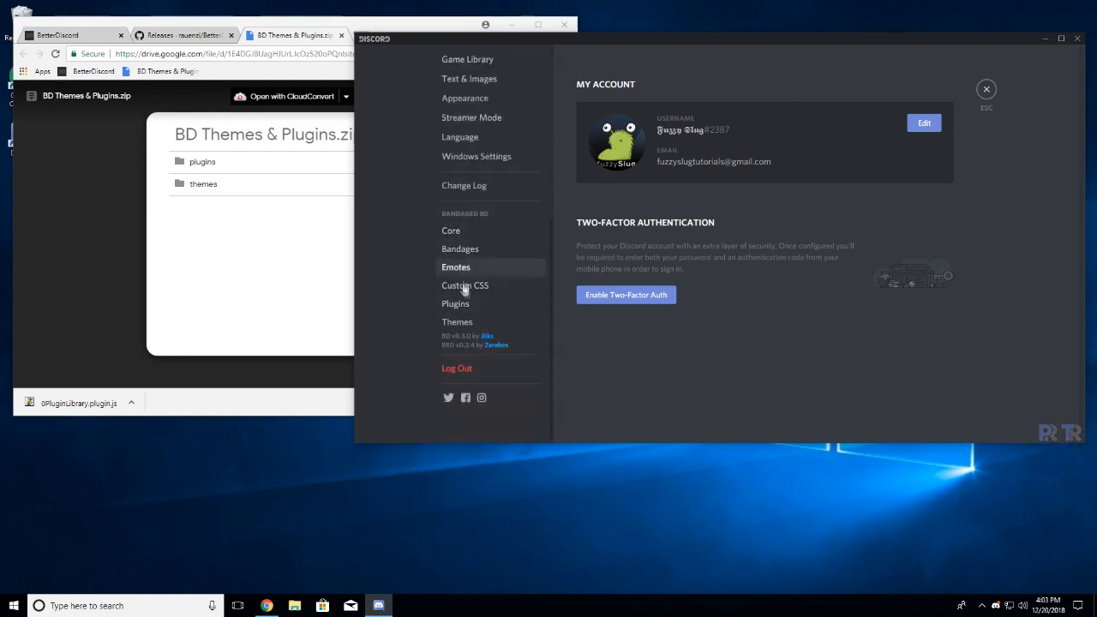
{"action": "left_click", "coordinate": [456, 322]}
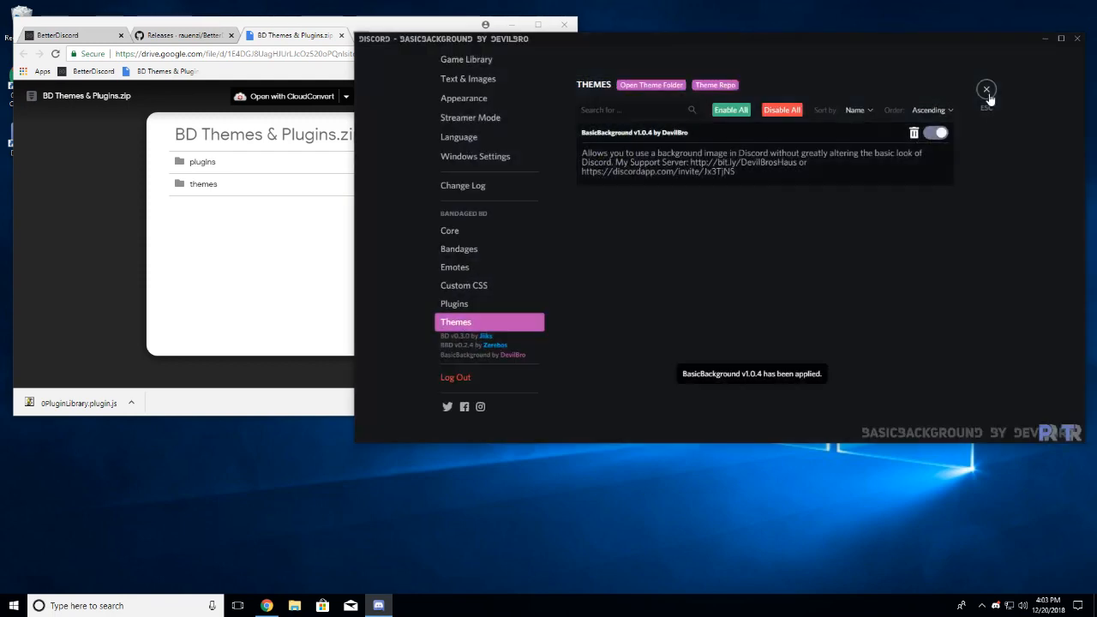
{"action": "left_click", "coordinate": [985, 89]}
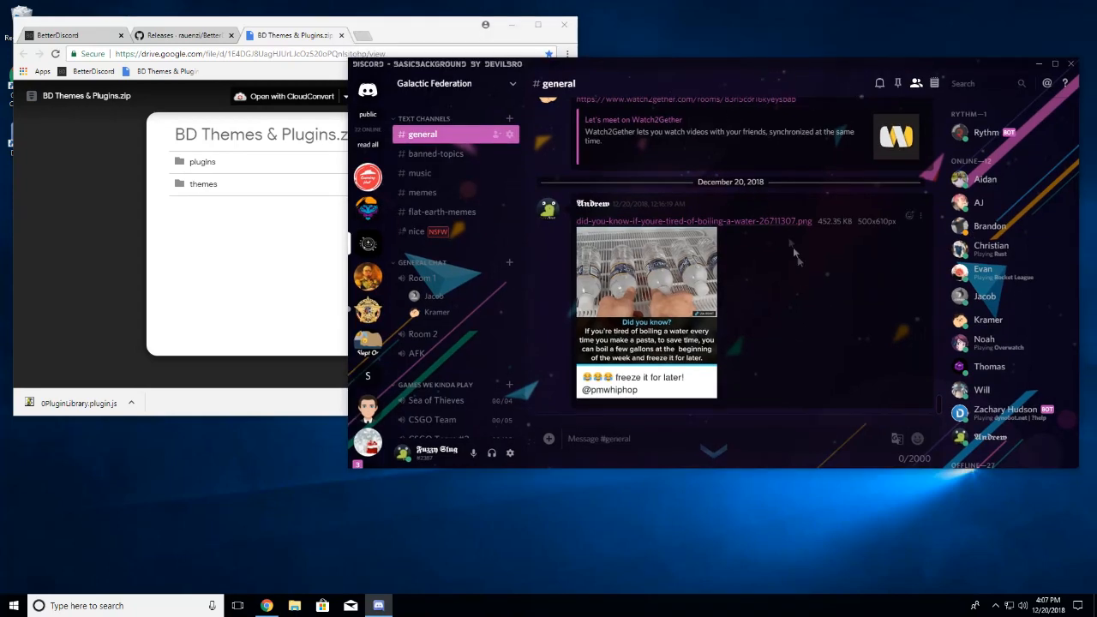
Step: Reopen BandagedBD Plugins and scroll past MessageUtilities down to NotificationSounds
{"action": "left_click", "coordinate": [511, 453]}
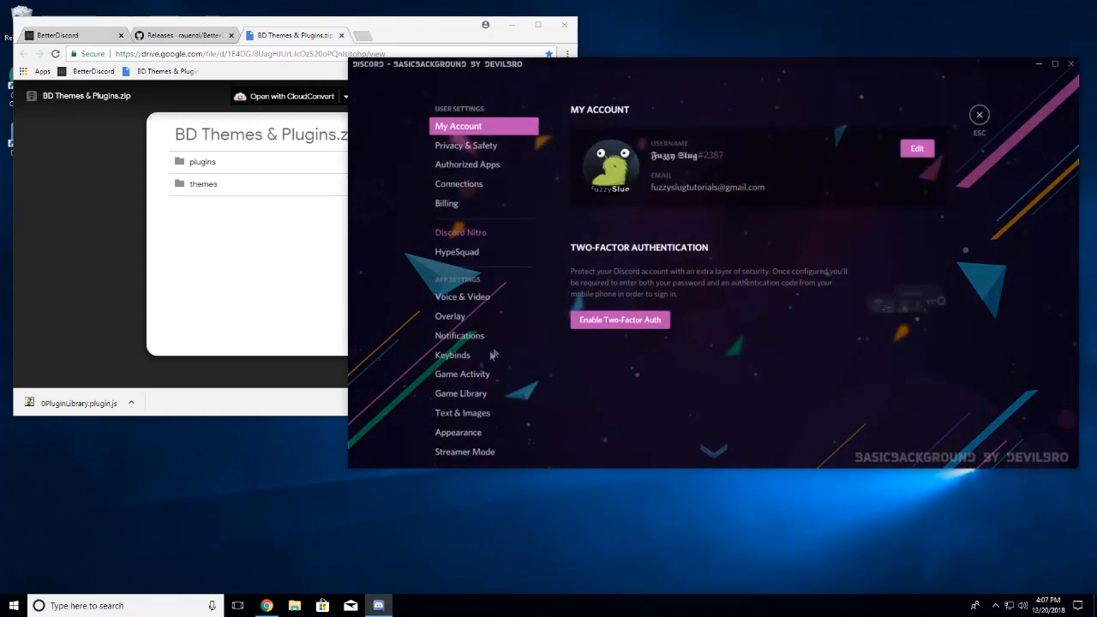
{"action": "scroll", "scroll_direction": "down", "scroll_amount": 3}
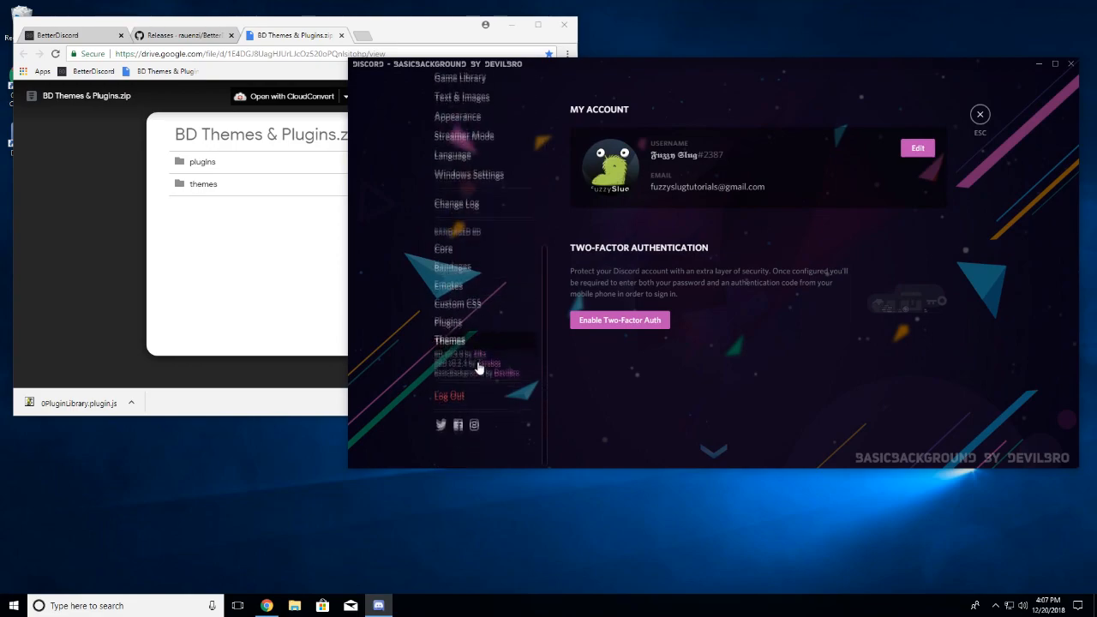
{"action": "left_click", "coordinate": [447, 320]}
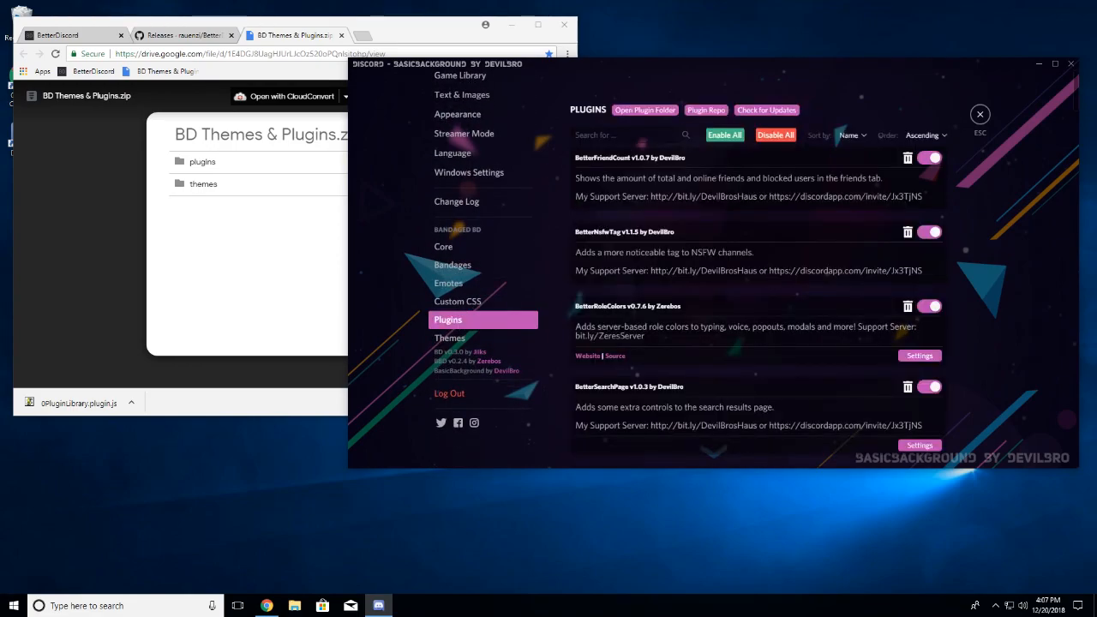
{"action": "scroll", "scroll_direction": "down", "scroll_amount": 3}
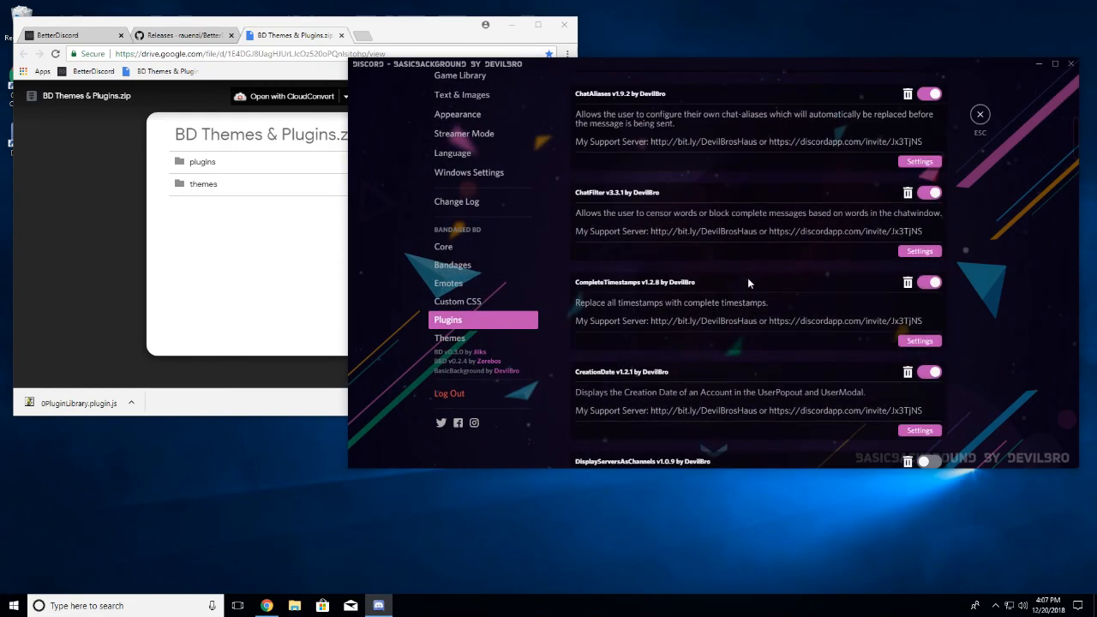
{"action": "scroll", "scroll_direction": "down", "scroll_amount": 3}
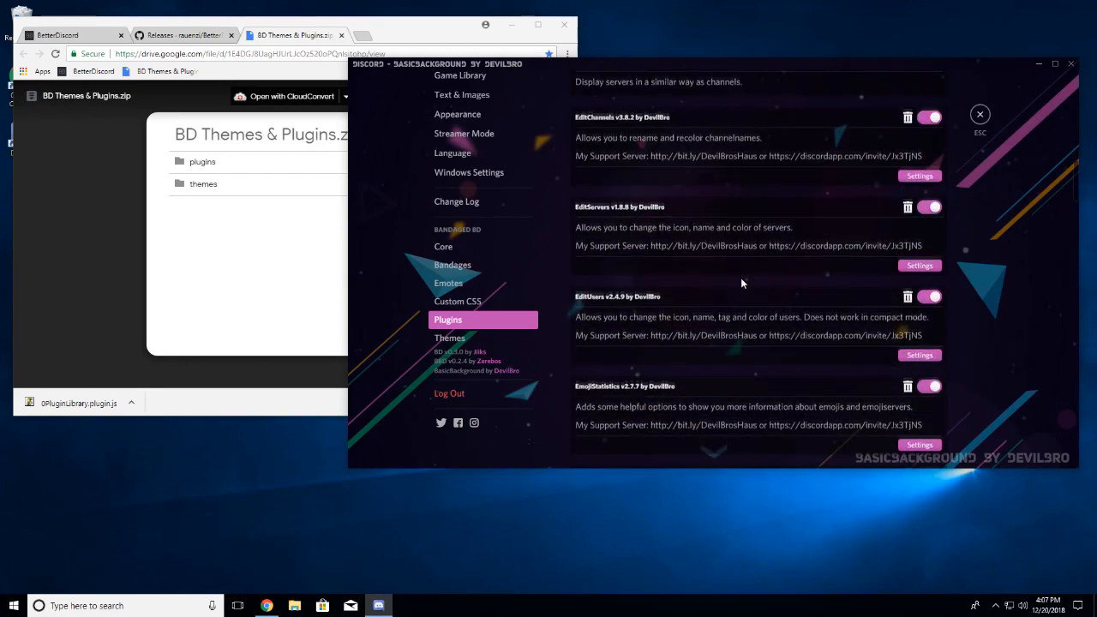
{"action": "scroll", "scroll_direction": "down", "scroll_amount": 3}
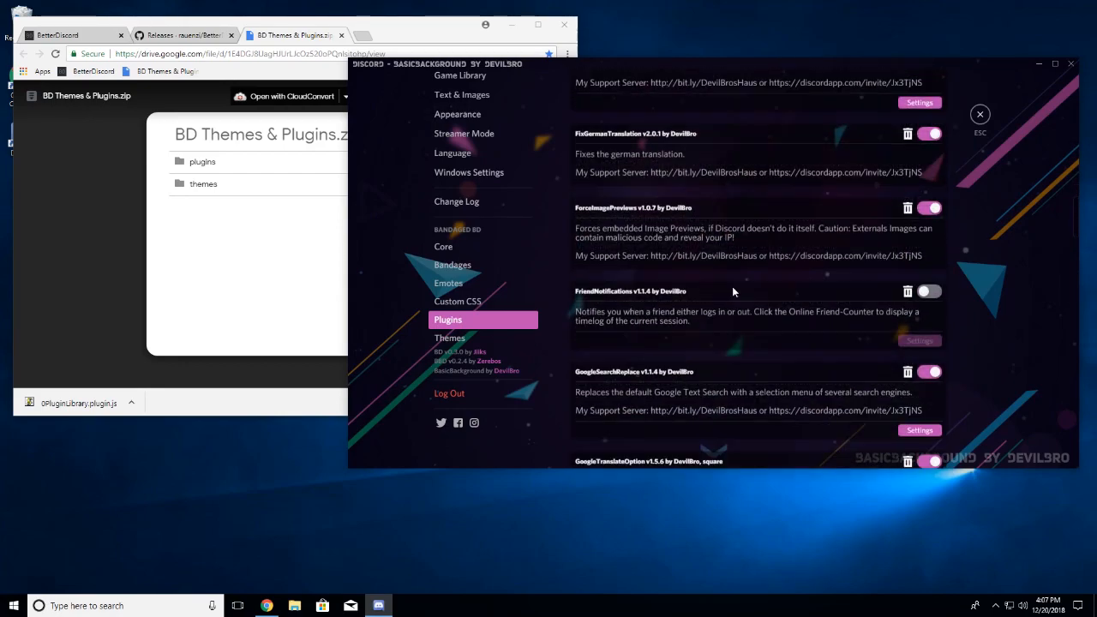
{"action": "scroll", "scroll_direction": "down", "scroll_amount": 3}
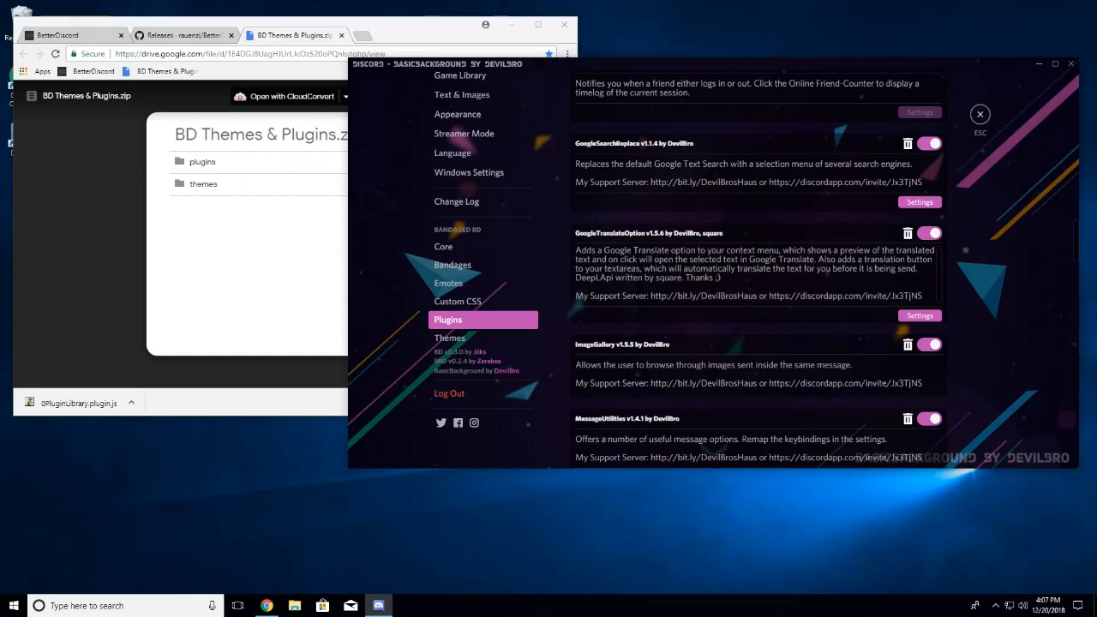
{"action": "scroll", "scroll_direction": "down", "scroll_amount": 3}
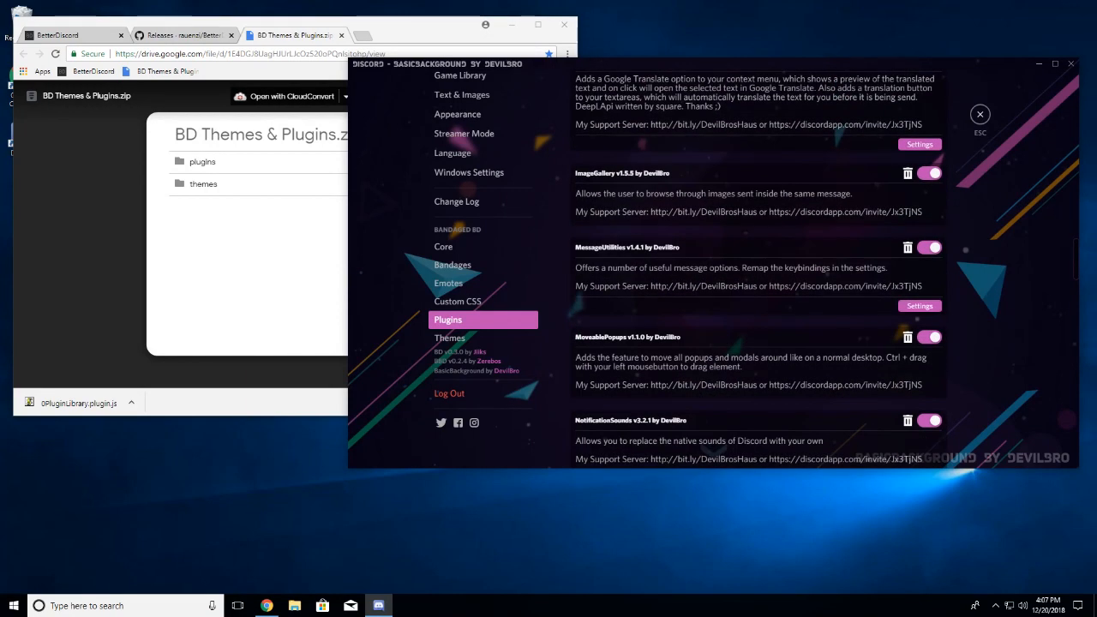
{"action": "scroll", "scroll_direction": "down", "scroll_amount": 3}
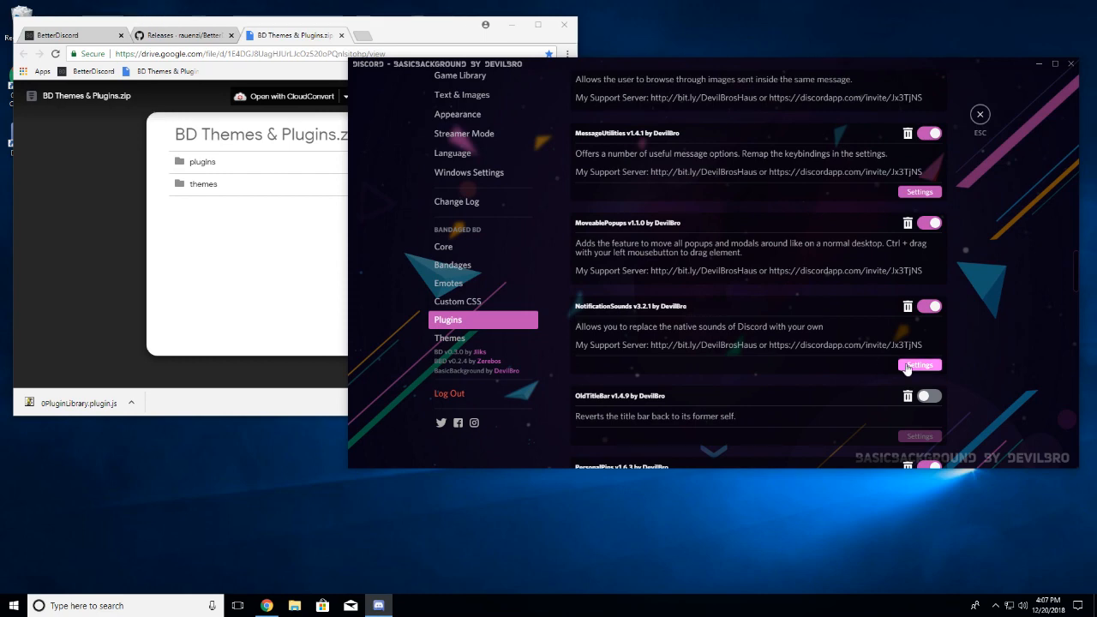
Step: Expand NotificationSounds settings and review its per-event sound, volume and do-not-disturb options
{"action": "left_click", "coordinate": [918, 365]}
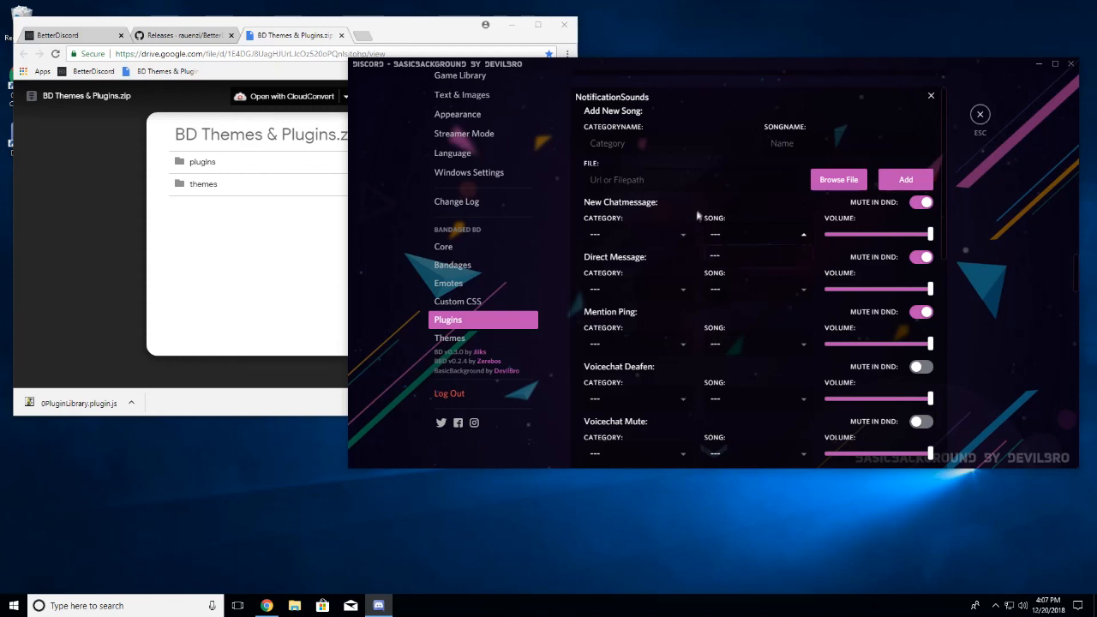
{"action": "mouse_move", "coordinate": [735, 234]}
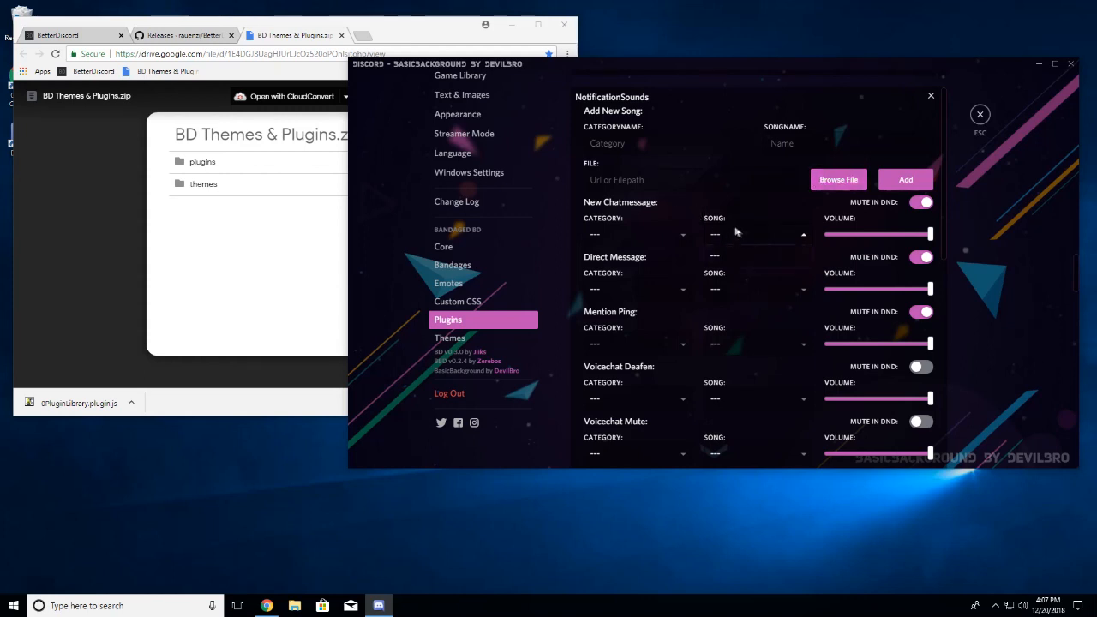
{"action": "mouse_move", "coordinate": [727, 261]}
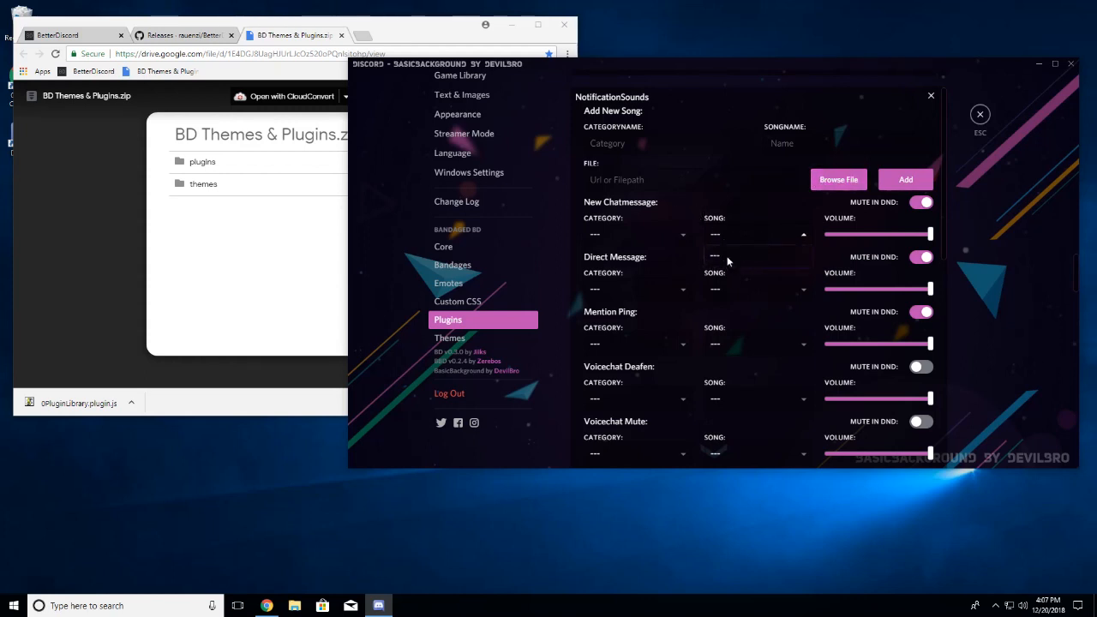
{"action": "scroll", "scroll_direction": "down", "scroll_amount": 3}
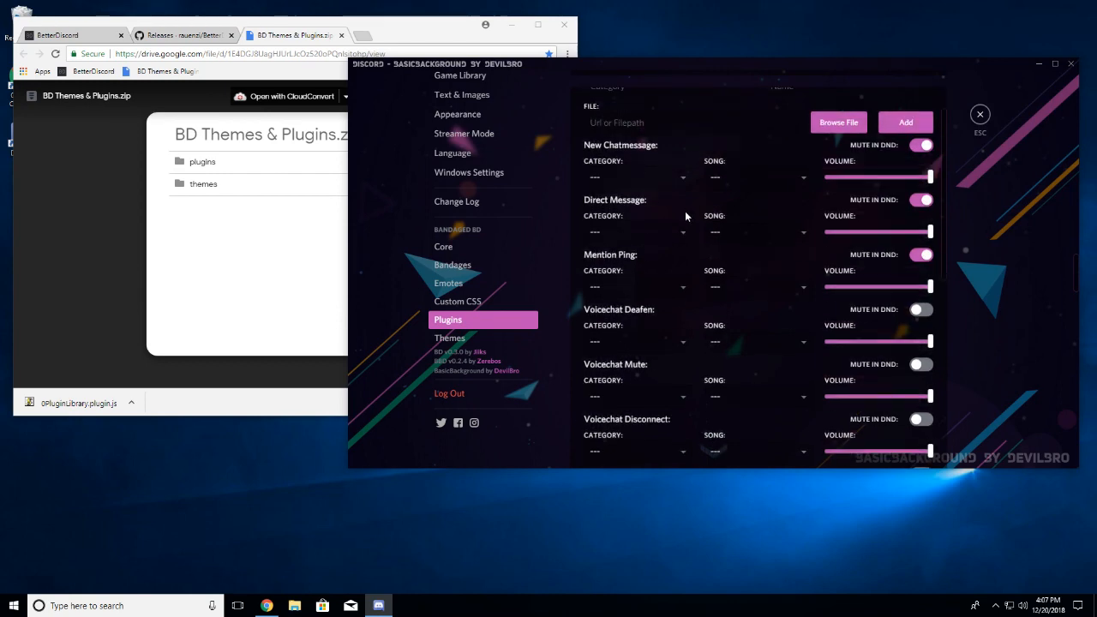
{"action": "mouse_move", "coordinate": [610, 245]}
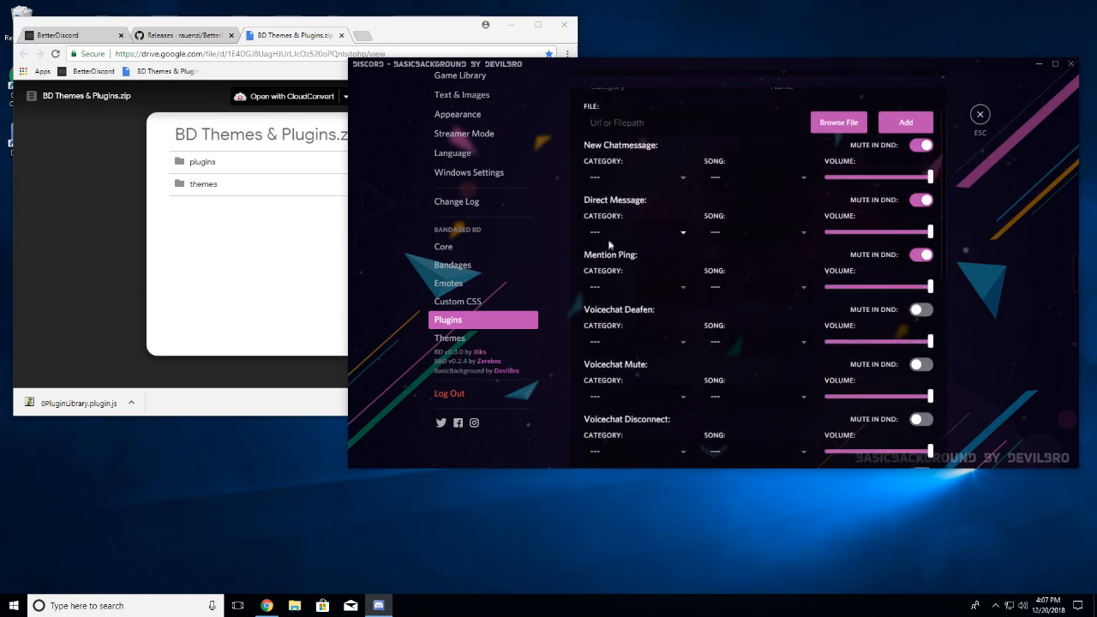
{"action": "scroll", "scroll_direction": "down", "scroll_amount": 3}
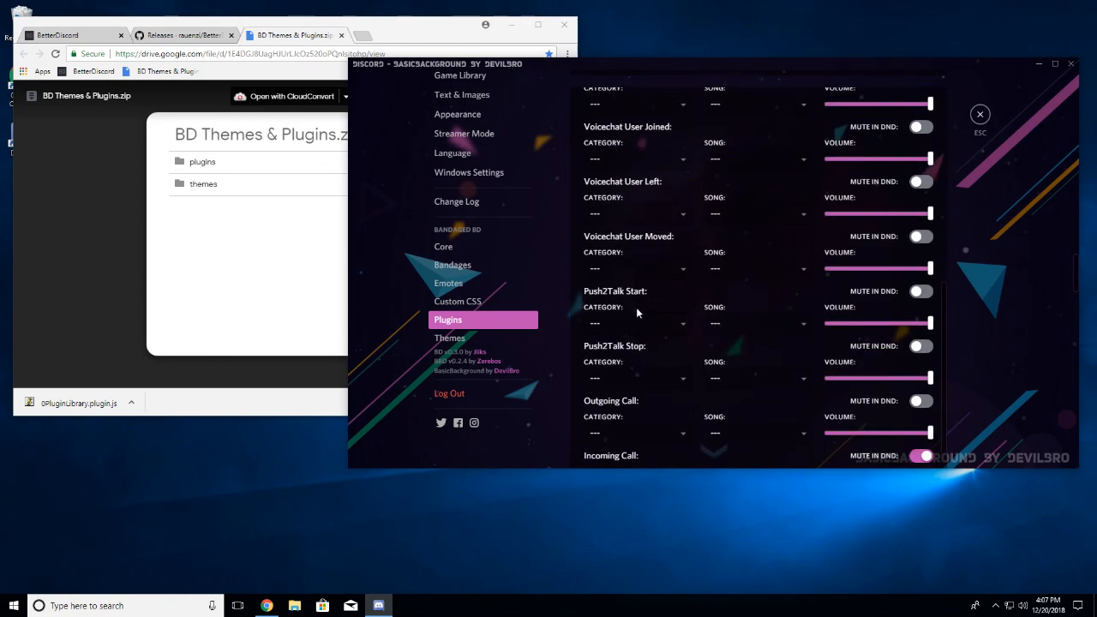
{"action": "scroll", "scroll_direction": "up", "scroll_amount": 3}
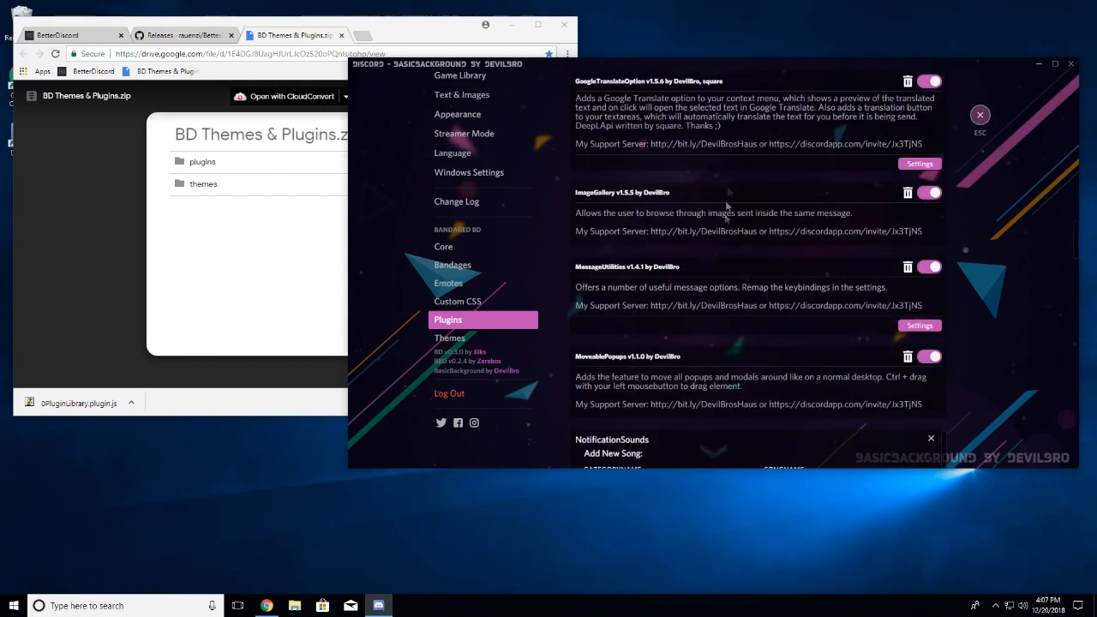
Step: Close User Settings to show the Galactic Federation general channel with theme and plugins active
{"action": "left_click", "coordinate": [980, 114]}
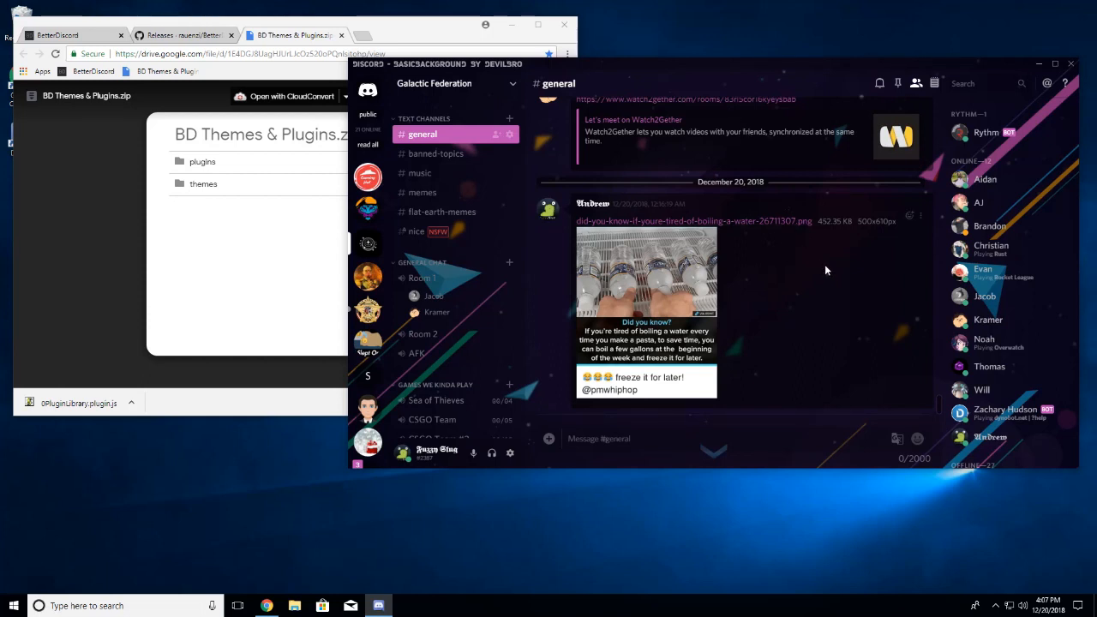
{"action": "mouse_move", "coordinate": [824, 272]}
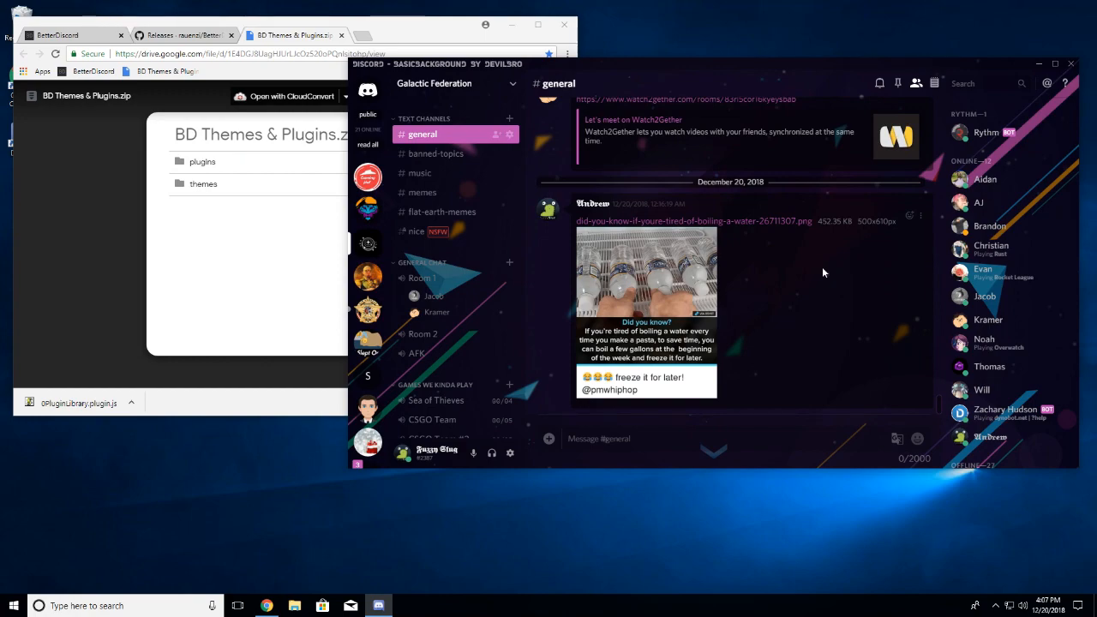